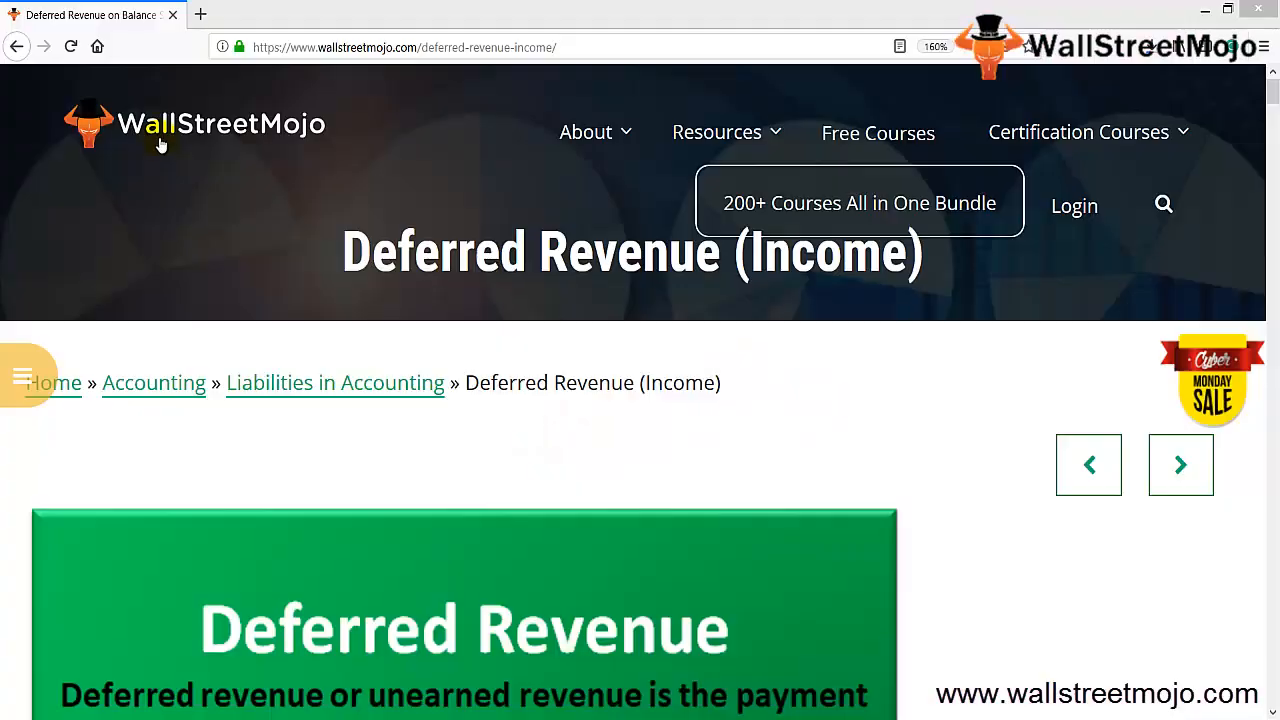
mouse_move(295, 170)
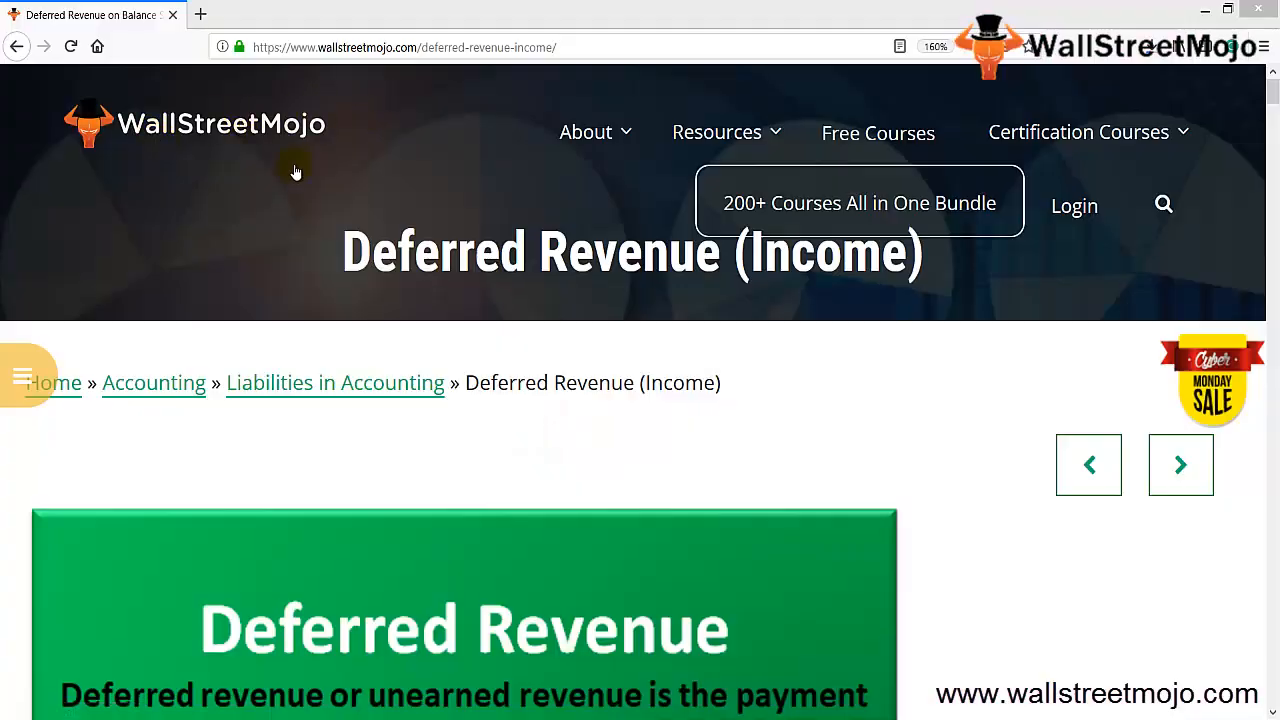
Step: Scroll the WallStreetMojo article down to the green deferred revenue definition banner
double_click(378, 252)
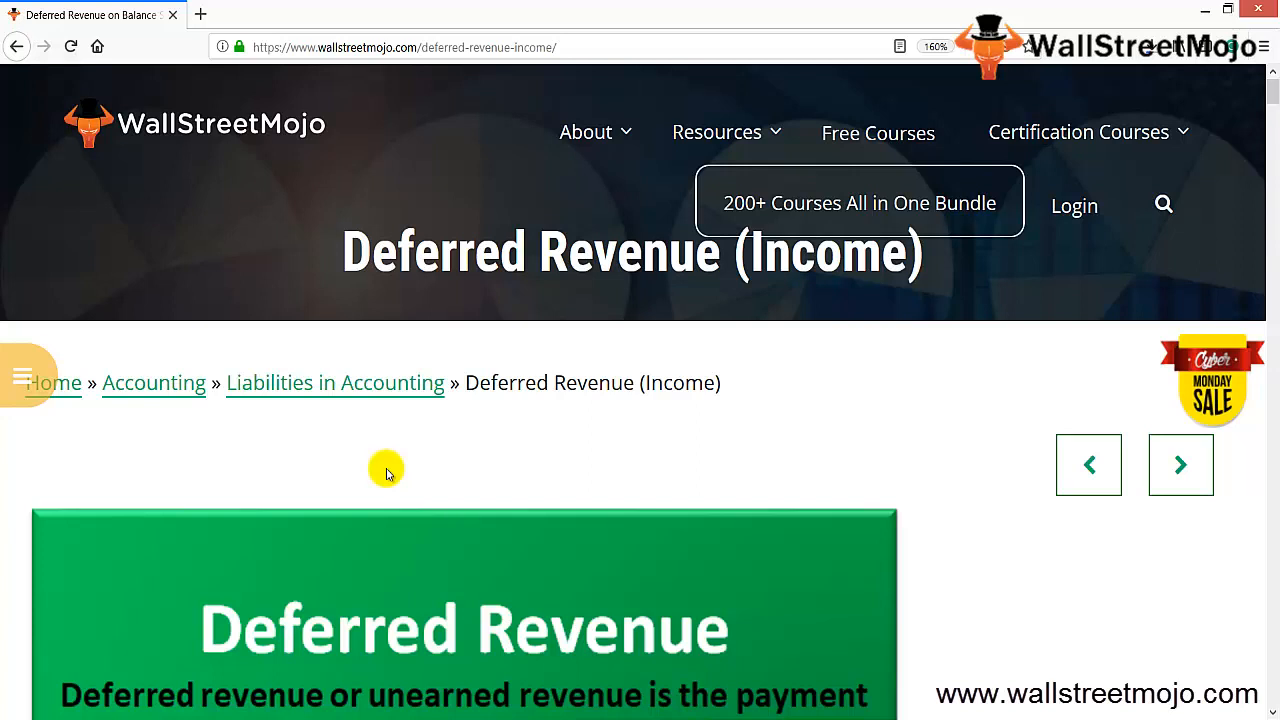
scroll(down, 3)
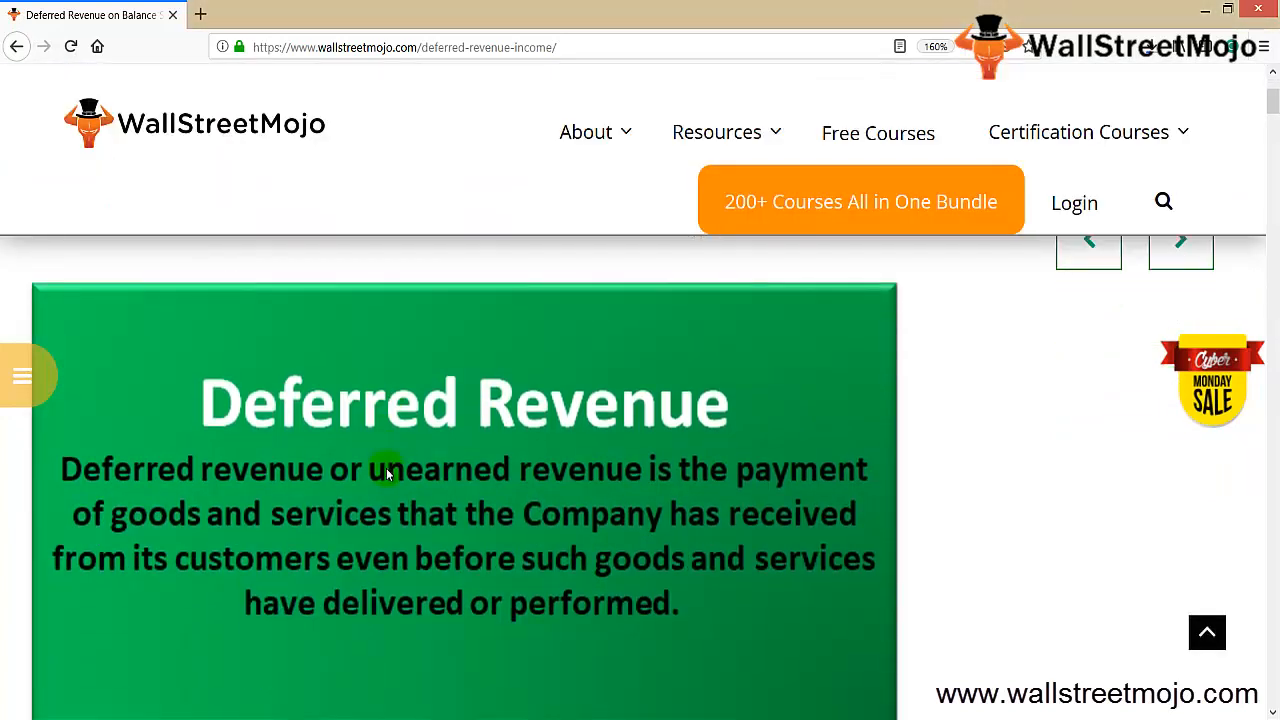
mouse_move(490, 548)
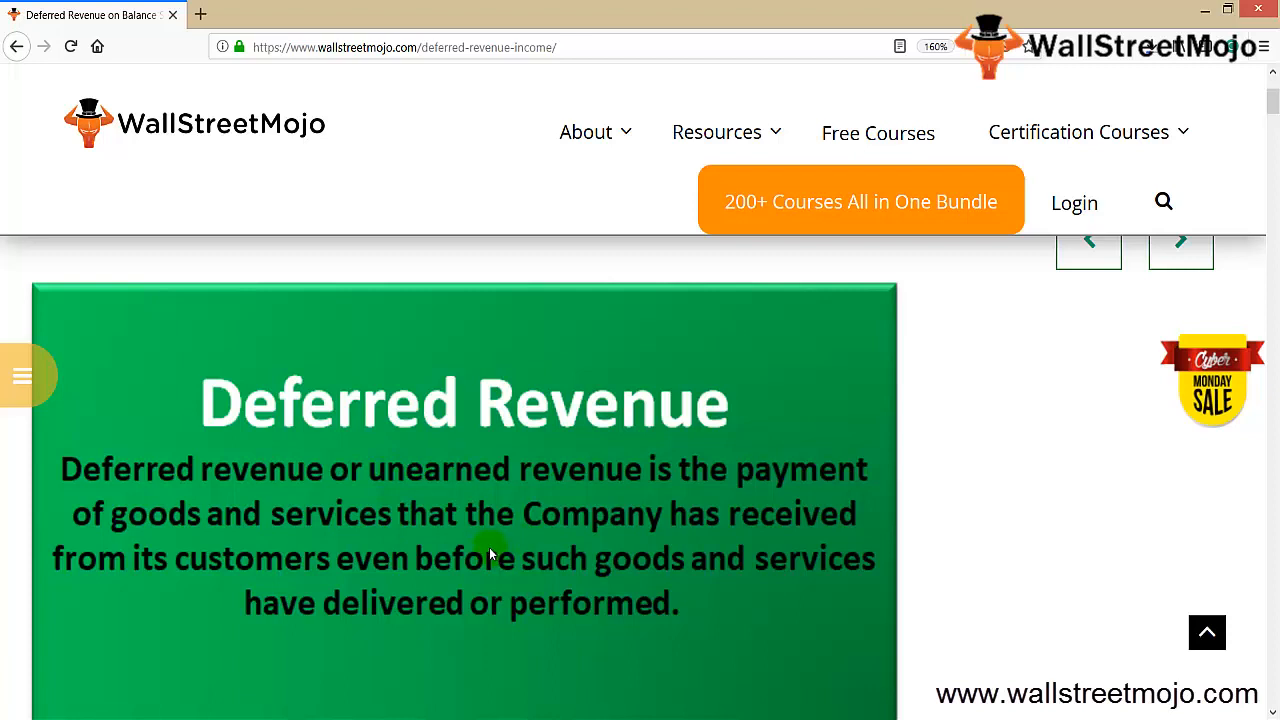
mouse_move(435, 485)
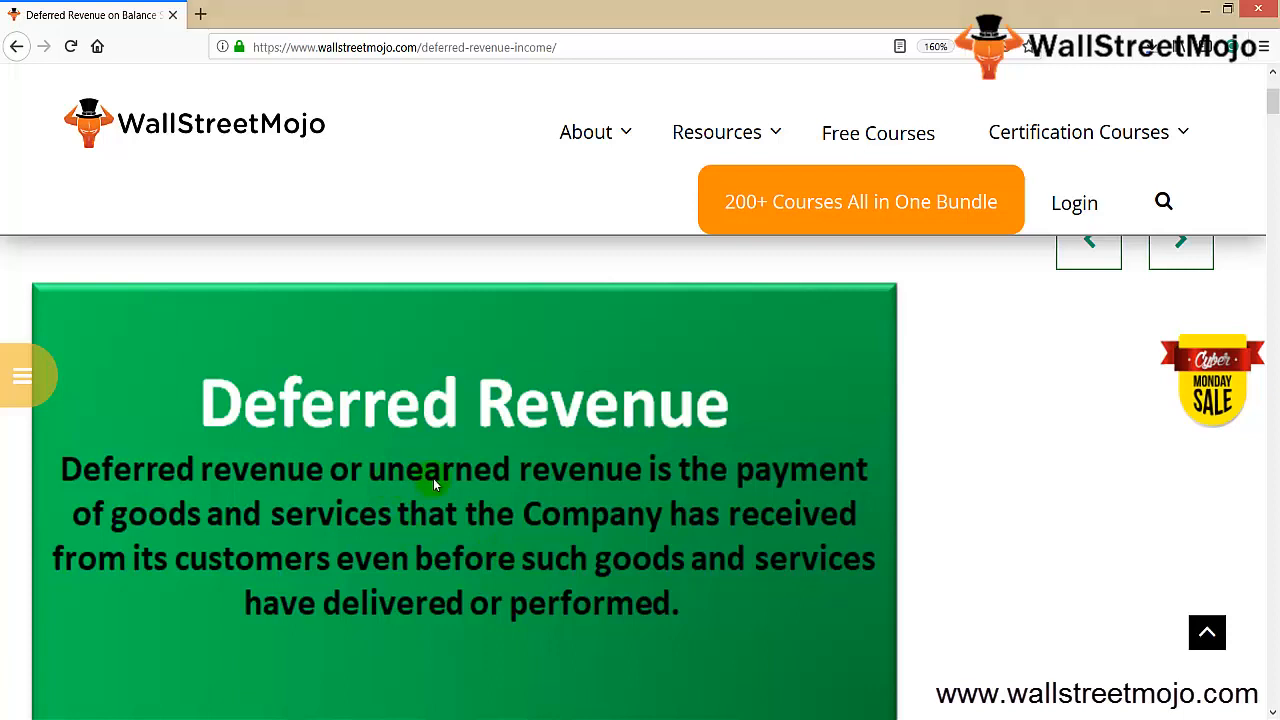
mouse_move(450, 507)
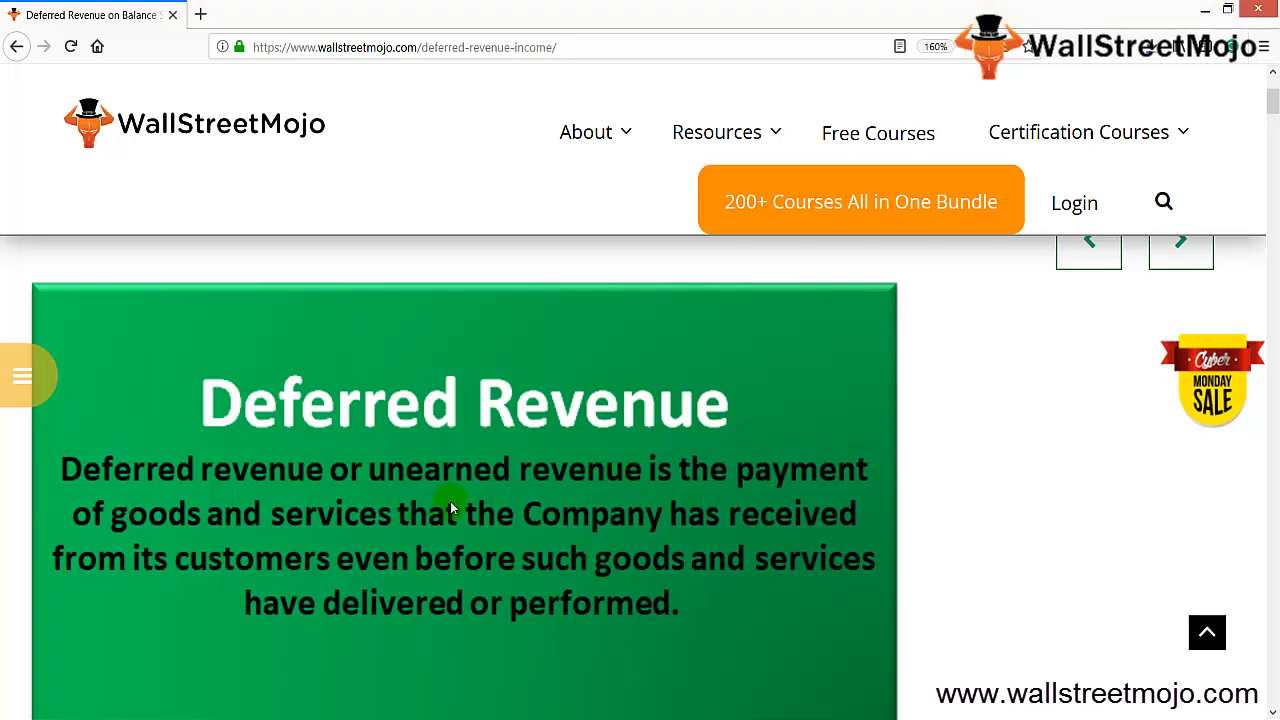
mouse_move(315, 577)
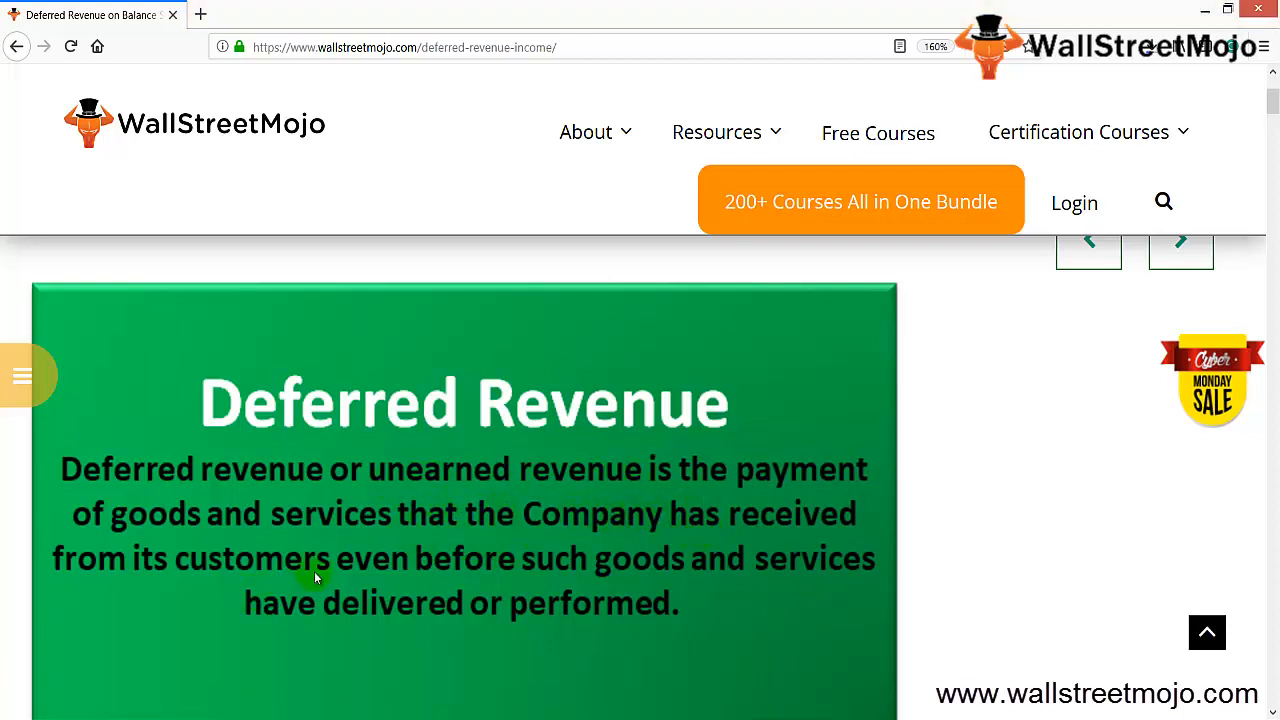
mouse_move(409, 582)
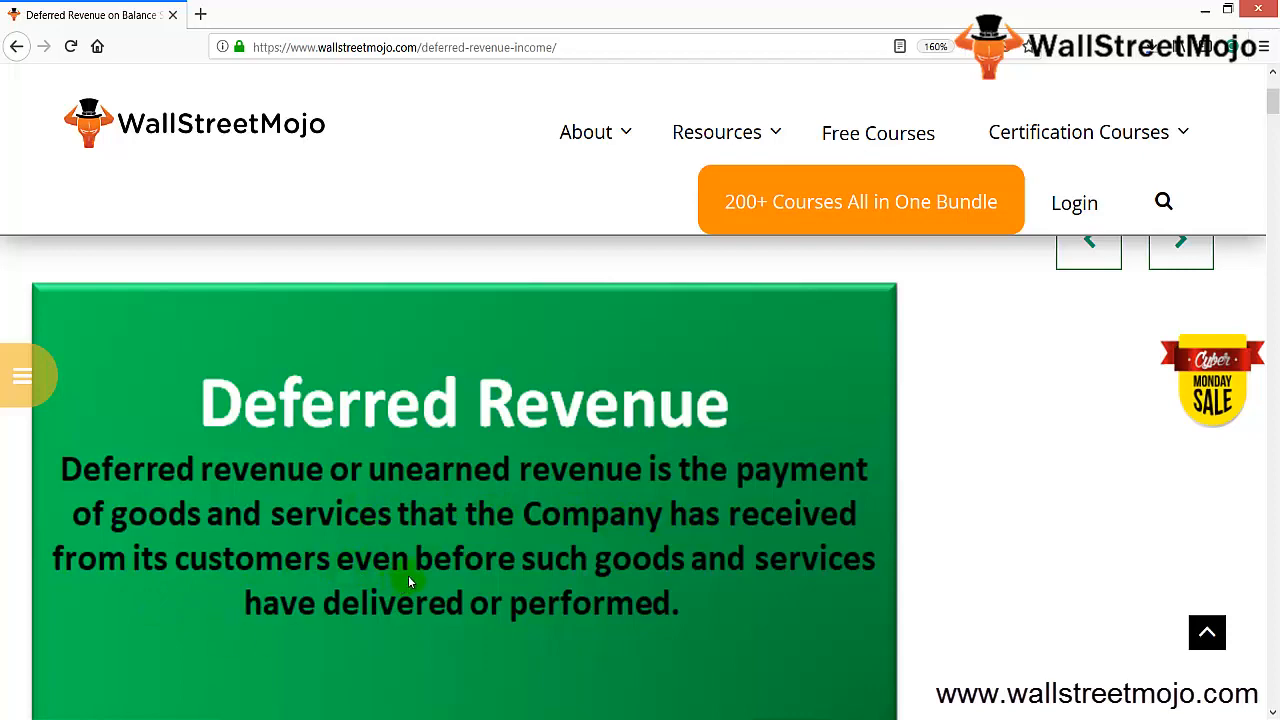
mouse_move(448, 617)
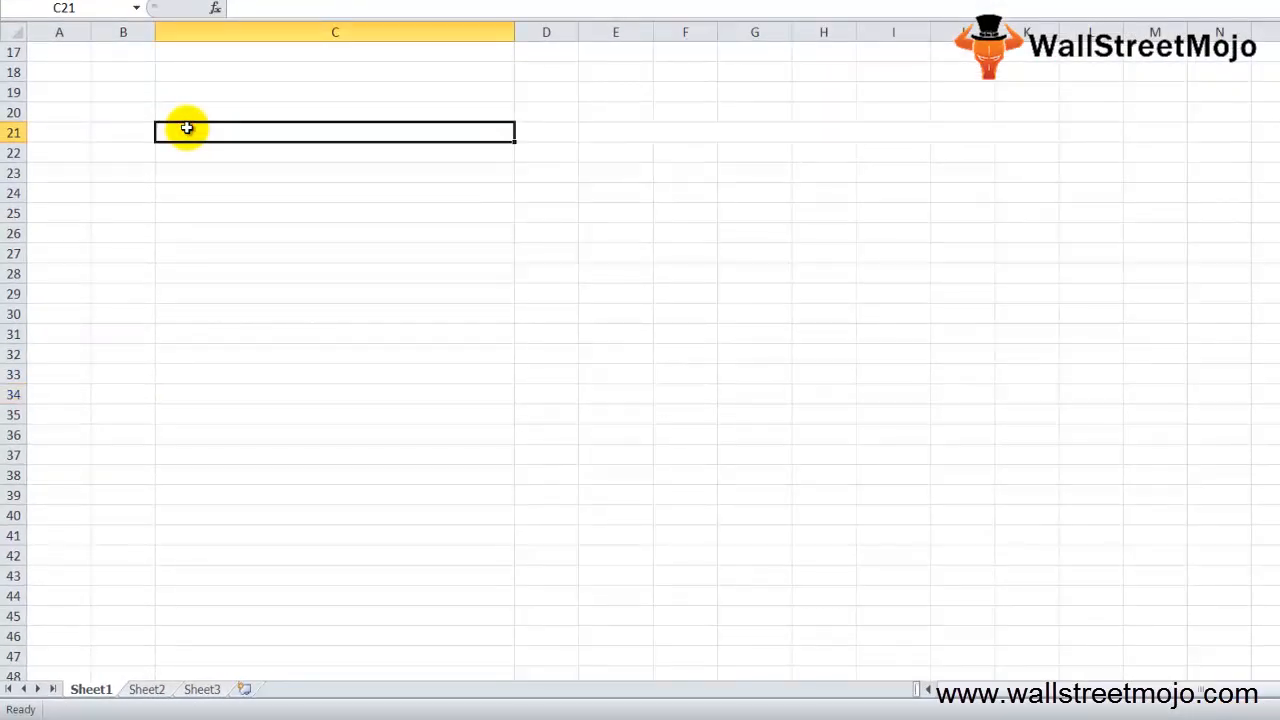
Step: Type the column C notes: Received, Earned by the company, A liability, Unearned Revenue, Magazine
text(Received by the co)
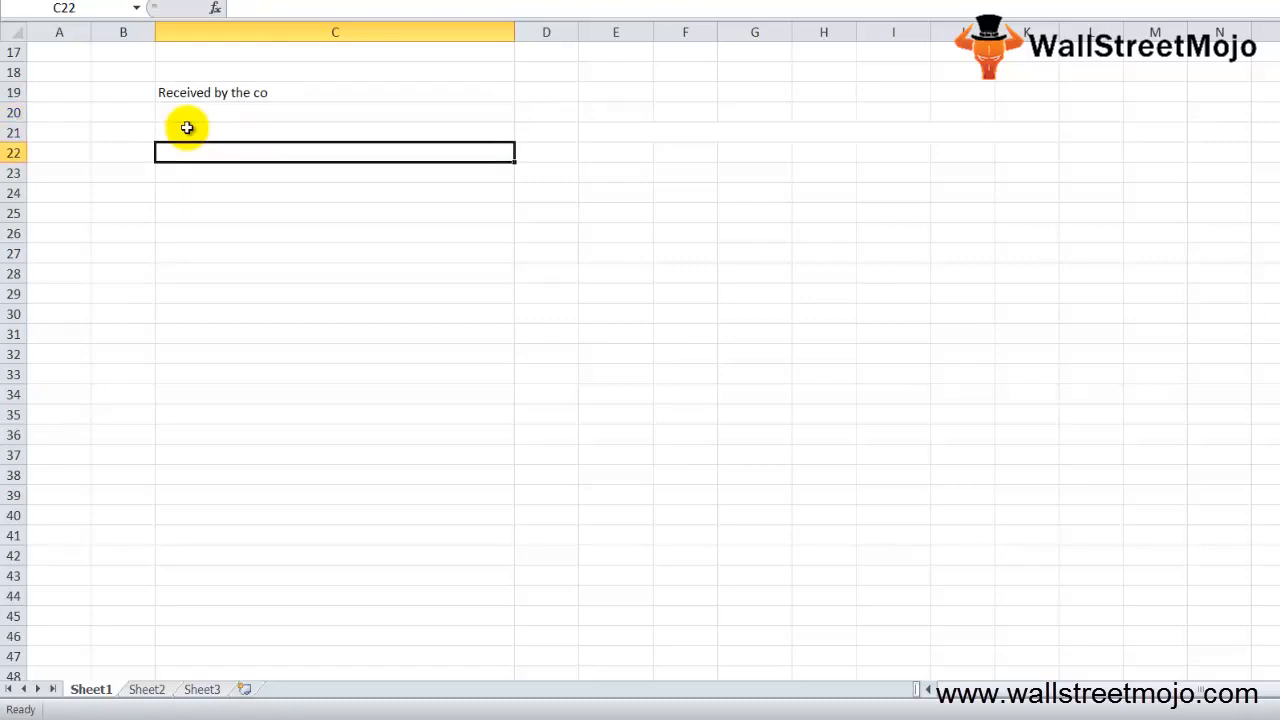
text(Earned By the company)
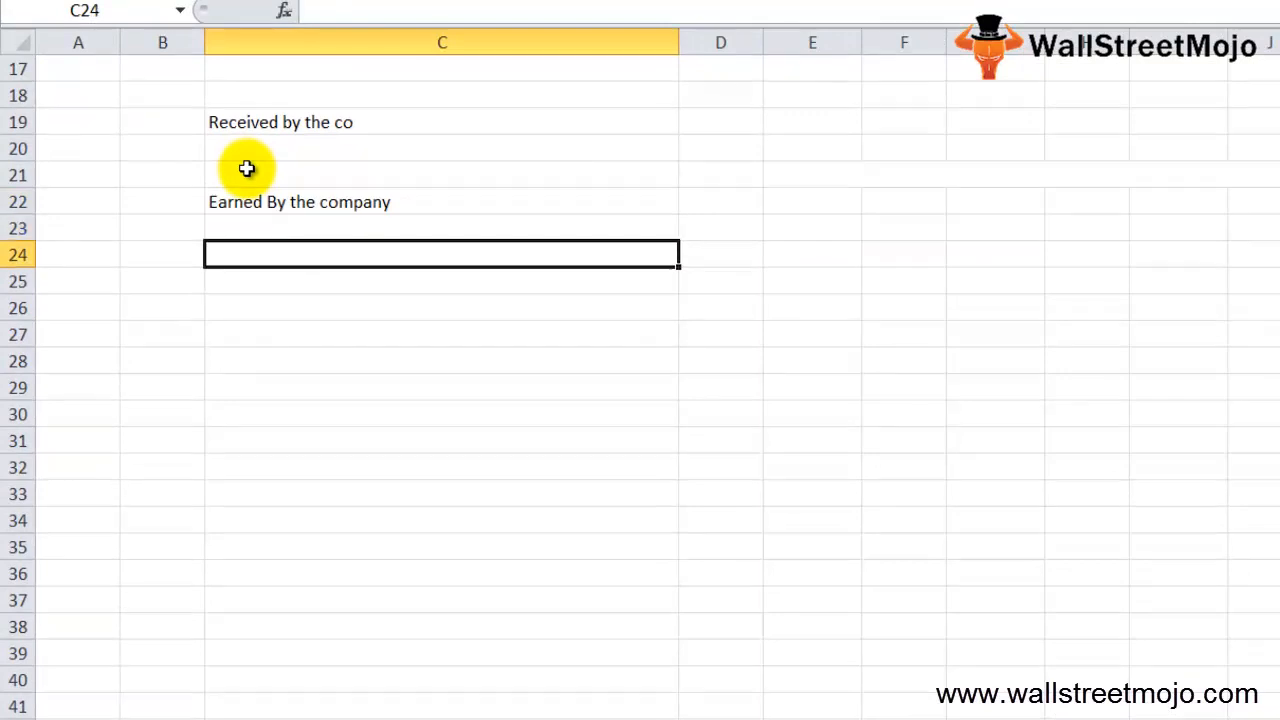
text(A liablit)
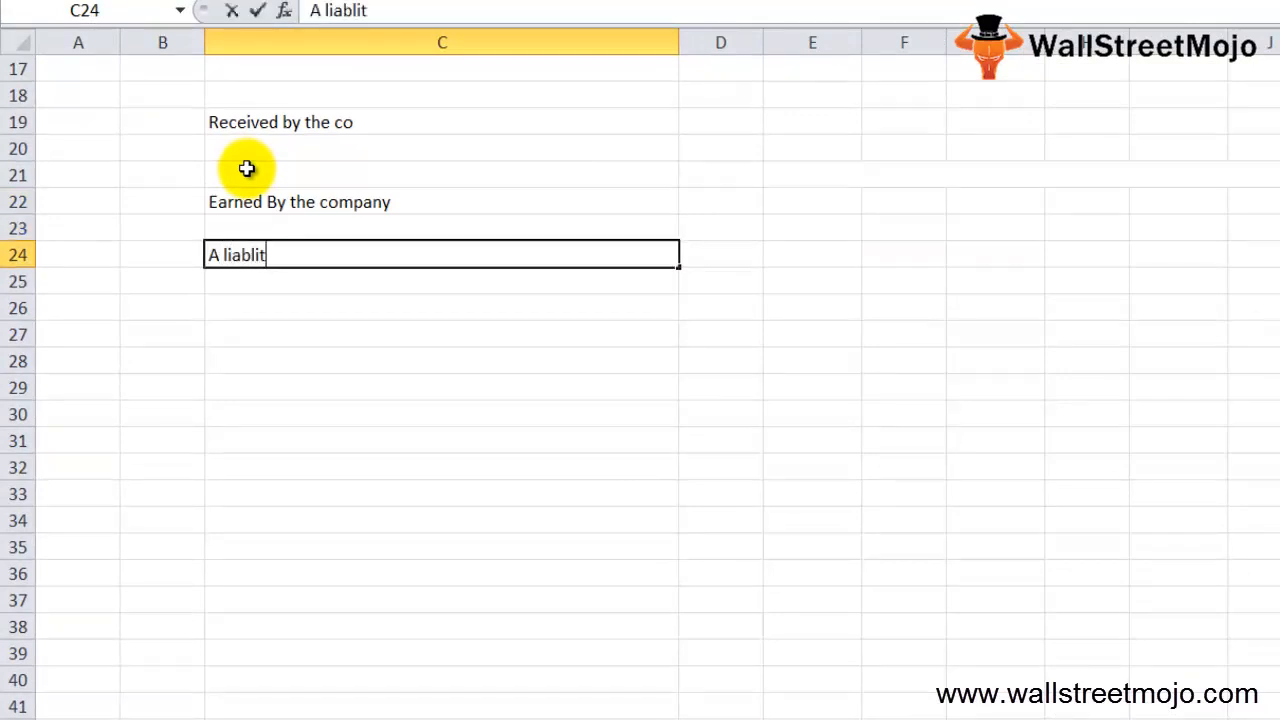
text(y)
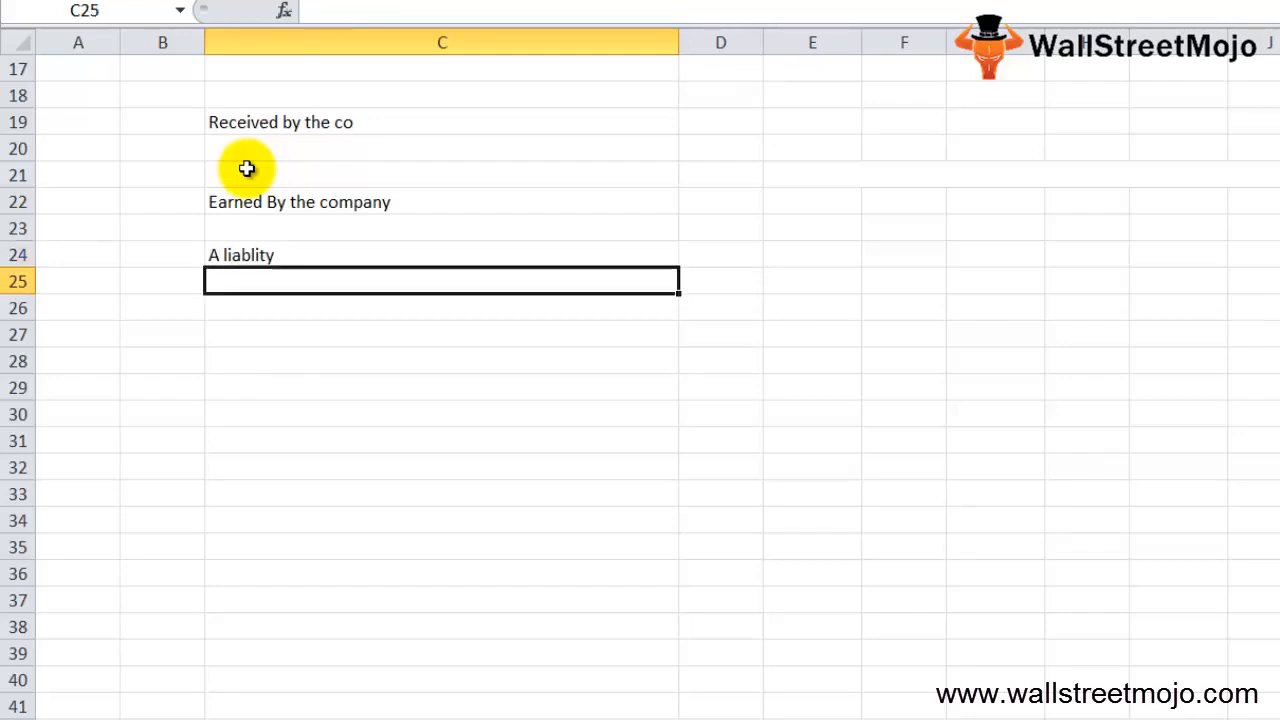
text(Unearned)
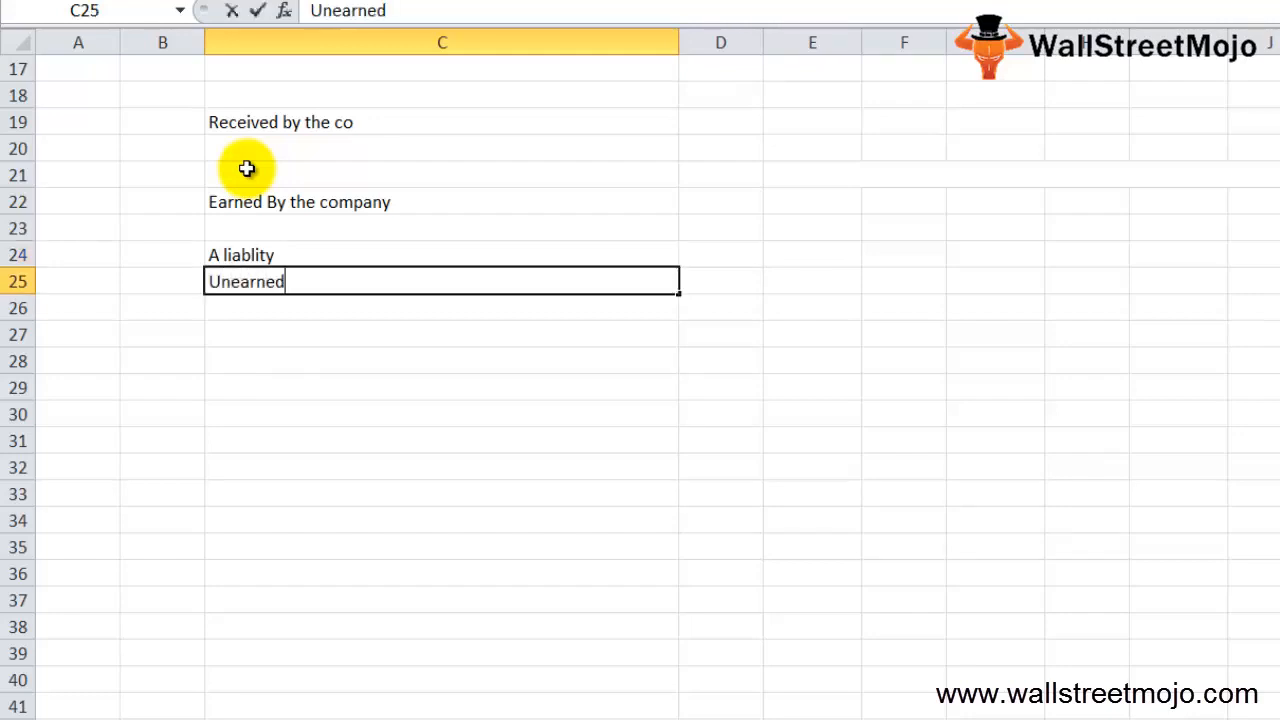
text(Revenue or deferred income)
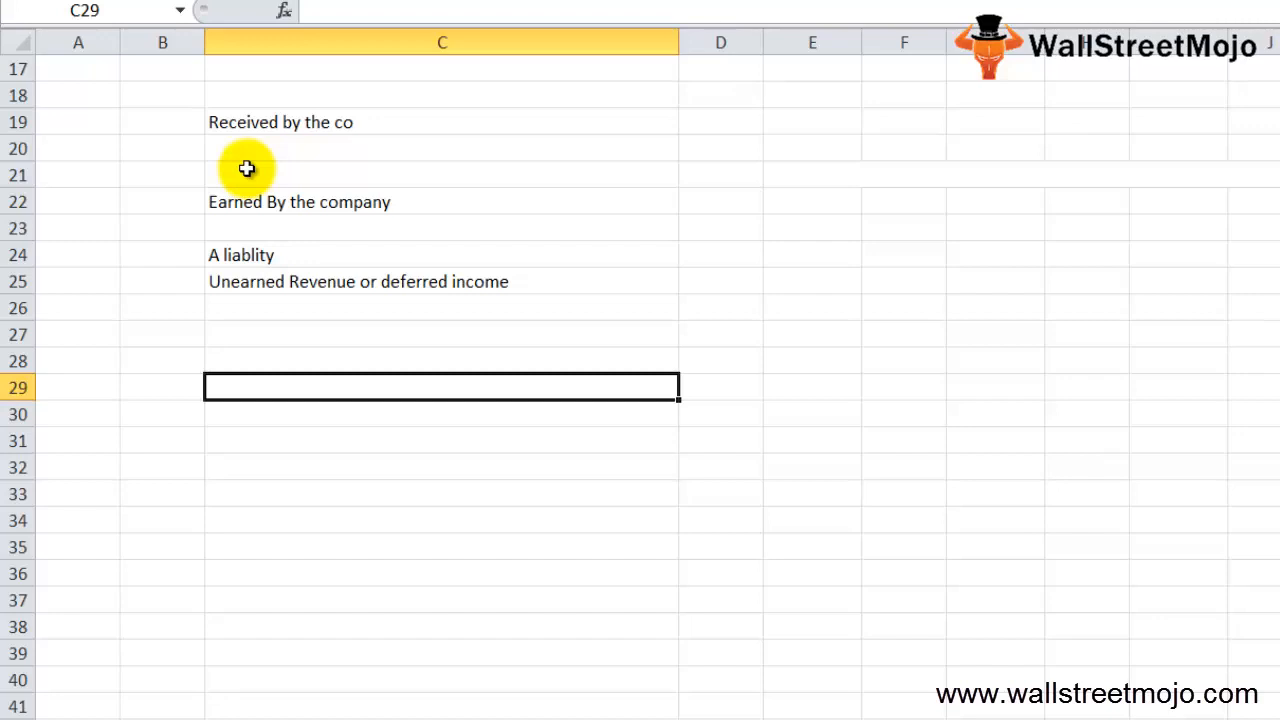
text(Magazine)
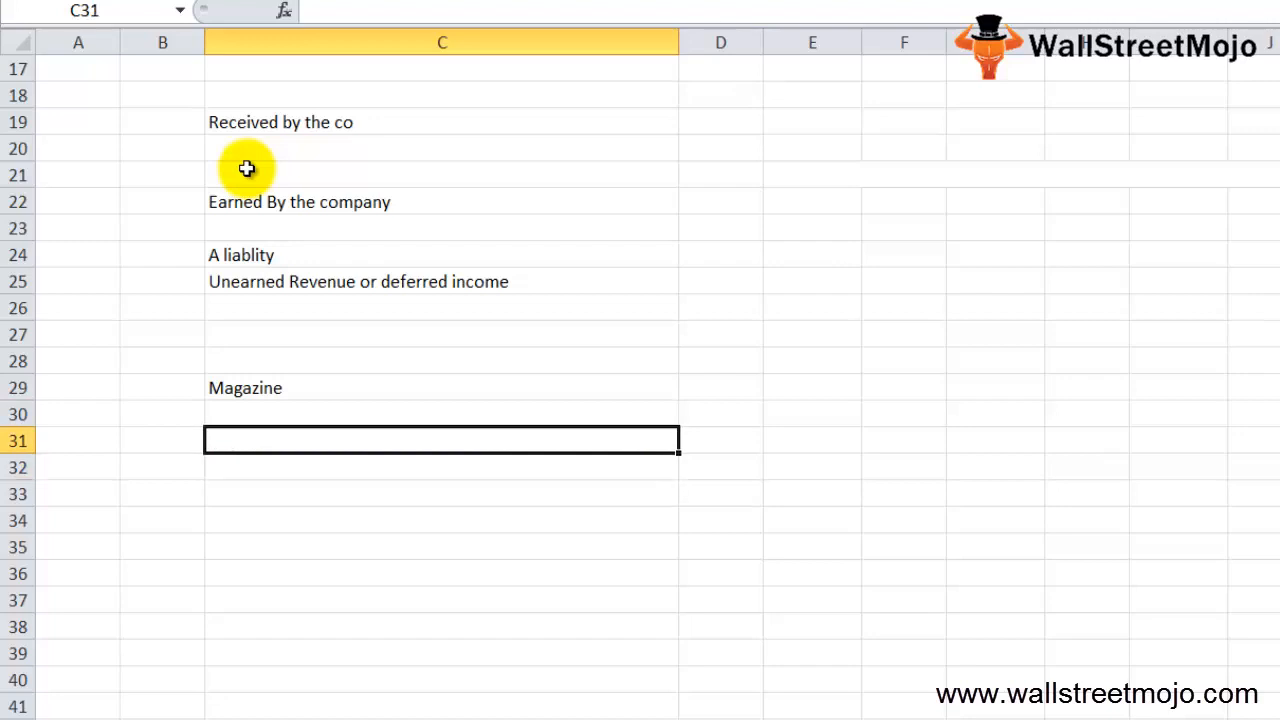
Step: Enter the magazine example details One Year, 1200, 1 year and Rest 11
text(One Y)
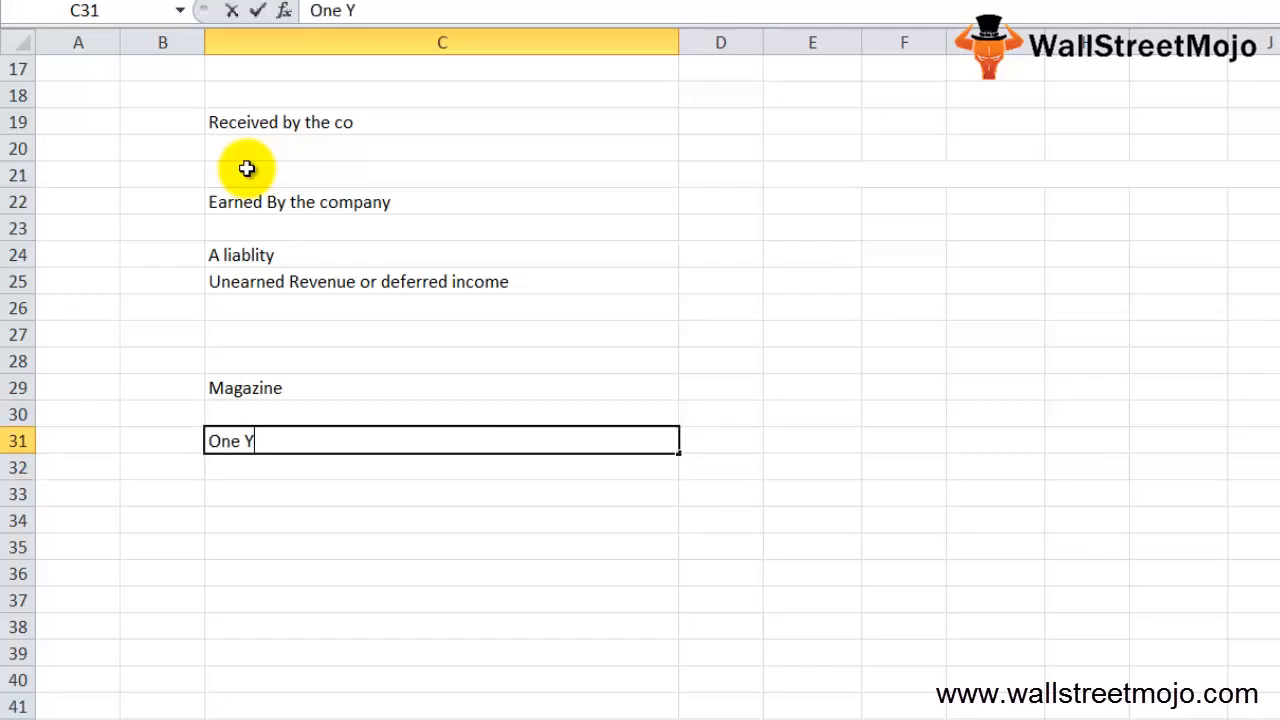
key(enter)
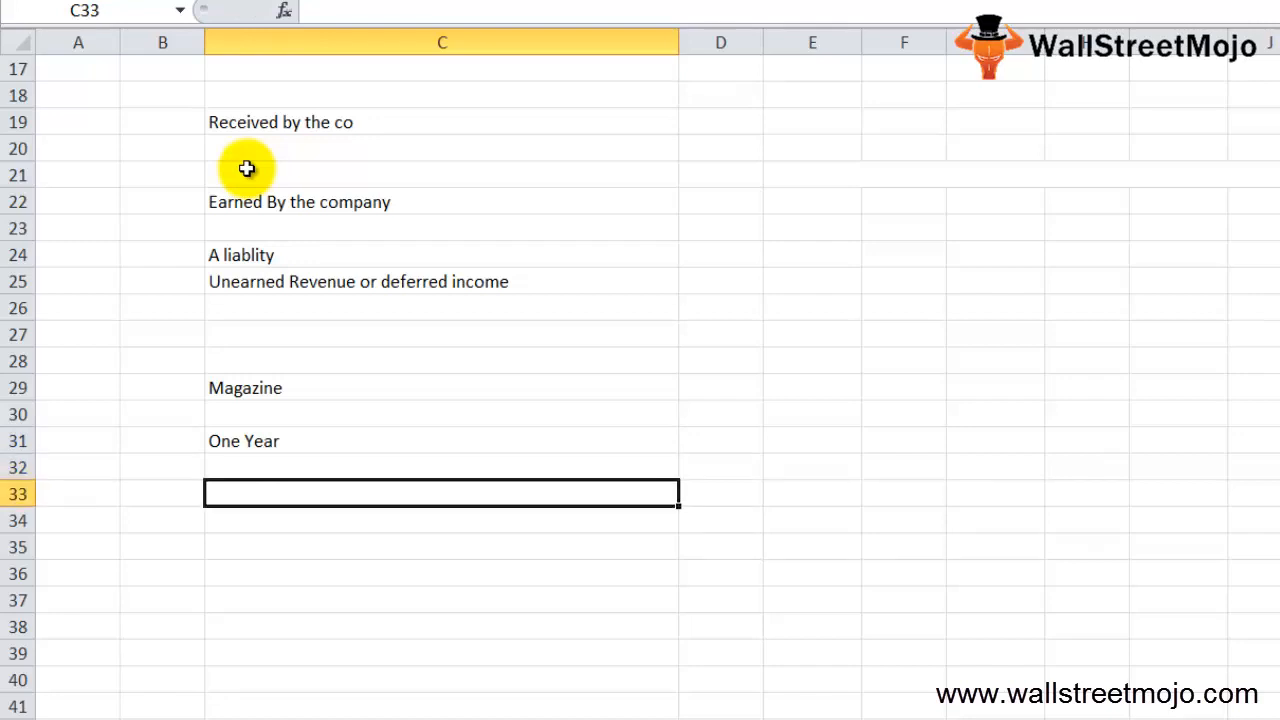
text(1200)
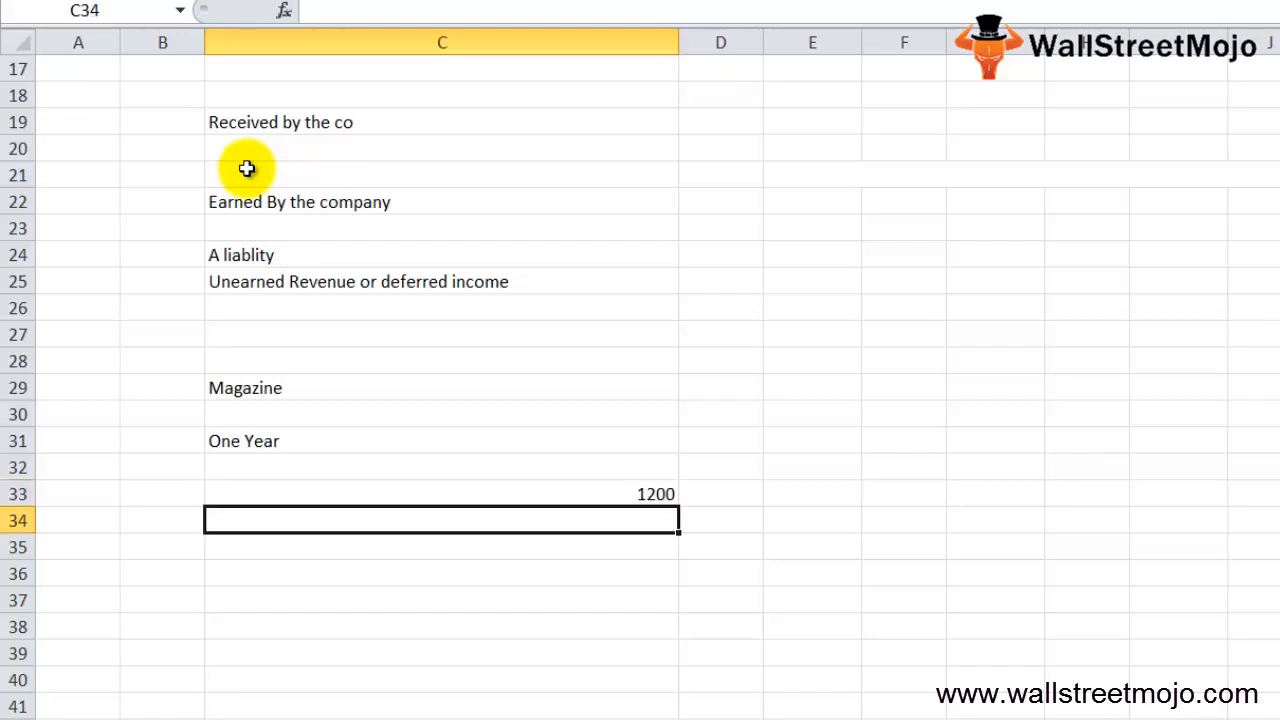
text(1 year)
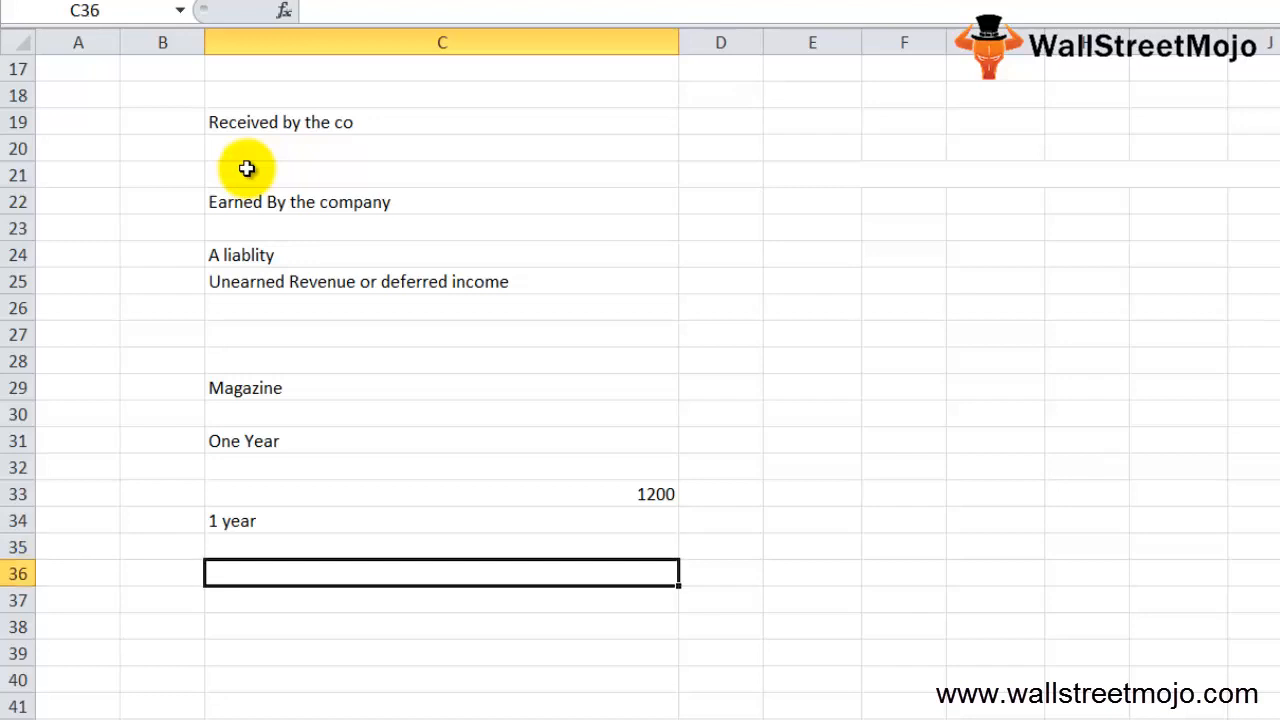
key(Up)
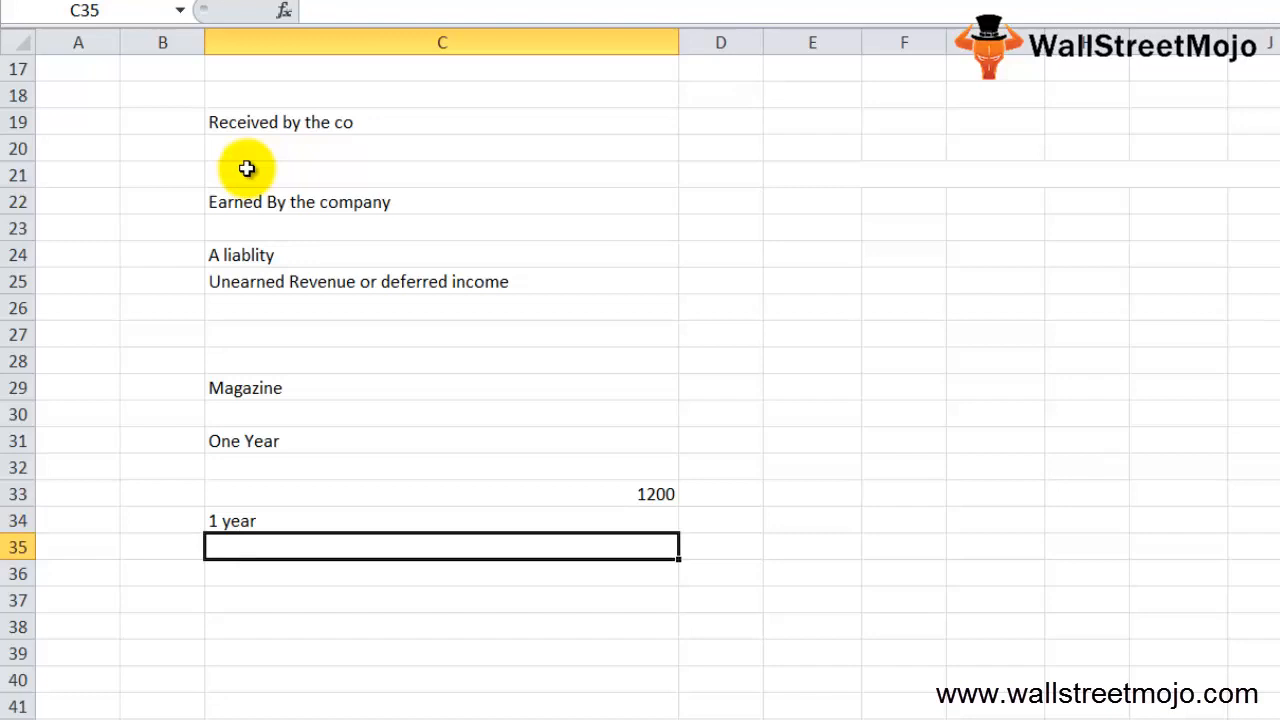
text(Rest 11)
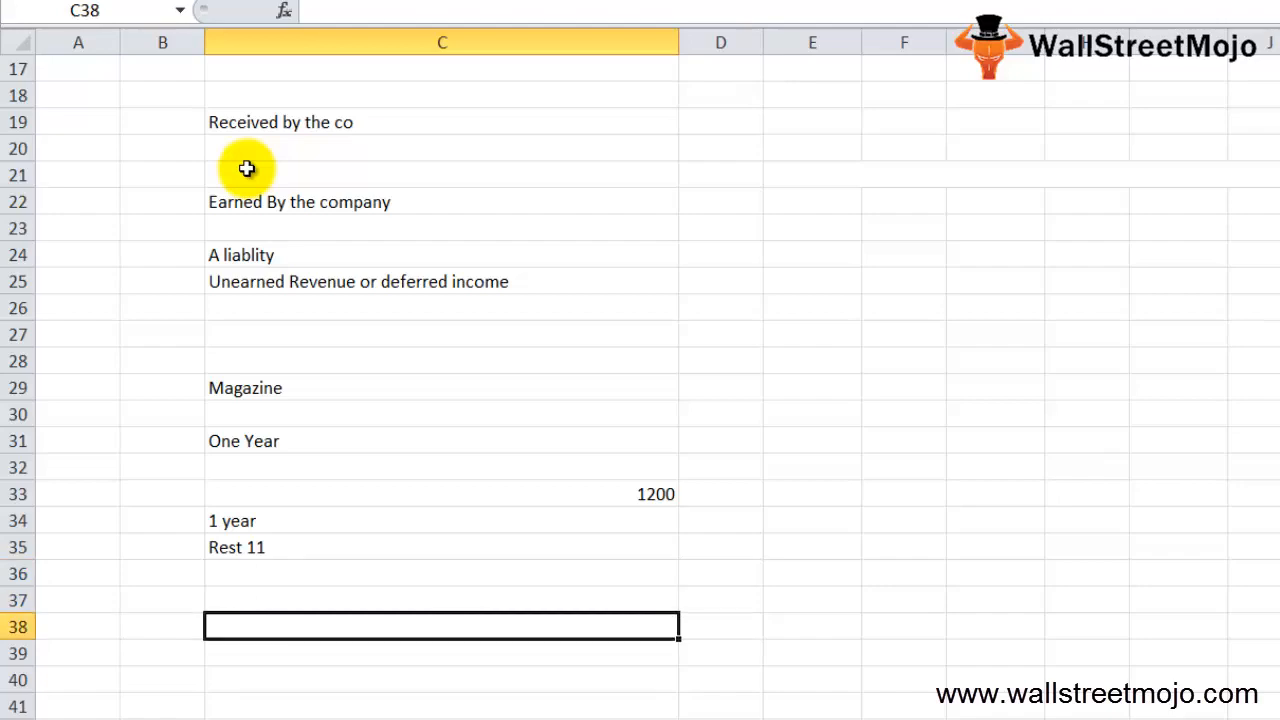
Step: Note Assets and list examples: service contracts, insurance, rent, and sports or concert event tickets
text(Assets)
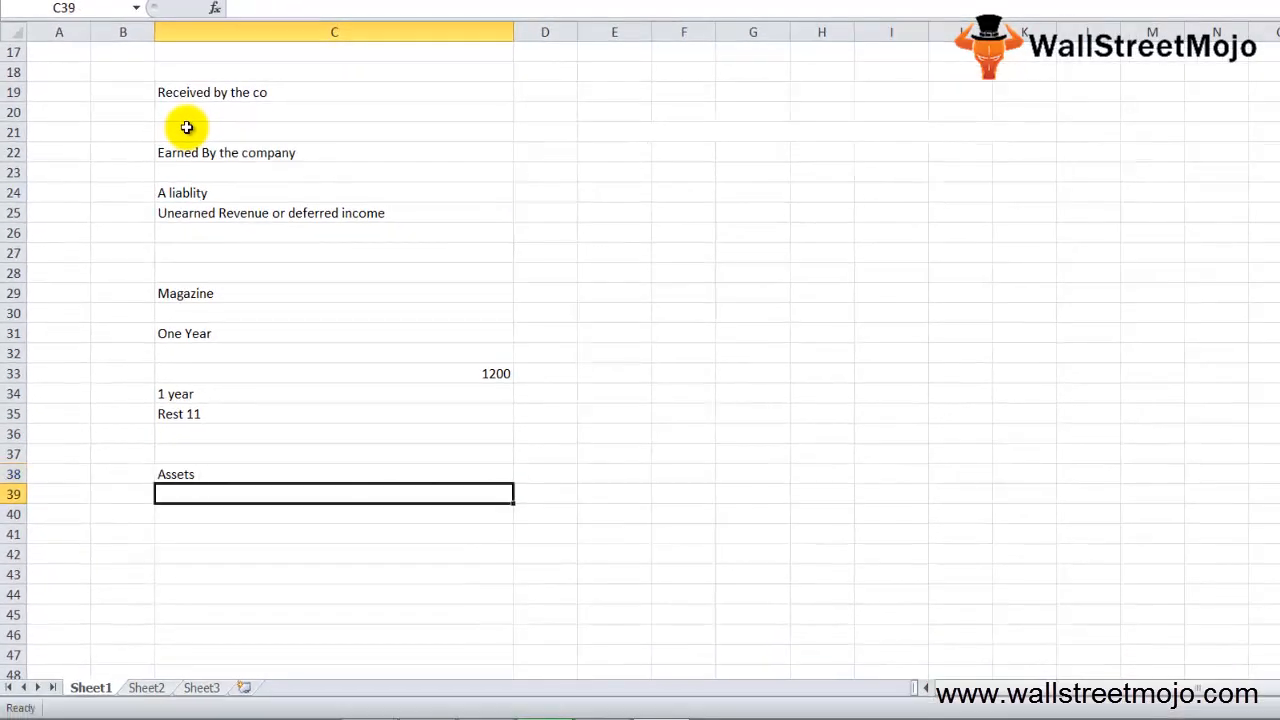
key(Down)
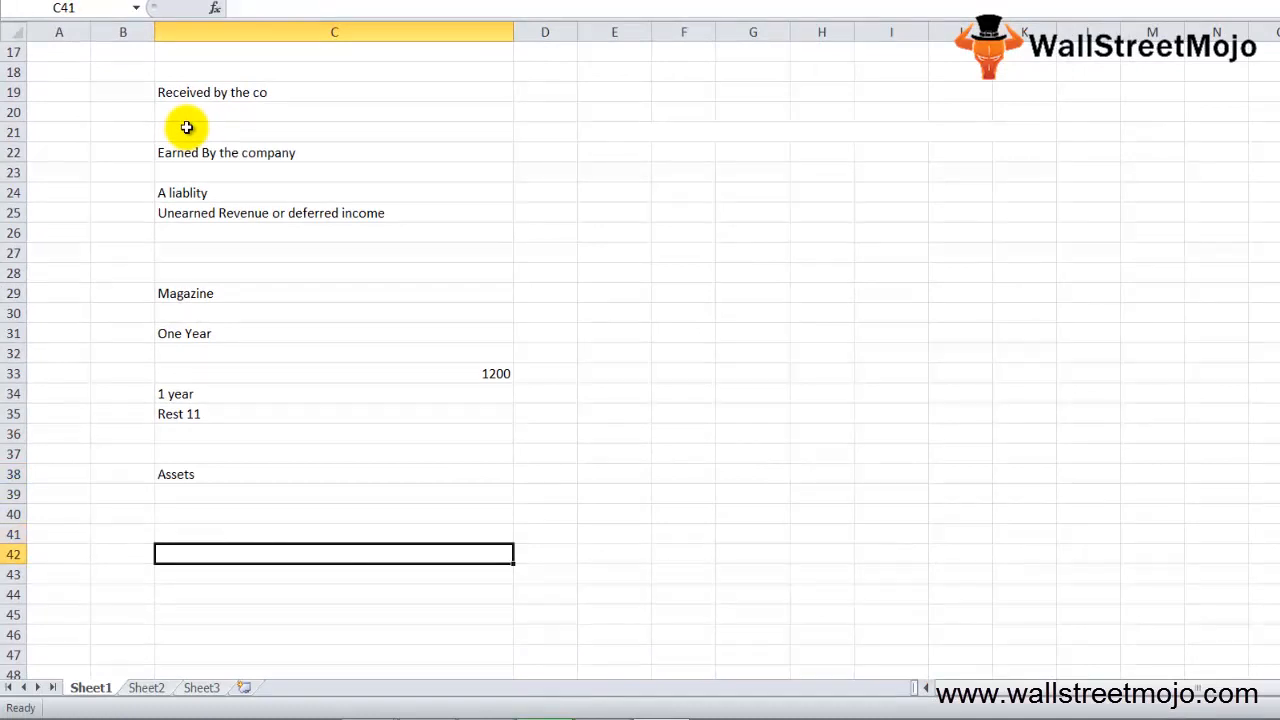
scroll(down, 3)
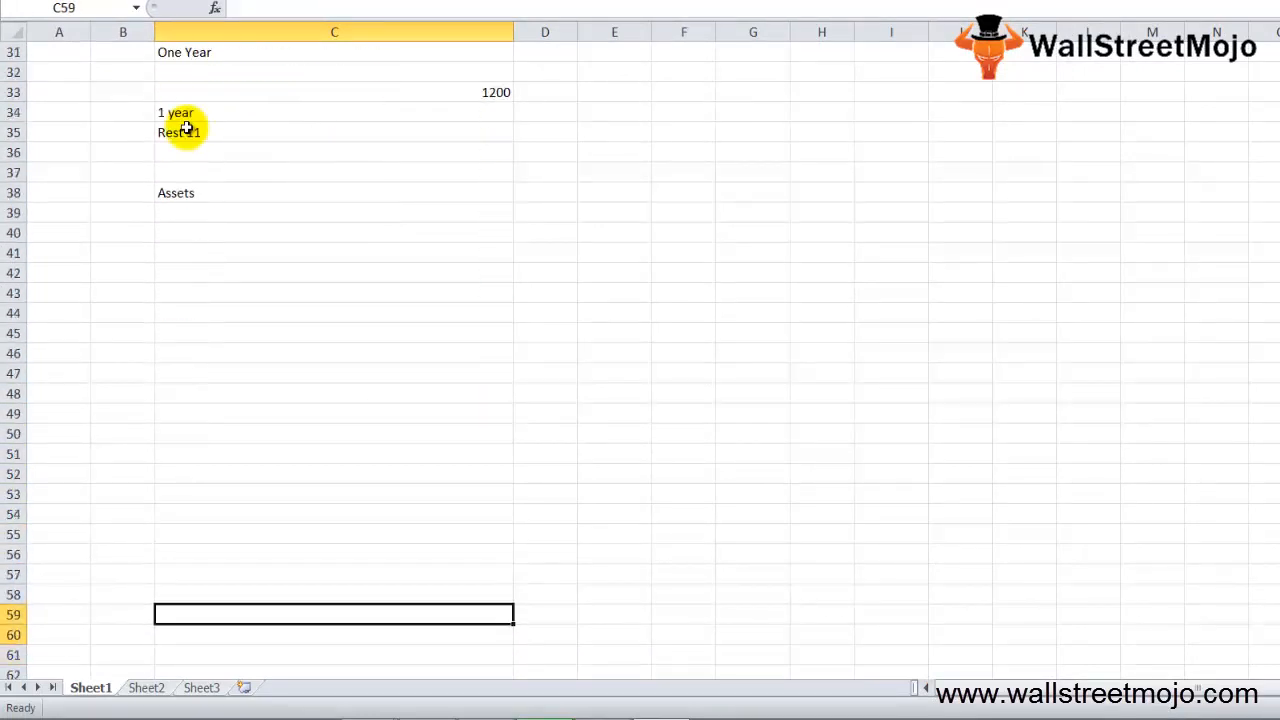
text(Example)
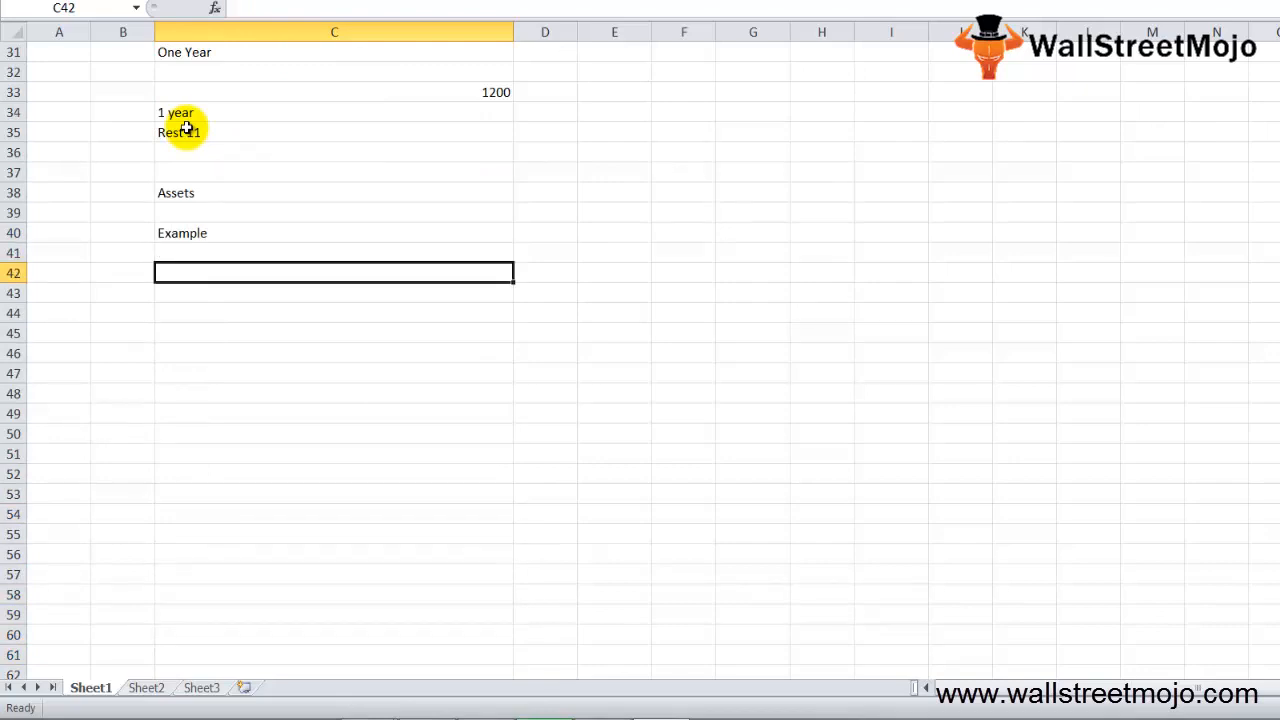
text(Serrvice contracts)
click(122, 293)
text(2)
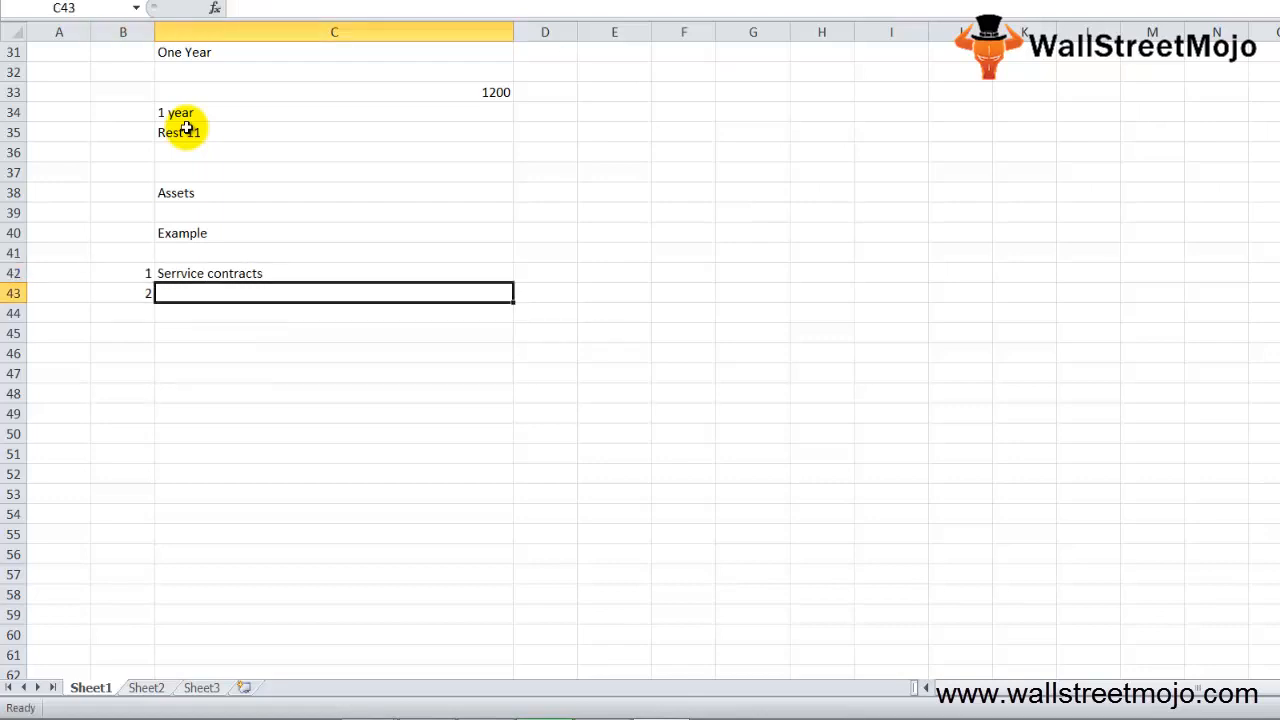
text(Insurance Contracts)
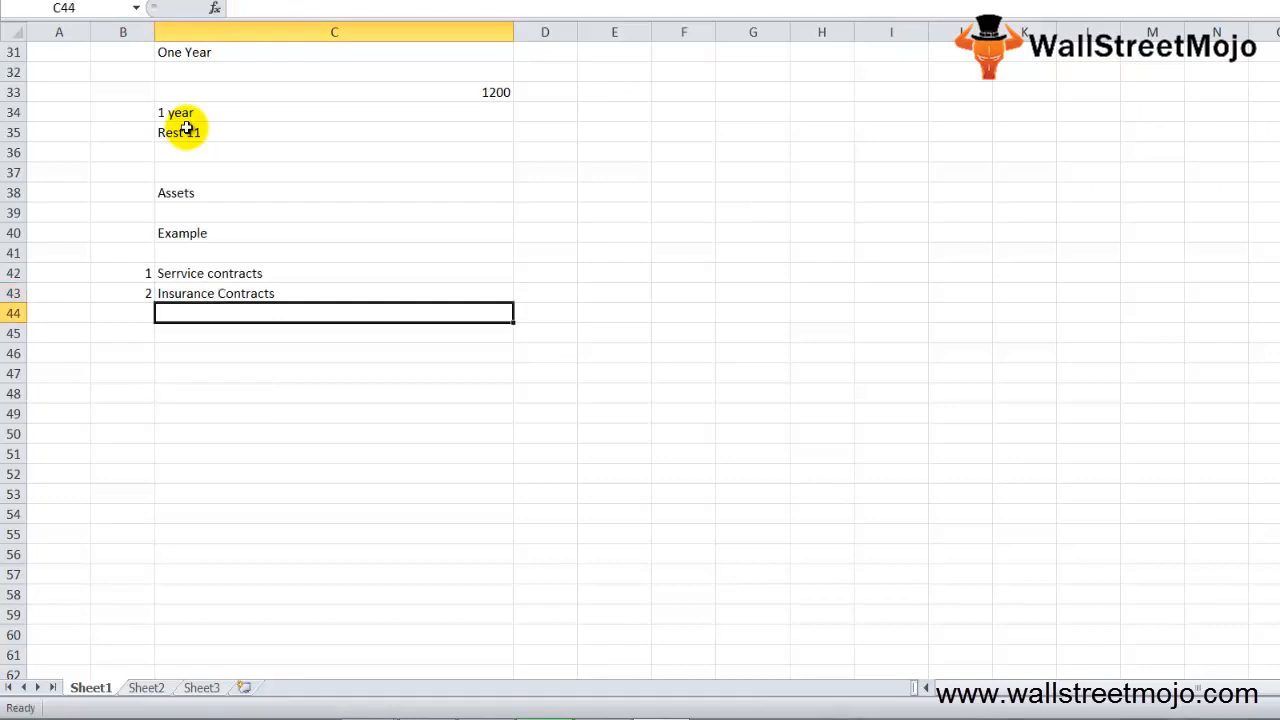
text(Rent that is paid in advance)
click(122, 333)
text(4)
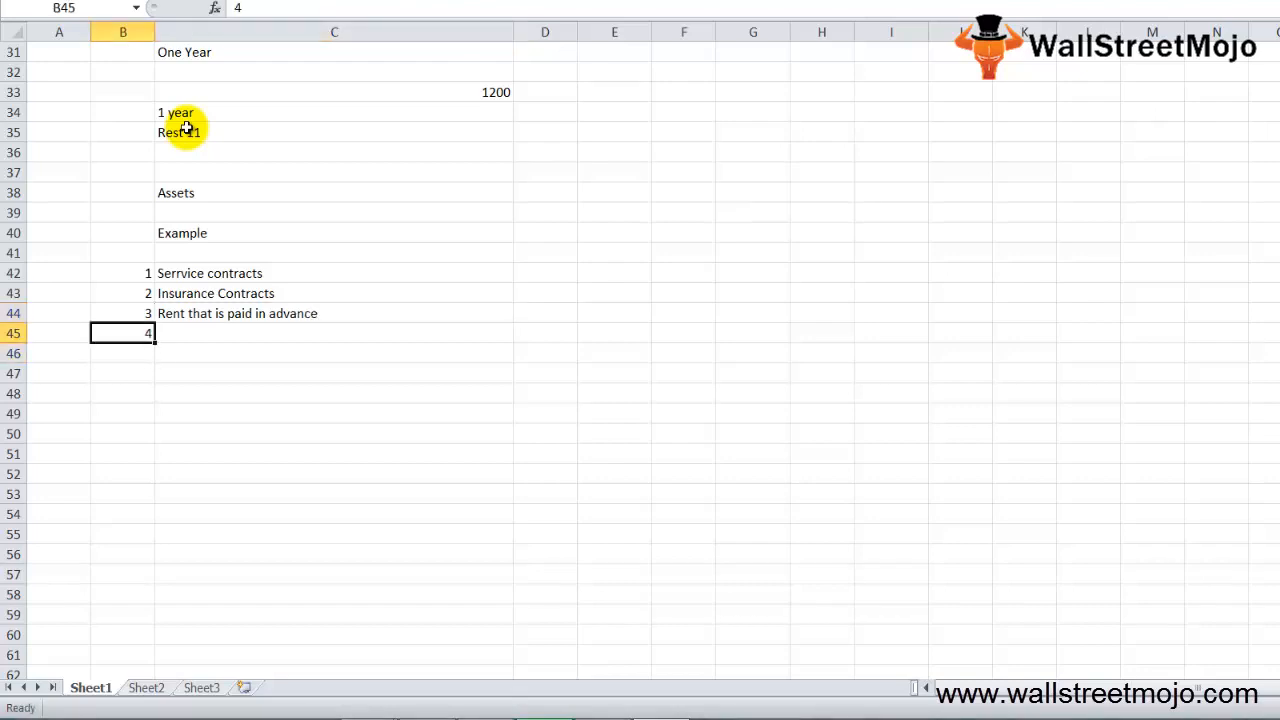
text(TIck)
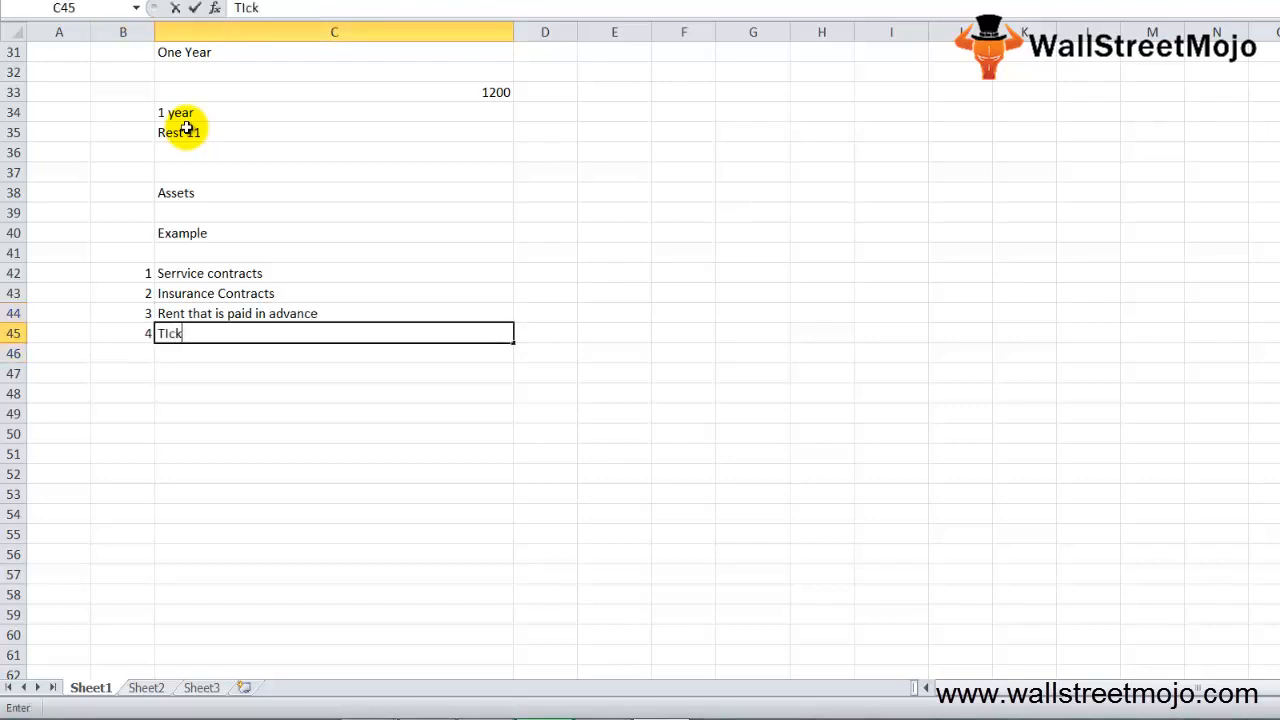
text(itc)
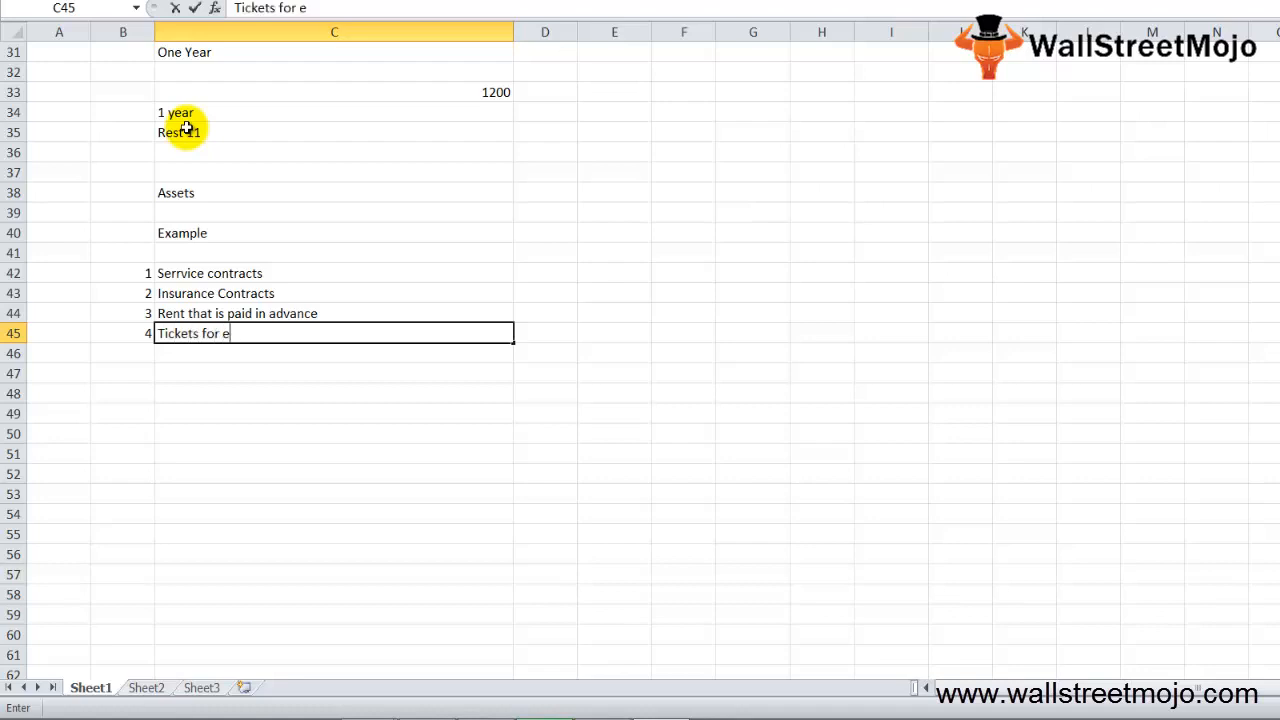
text(vents)
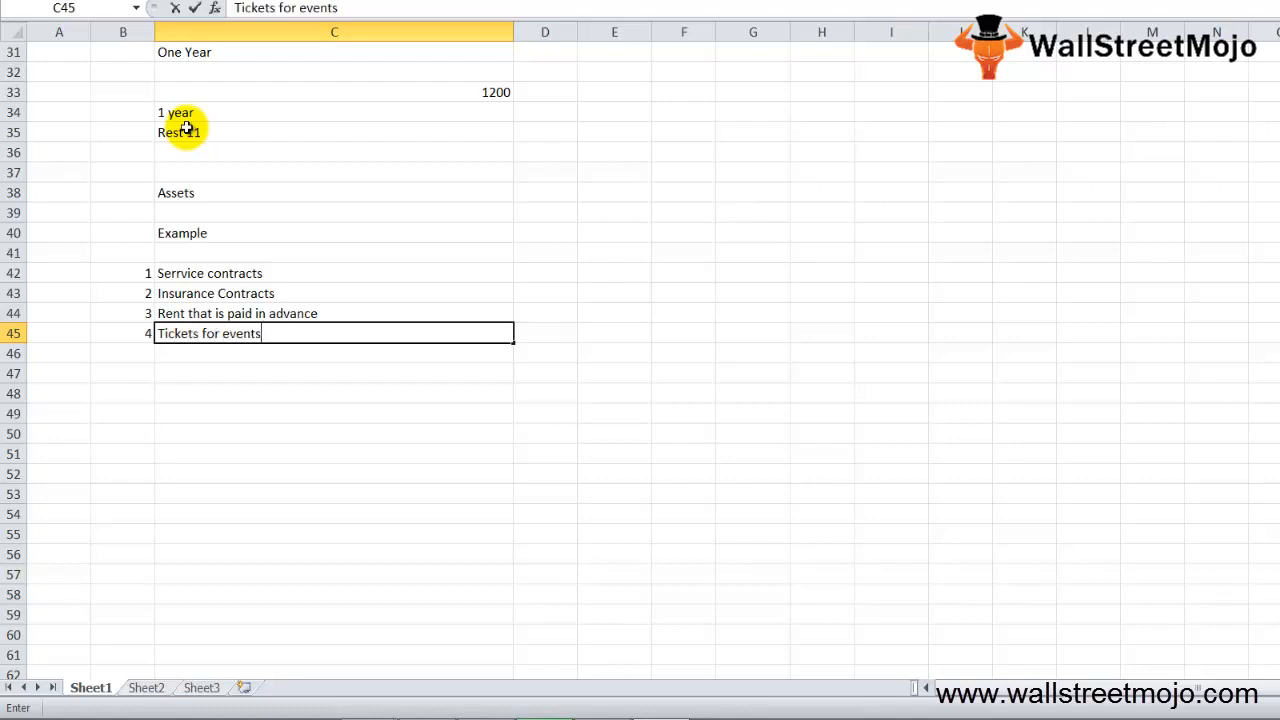
text(sports events)
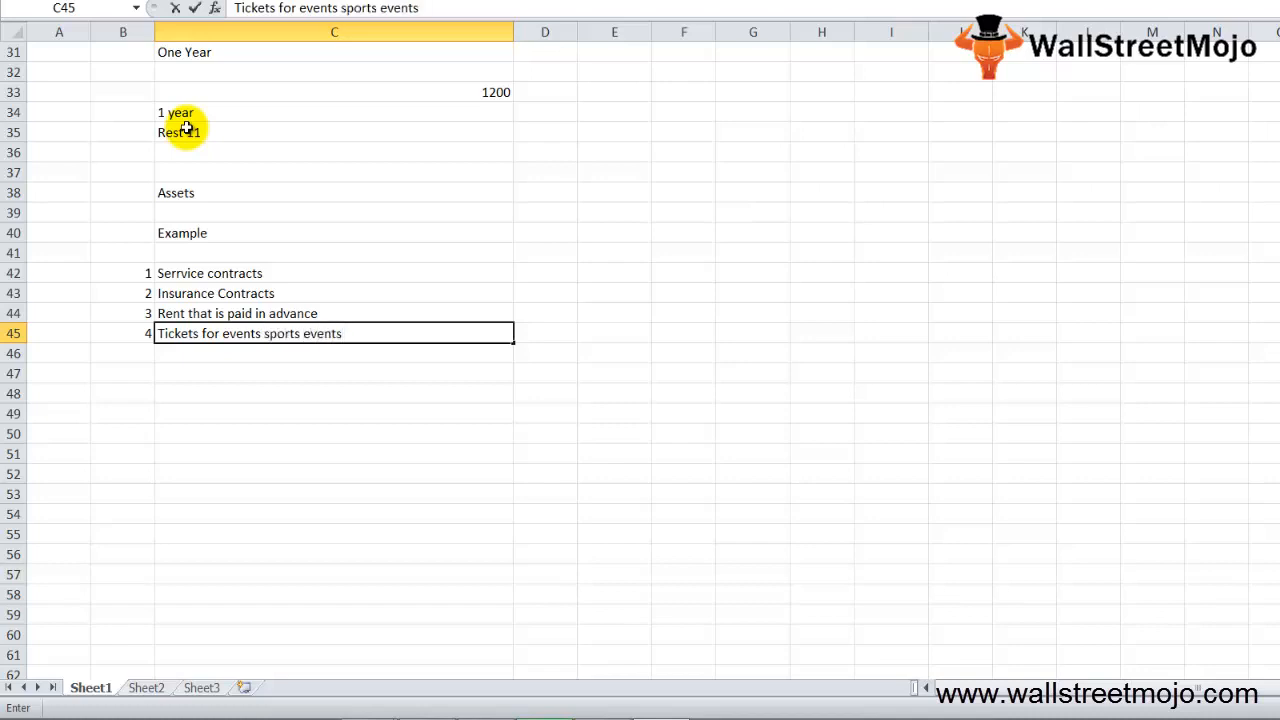
text(concerts)
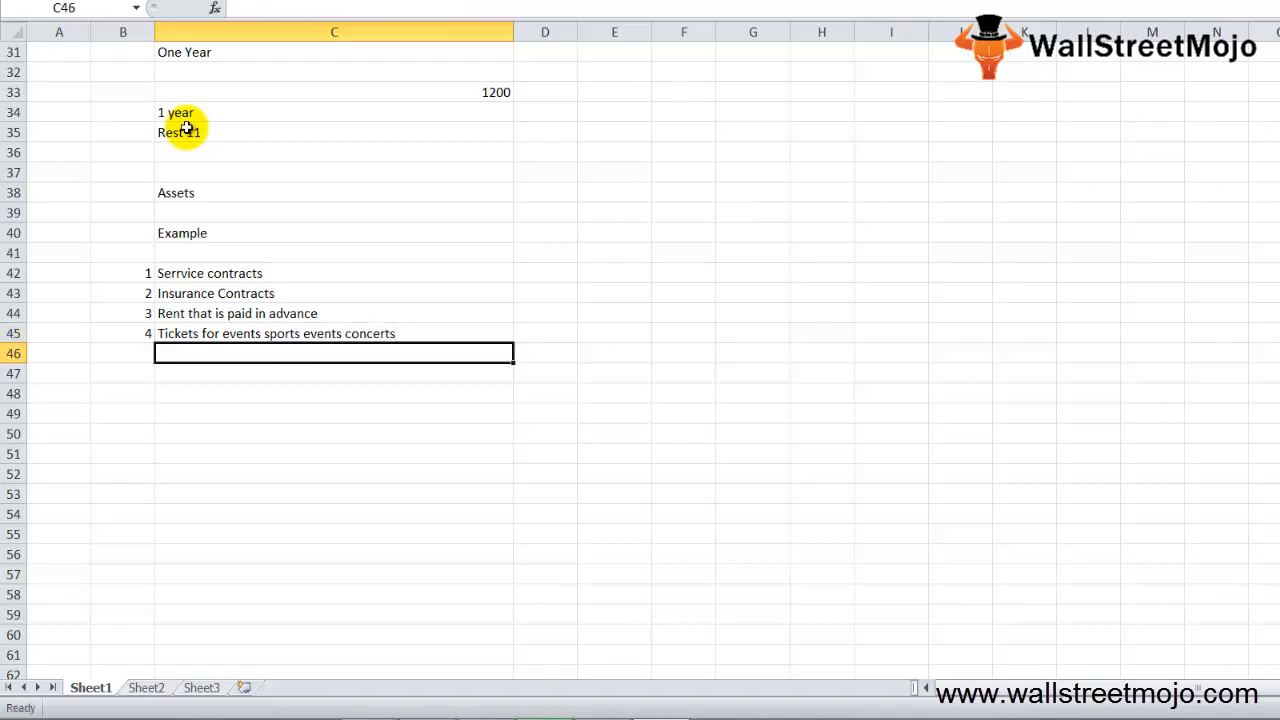
key(Down)
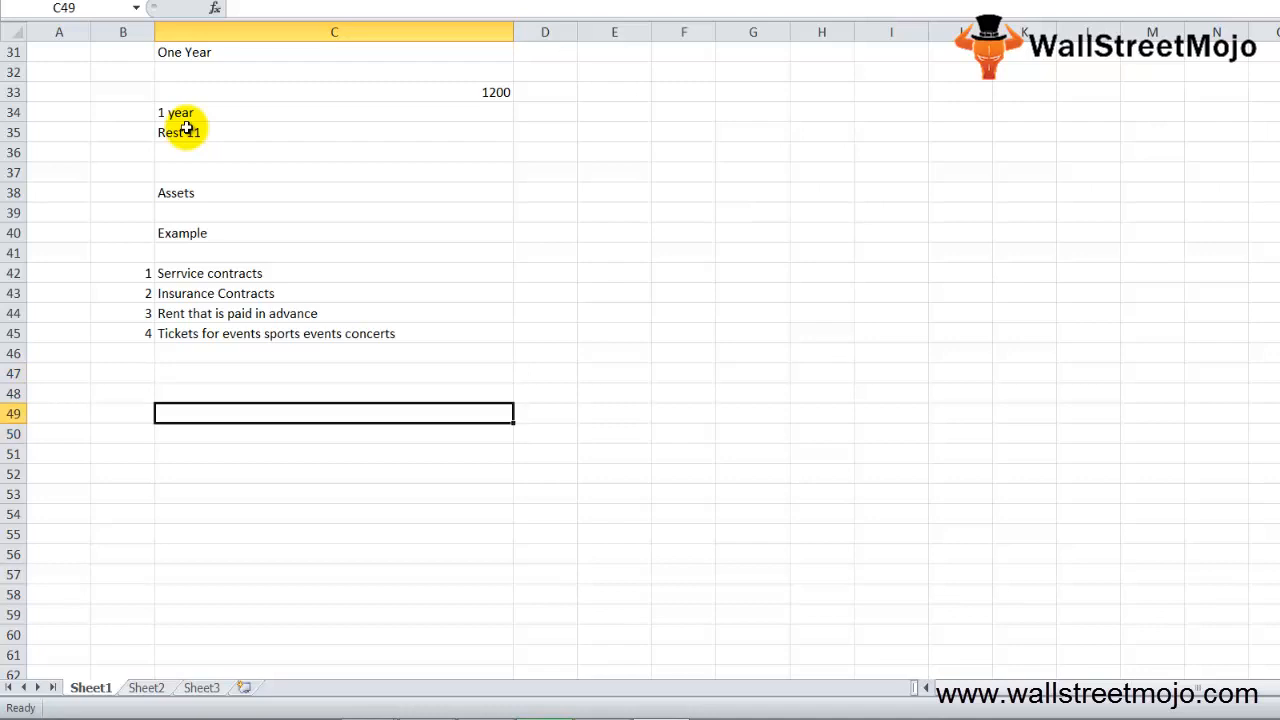
Step: Add a Balance sheet heading with Current and Long-term liabilities numbered below
text(Baln)
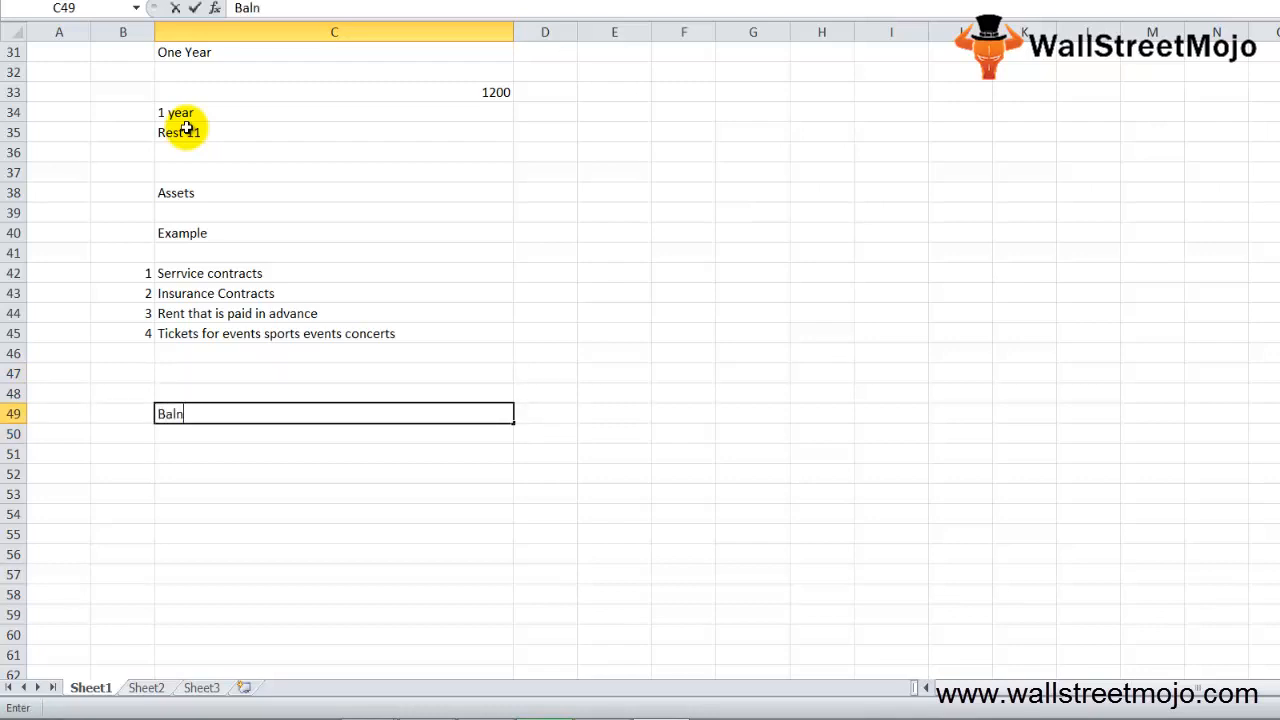
text(ance sheet)
key(enter)
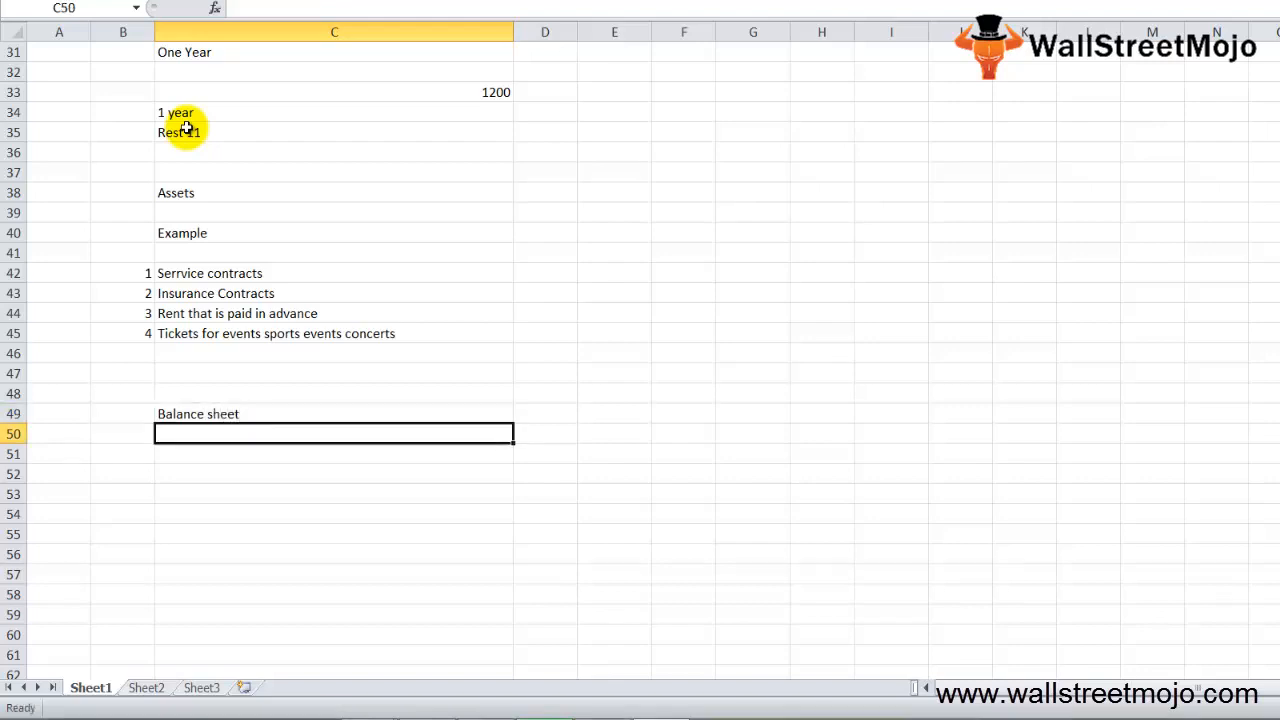
text(Current Liablities)
click(122, 474)
text(2)
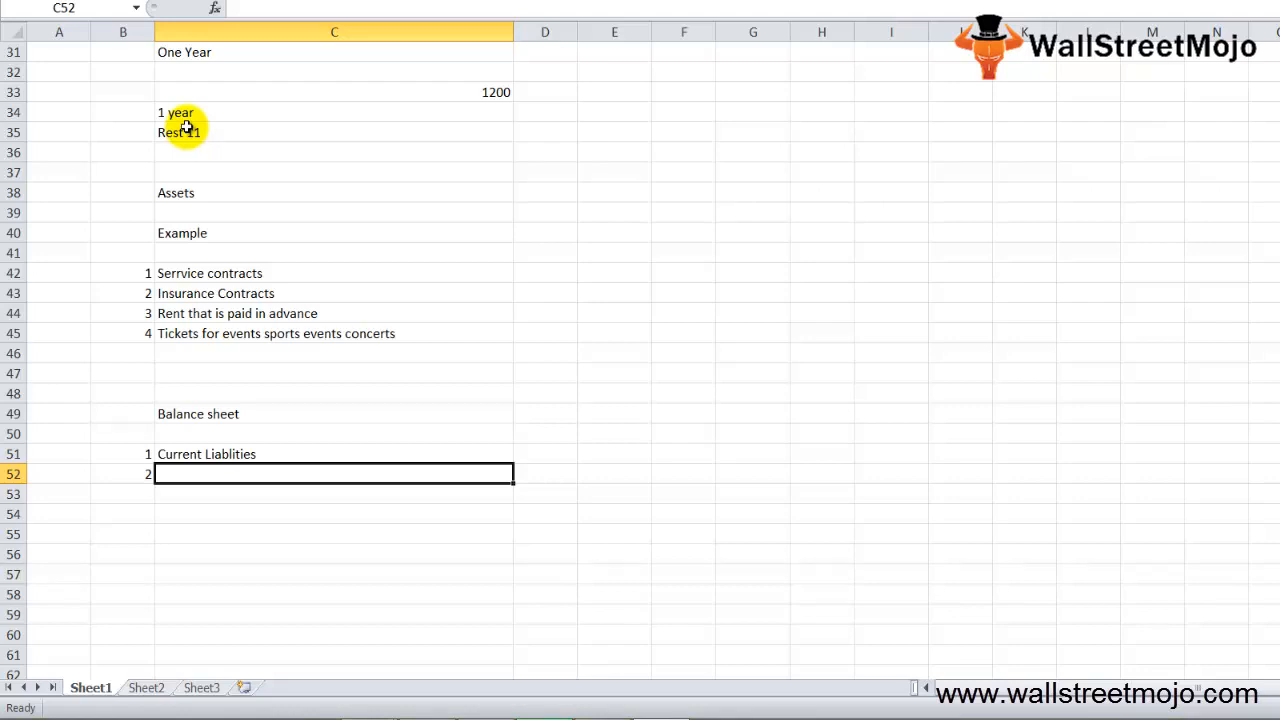
text(Long term liablity)
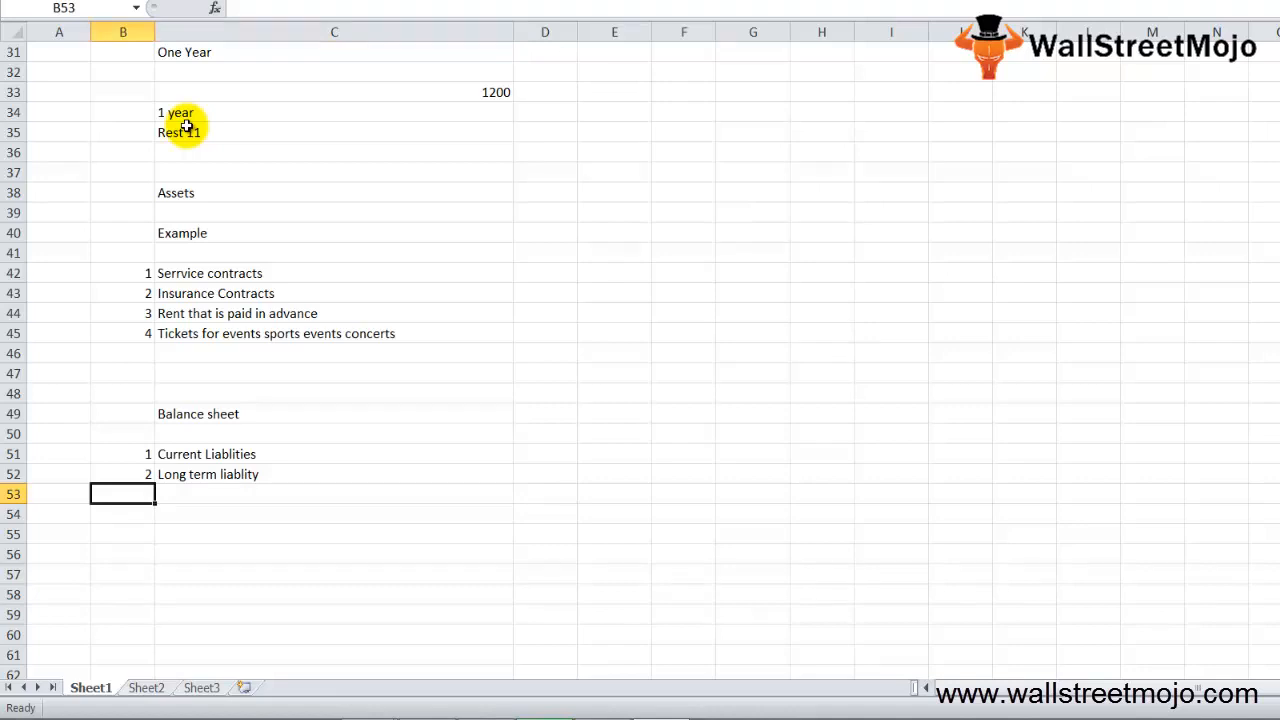
mouse_move(527, 566)
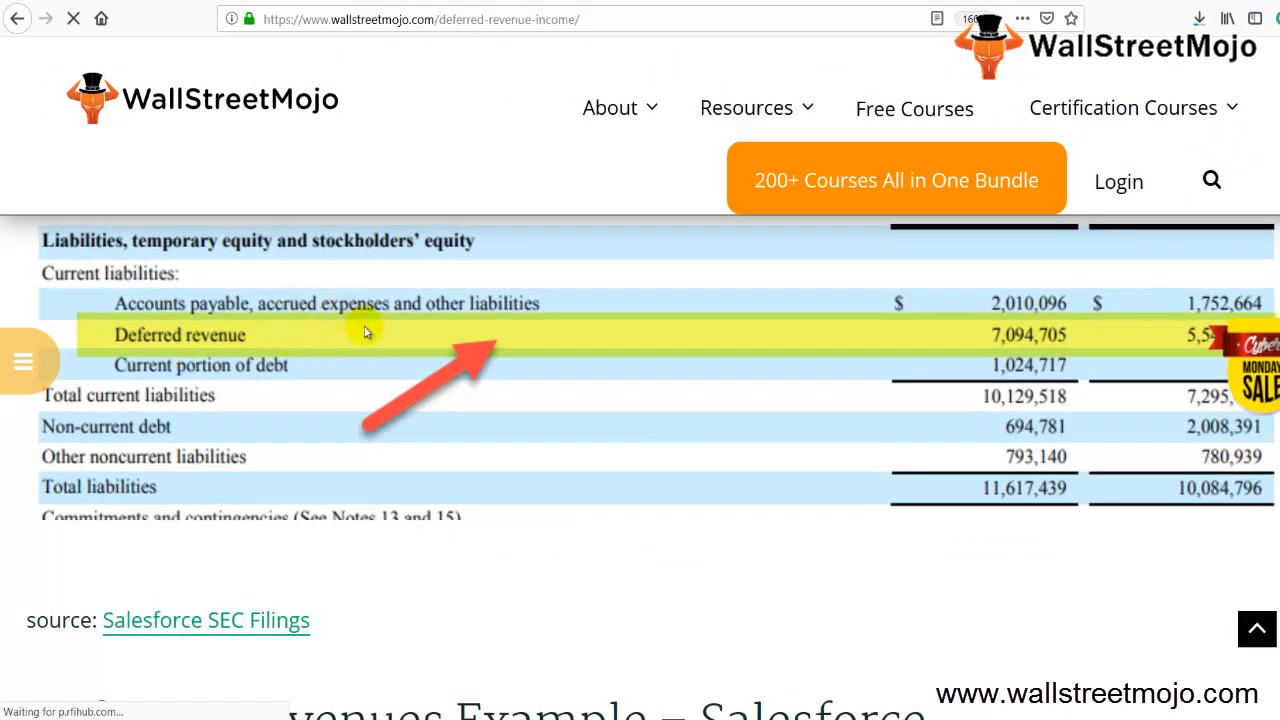
mouse_move(160, 297)
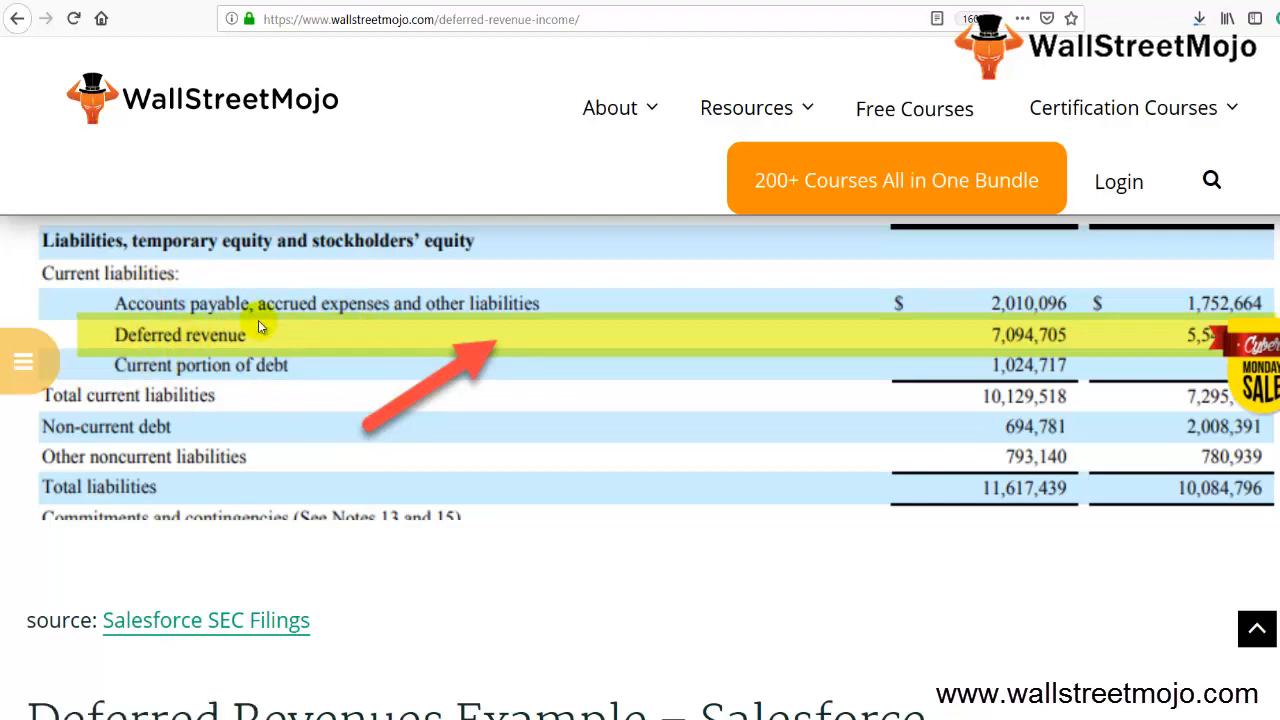
mouse_move(660, 370)
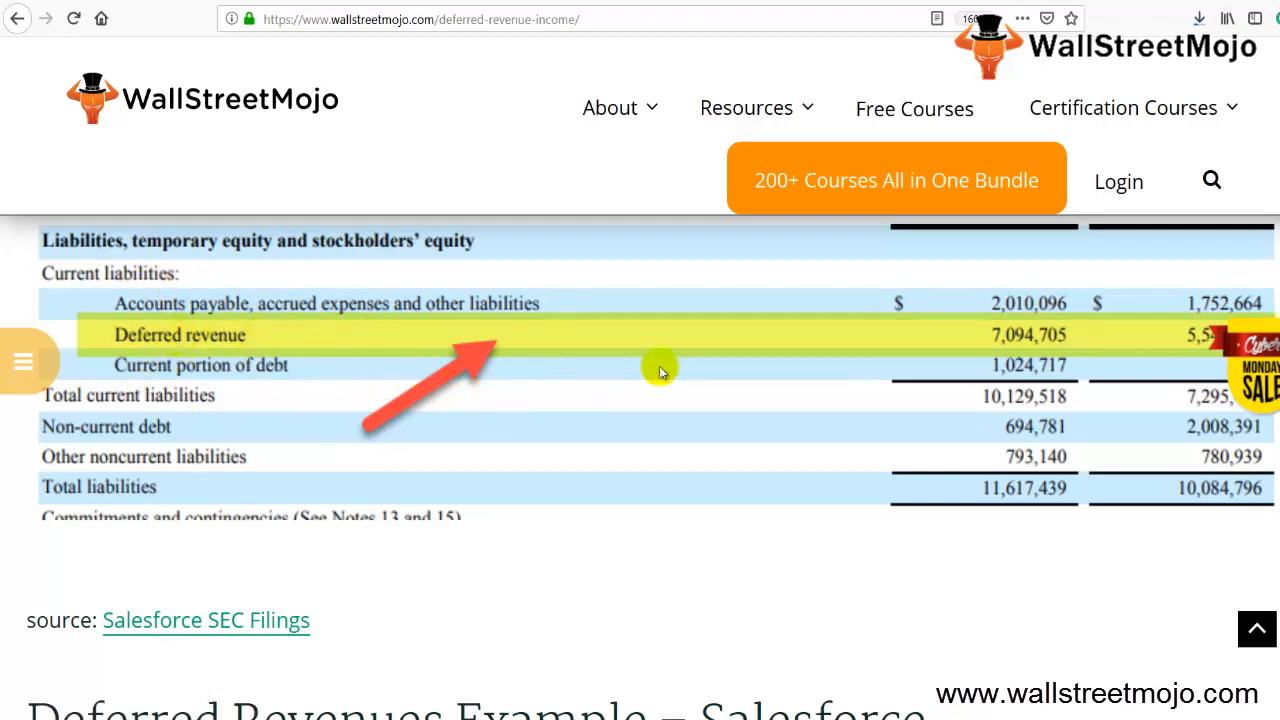
mouse_move(1045, 362)
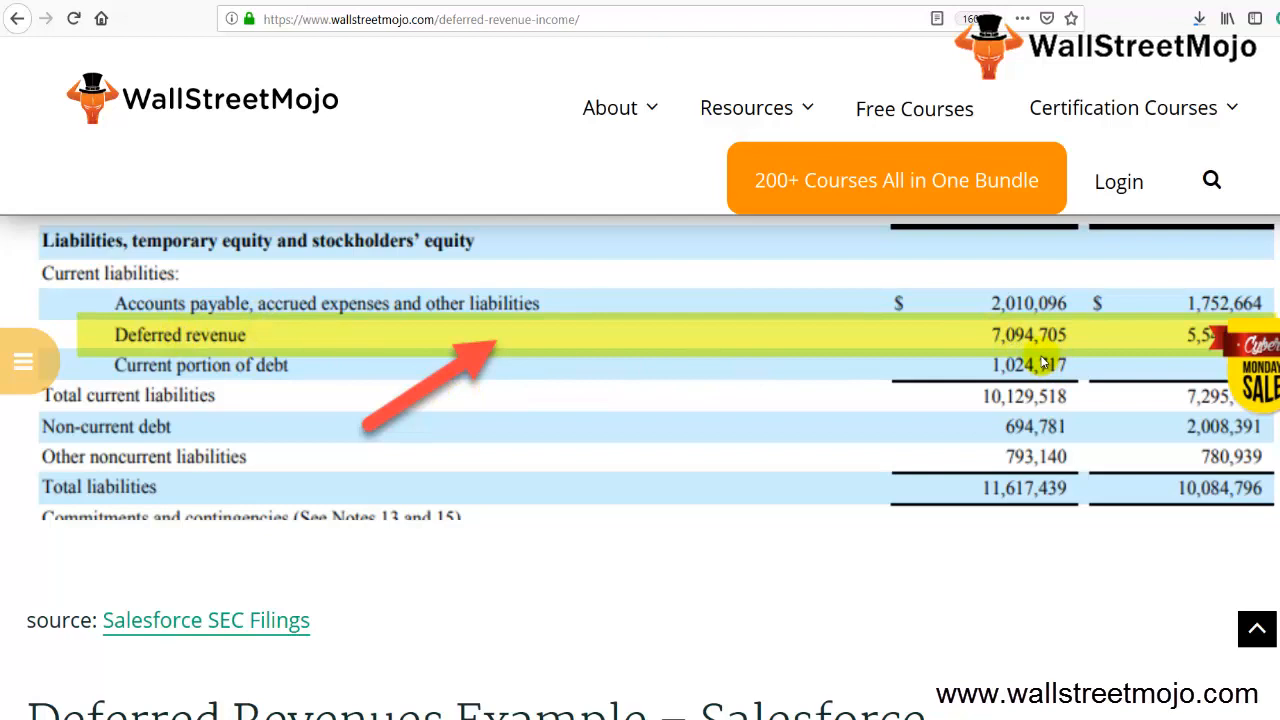
mouse_move(1040, 393)
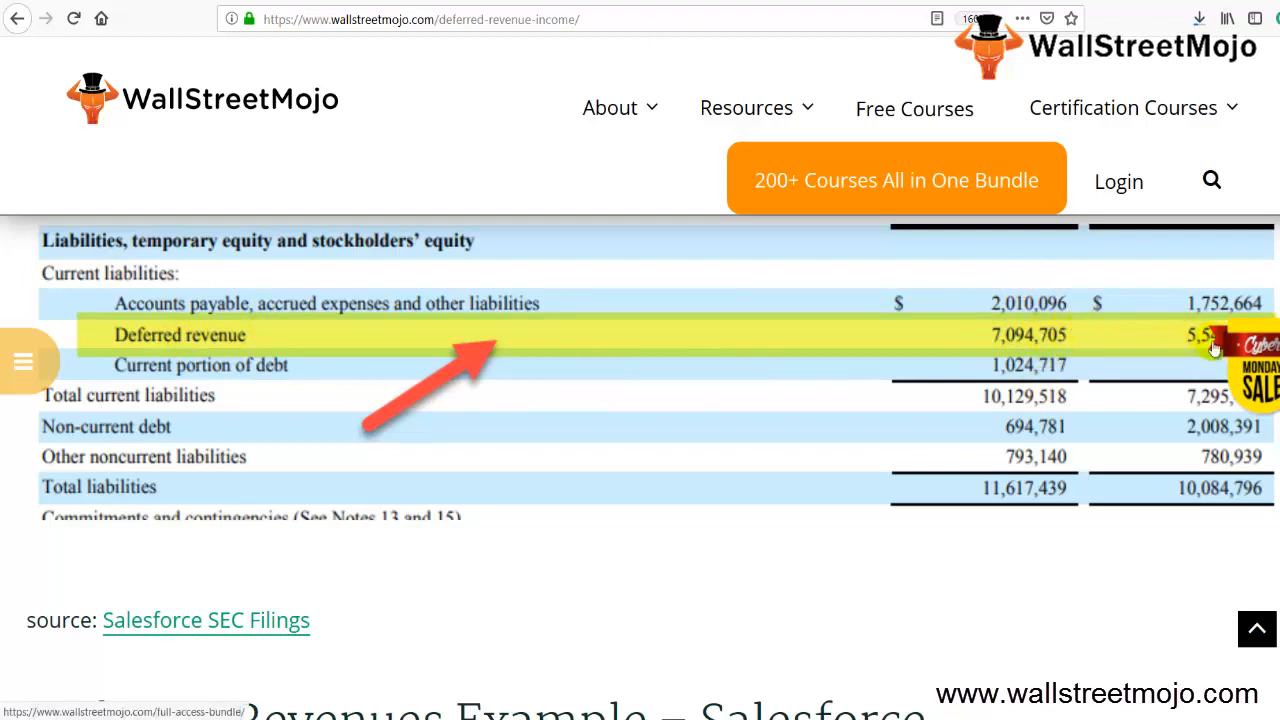
mouse_move(1142, 343)
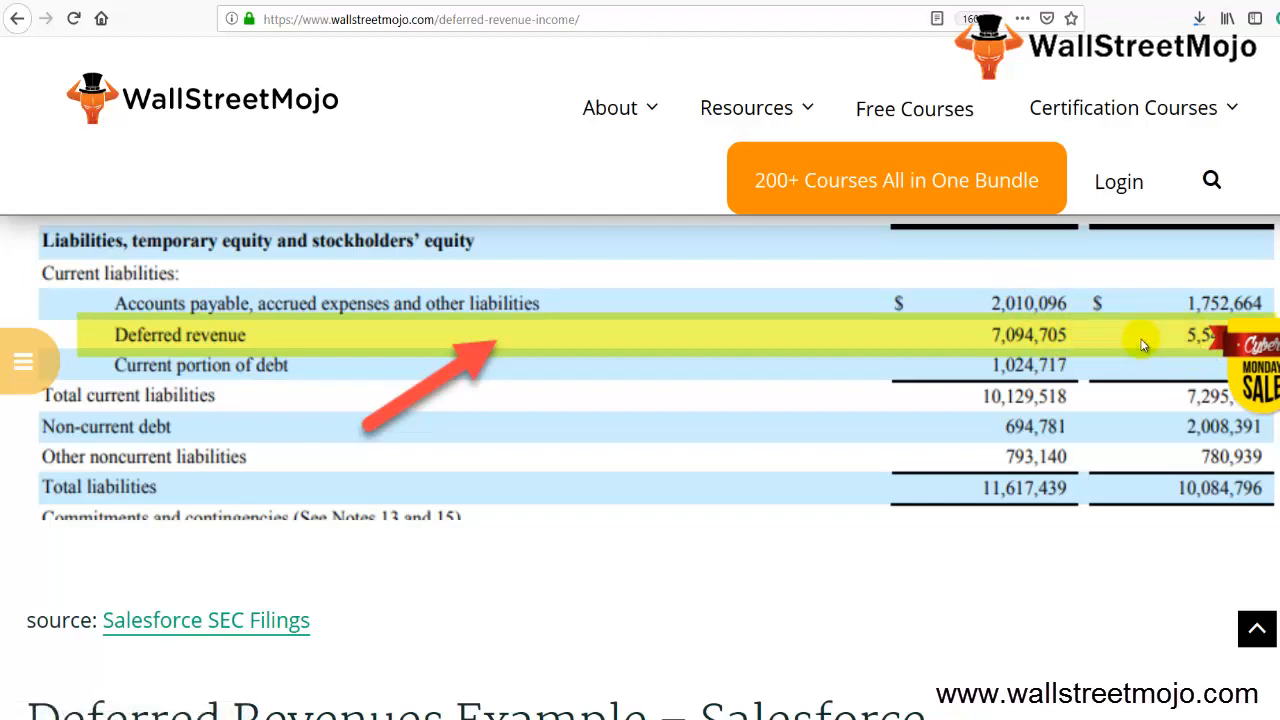
mouse_move(1047, 408)
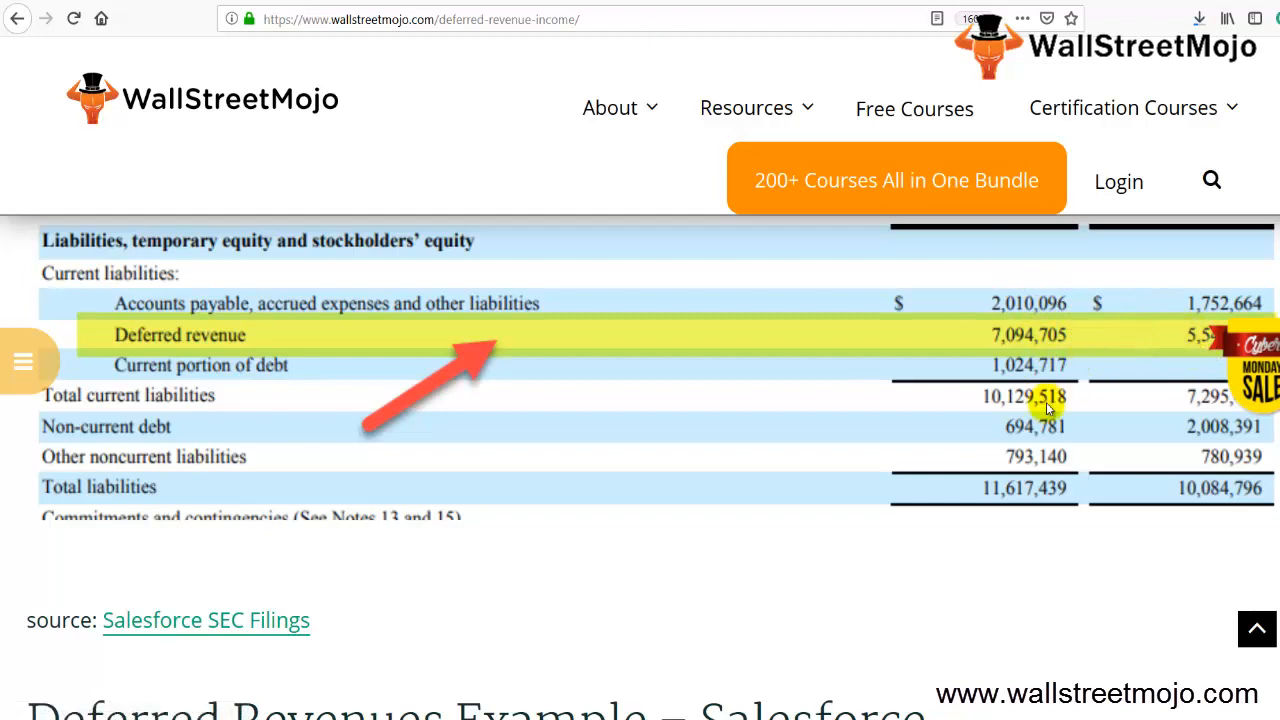
mouse_move(615, 670)
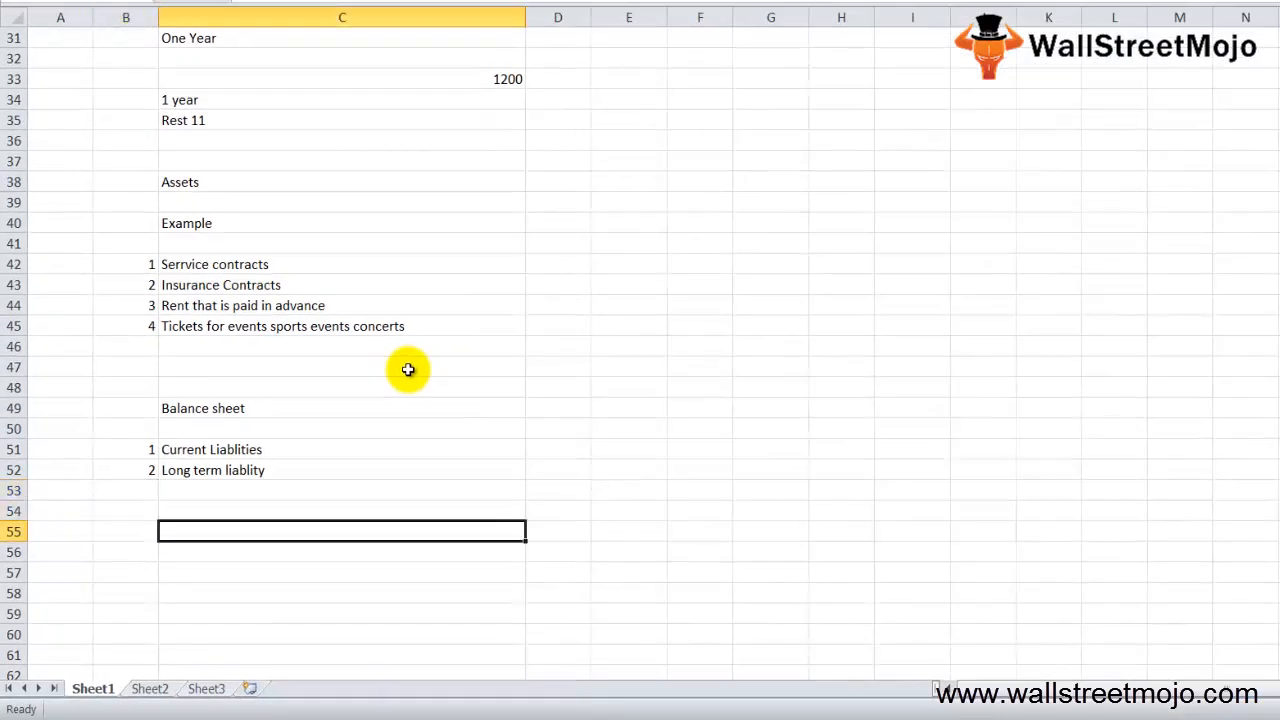
Step: Add 'Largest in January quarter' in C54 and begin typing 31st Jan below it
click(342, 592)
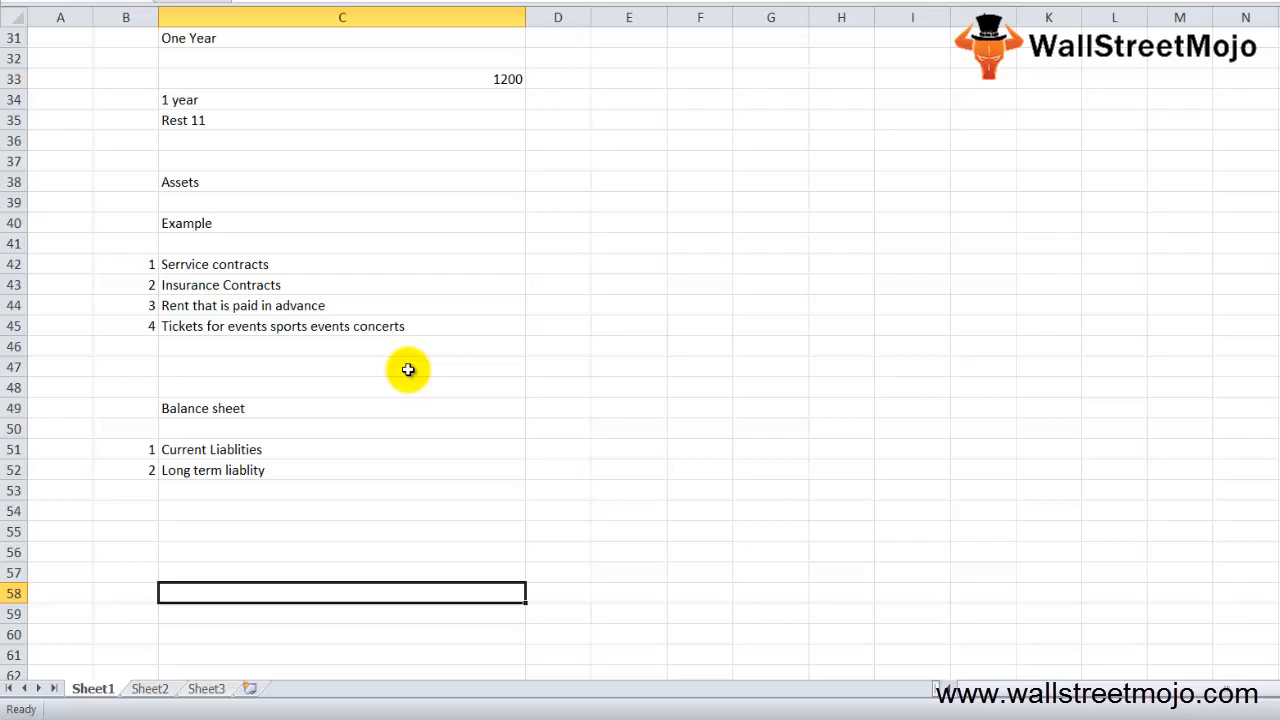
scroll(down, 3)
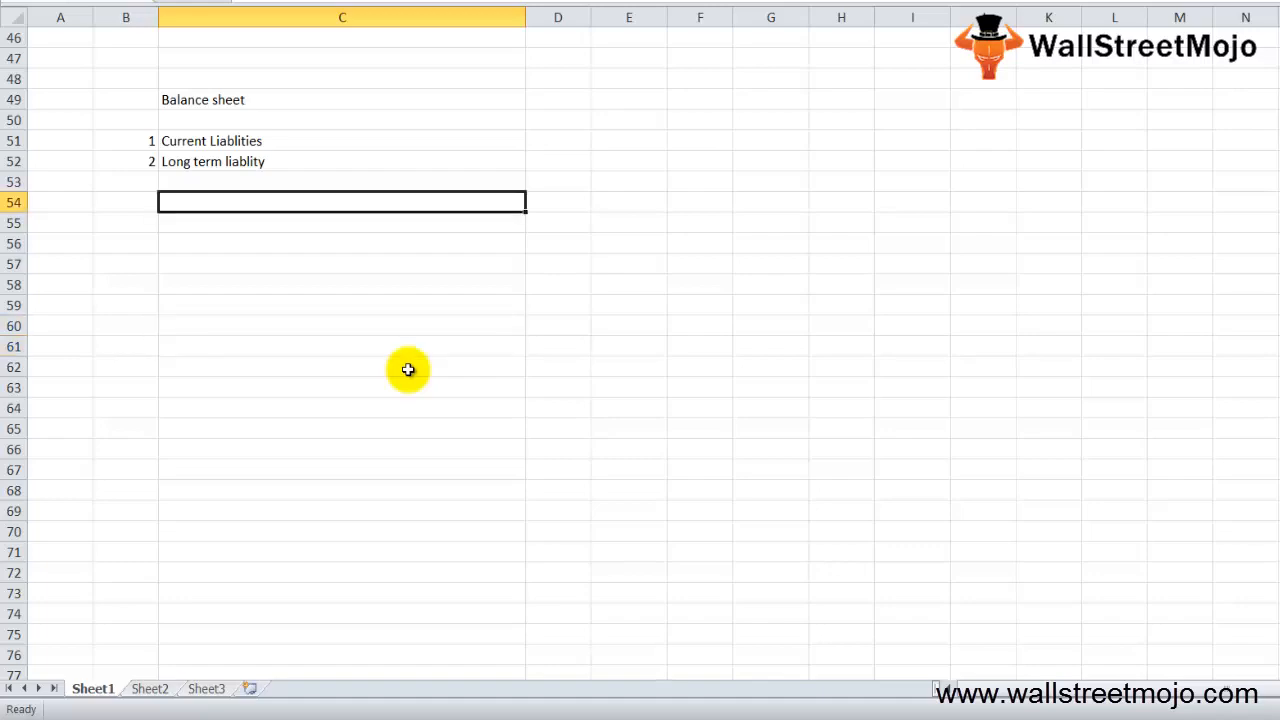
text(Largest in Ja)
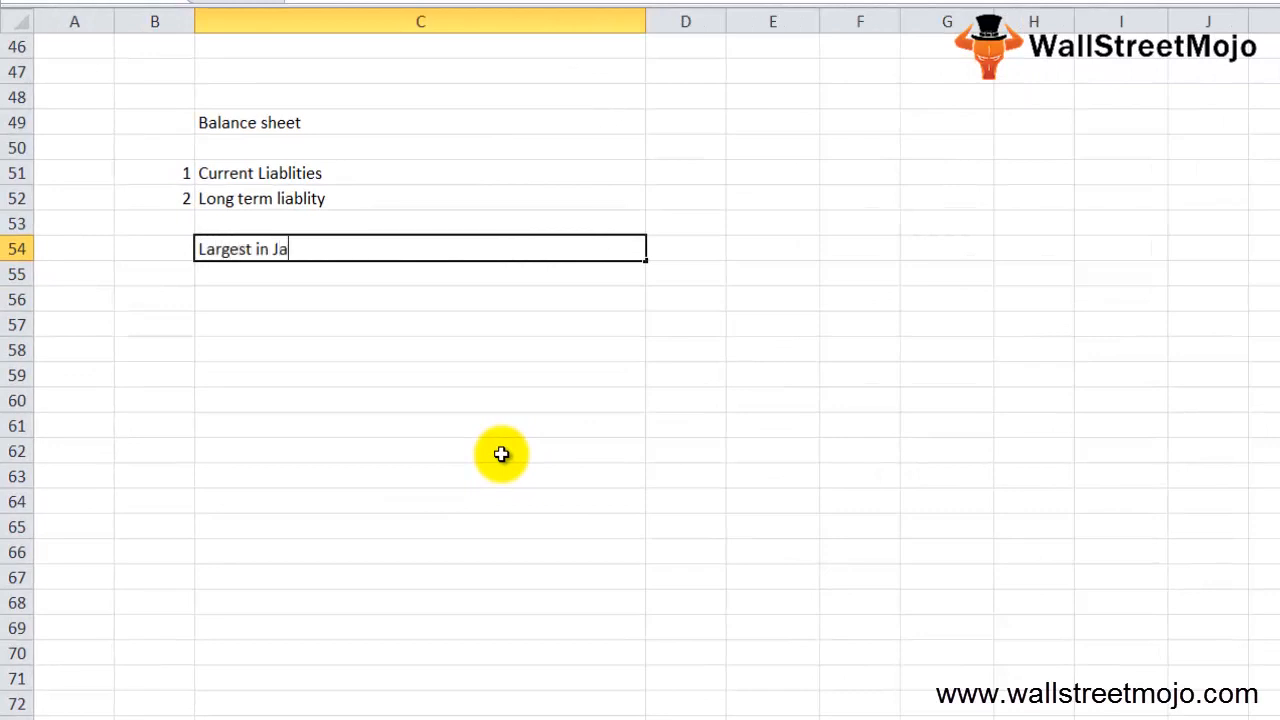
text(nuary quarter)
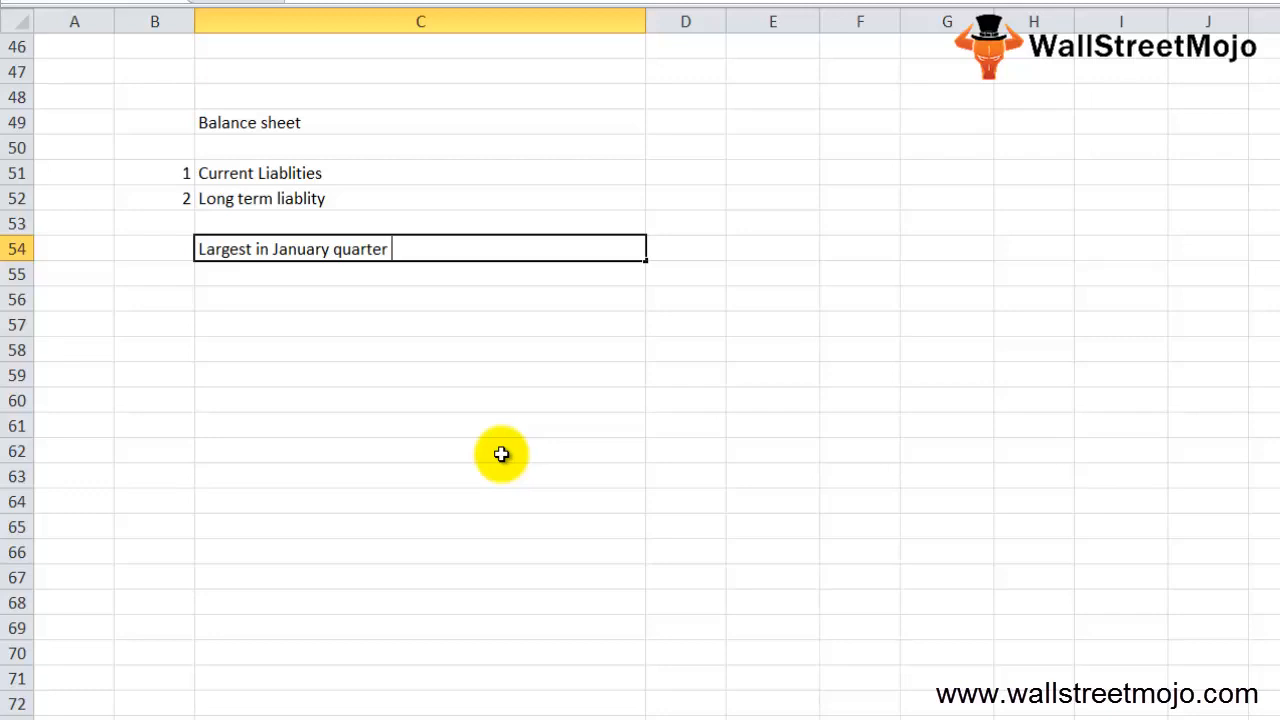
key(enter)
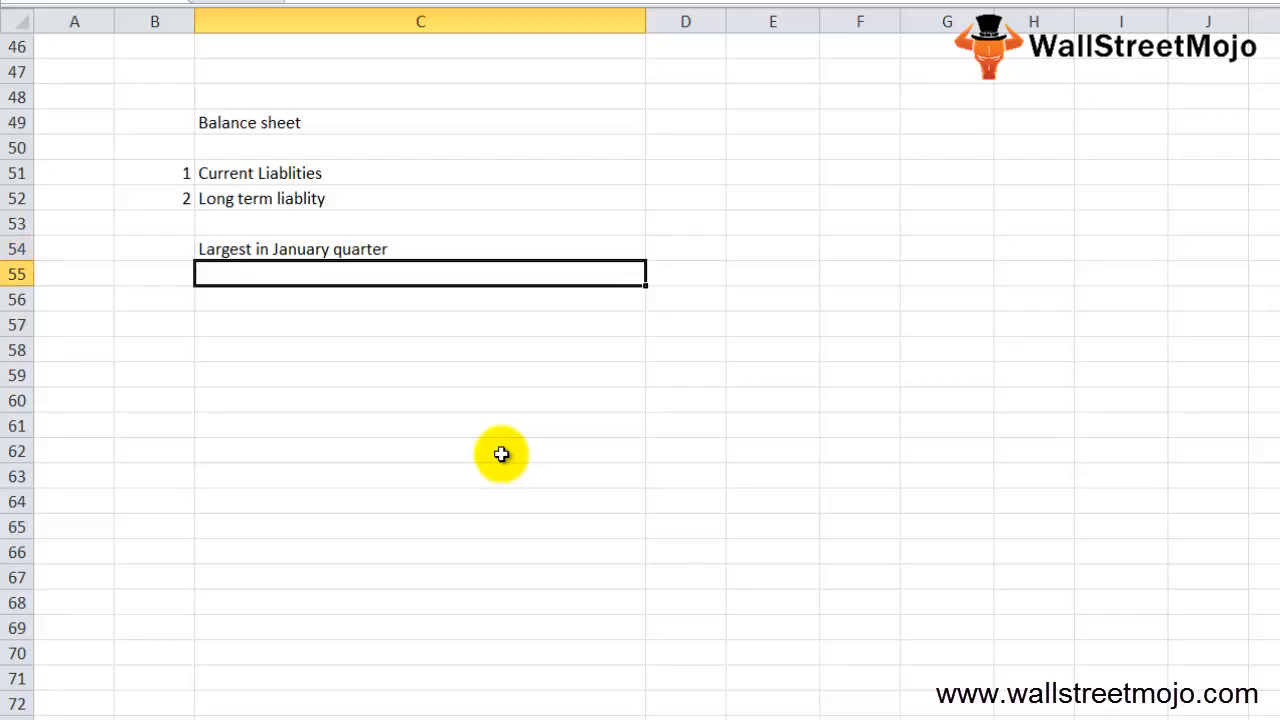
text(31st Jan)
click(420, 349)
text(Accounting)
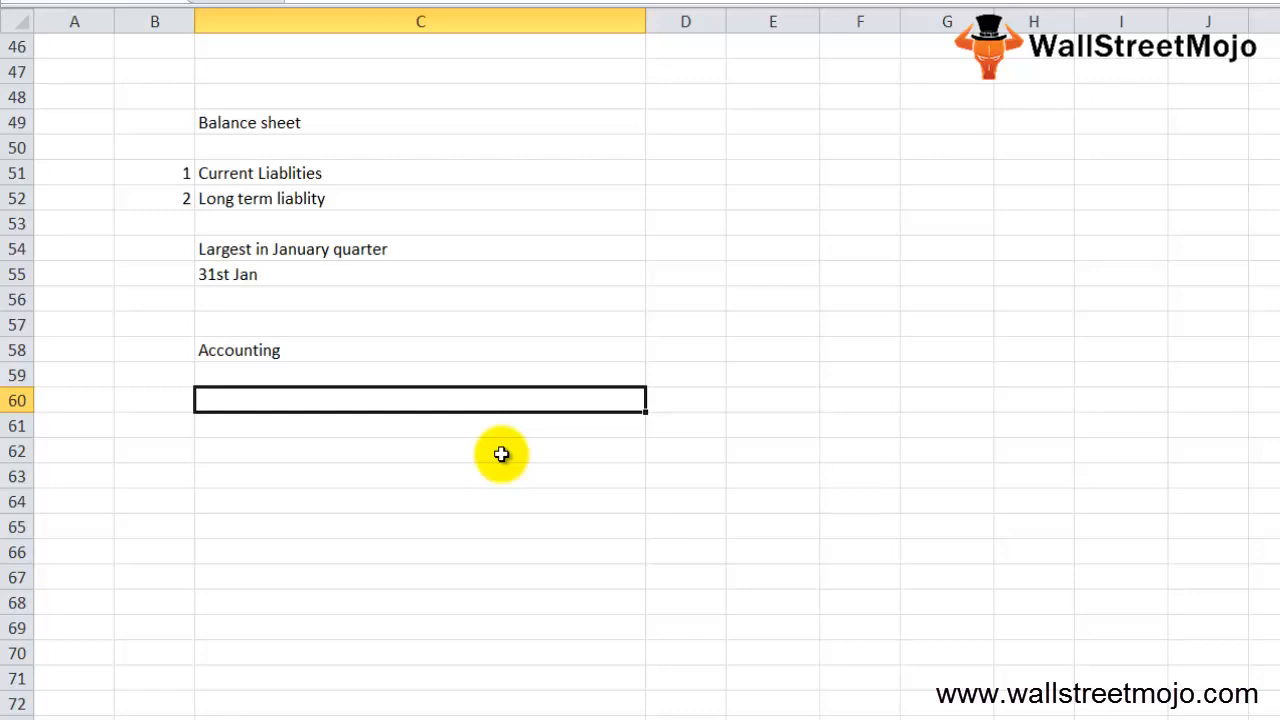
Step: Note example 1: Xyz pays MNC a 12000 advance for 12 months
text(1)
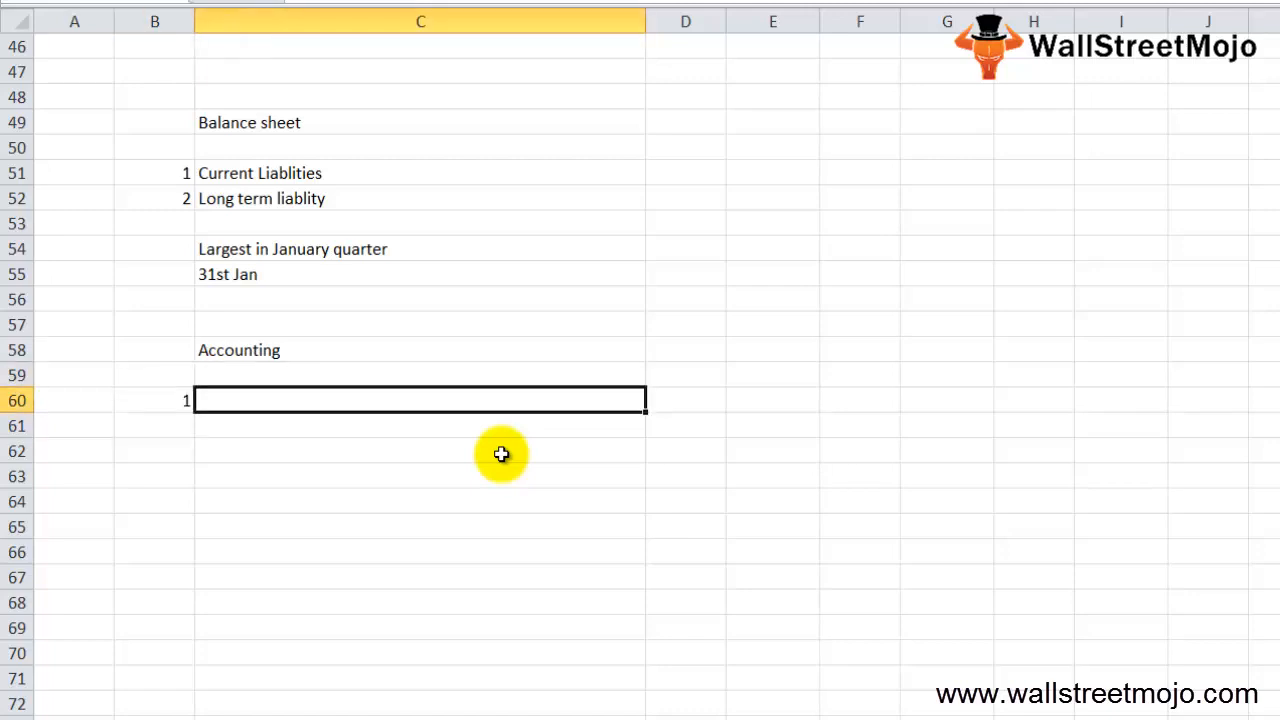
text(Xyz)
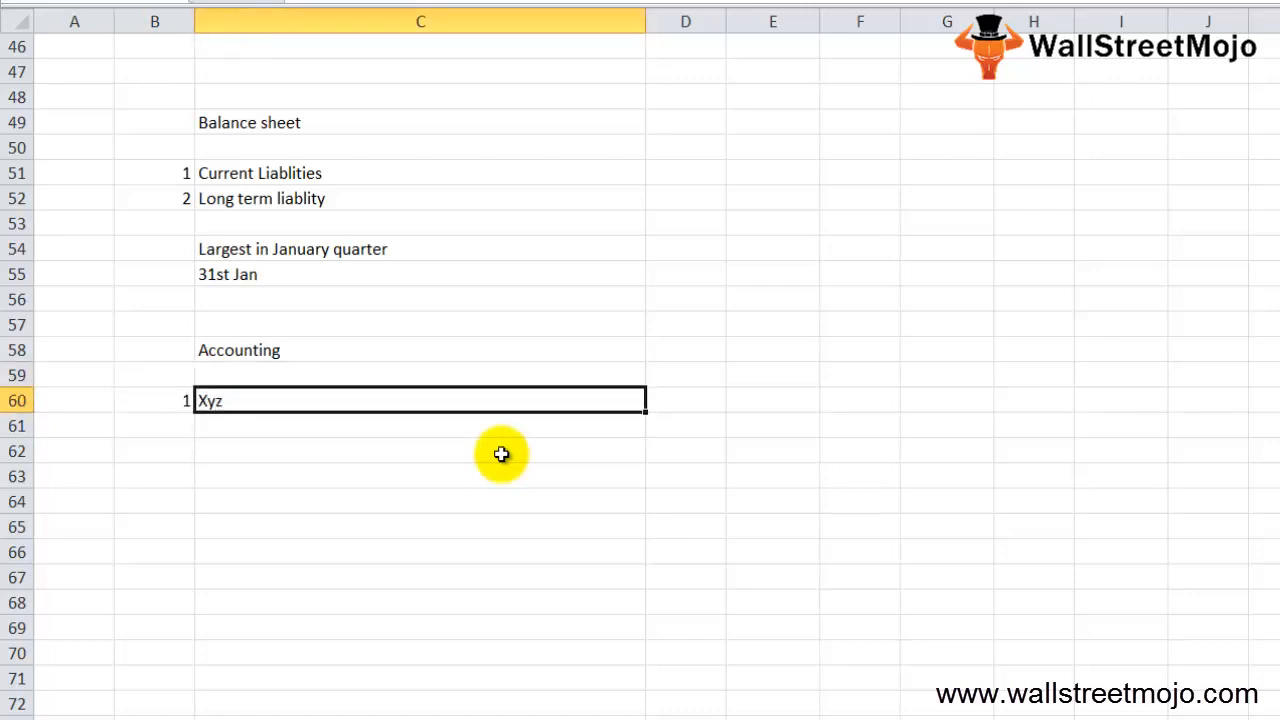
text(MNC)
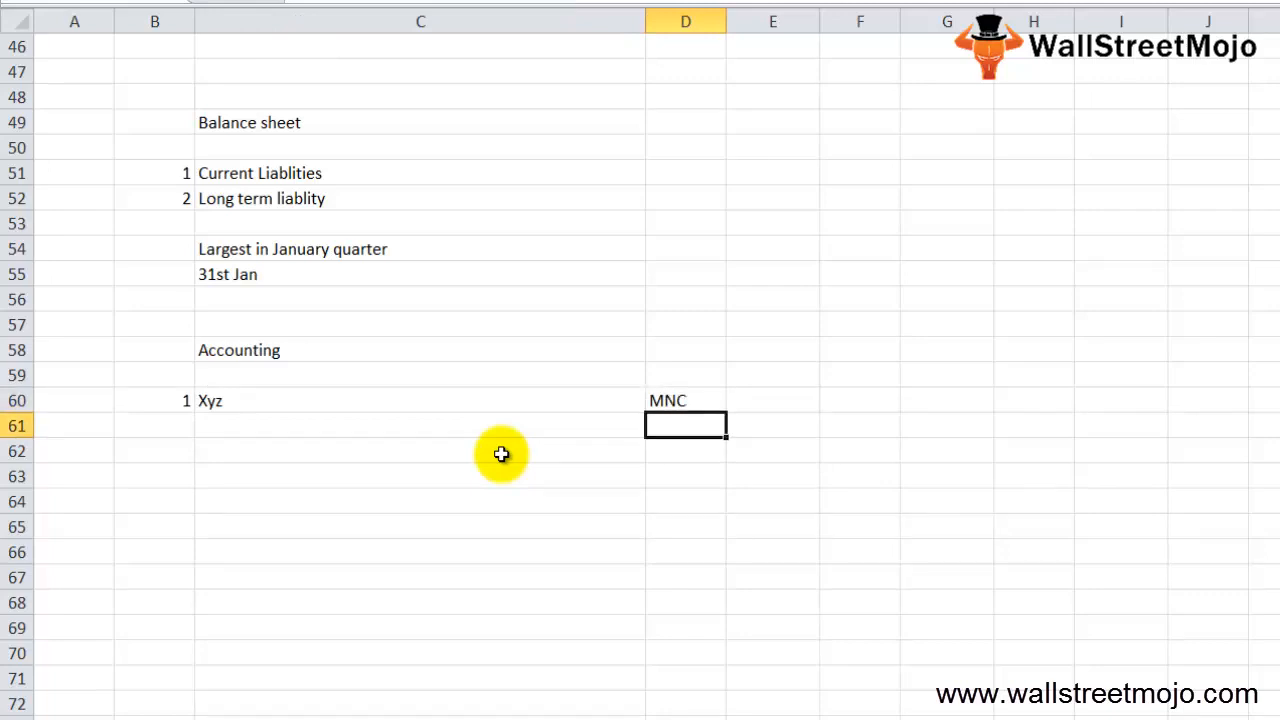
text(12Months)
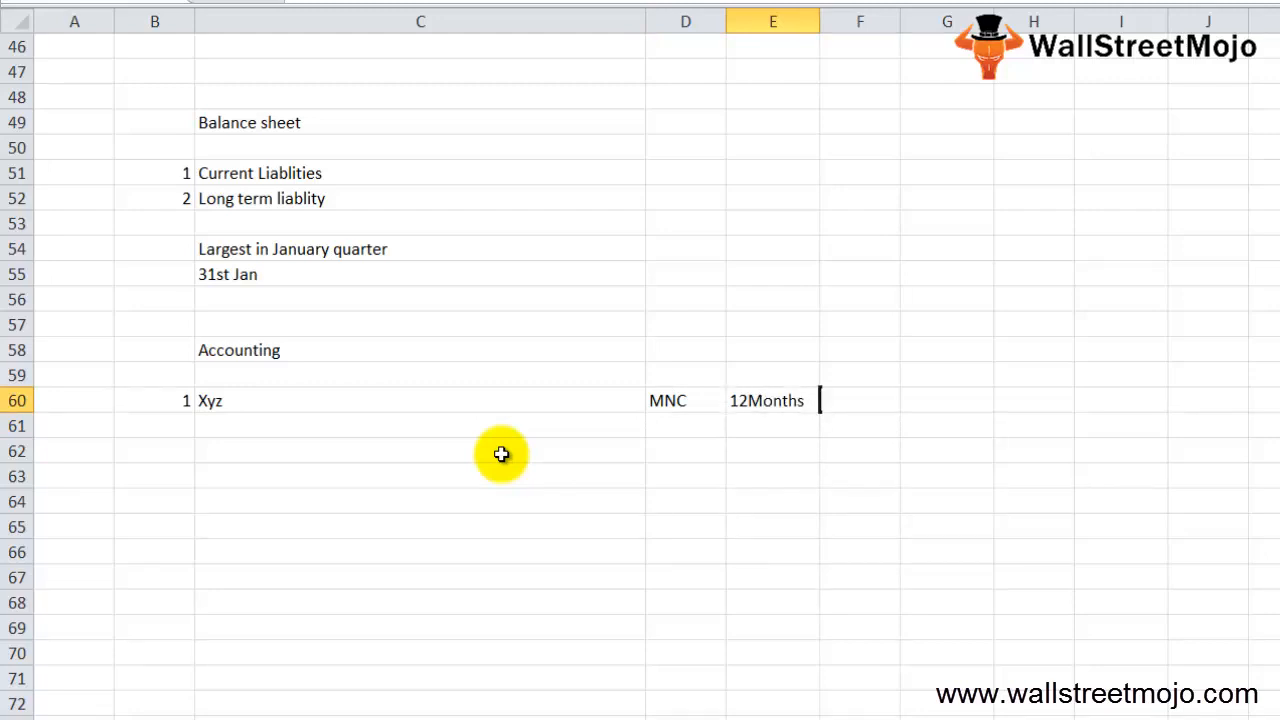
text(12000)
click(947, 400)
text(advance for a year)
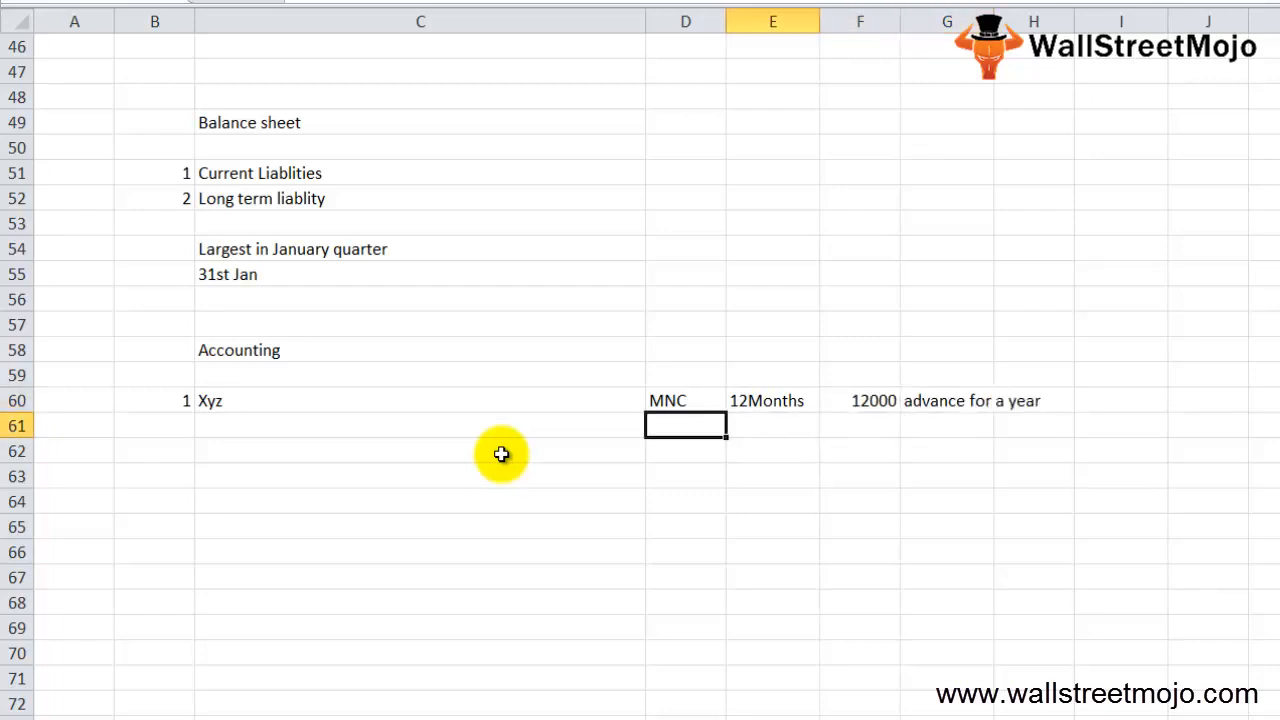
Step: Record the journal entry Cash dr 12000, To Deferred revenue 12000
click(420, 476)
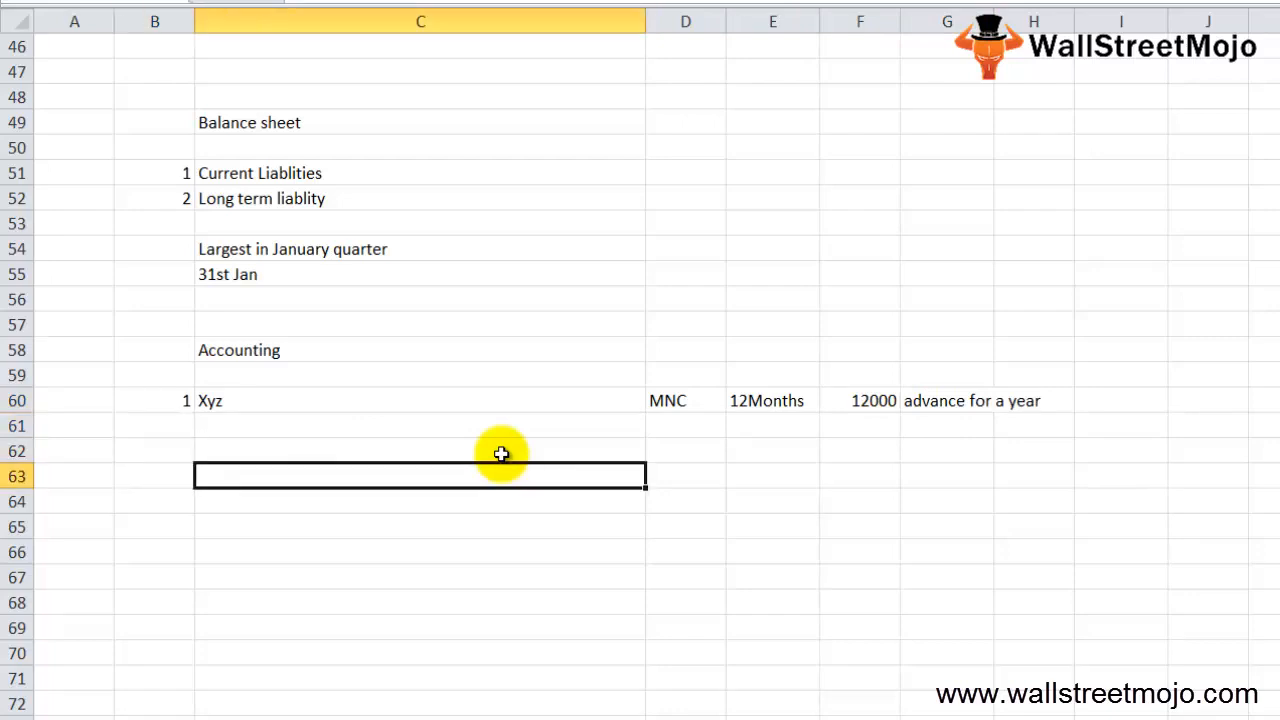
text(Csh)
text(To Deferre)
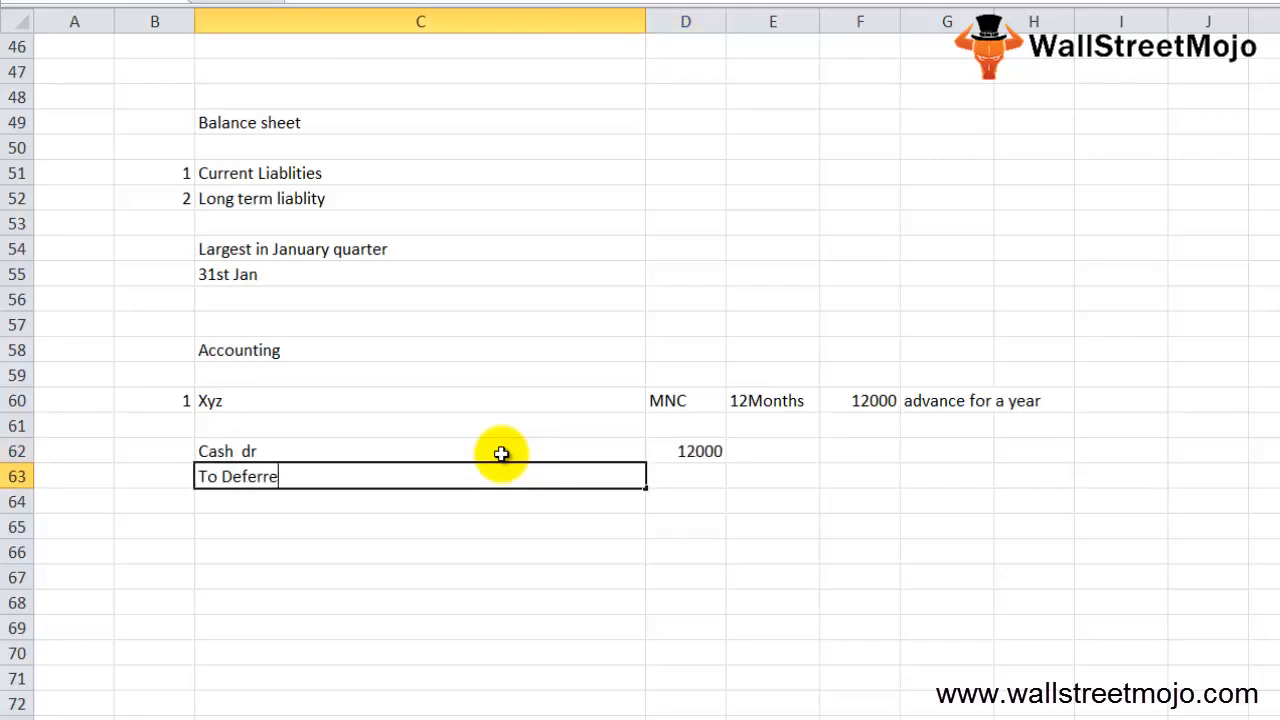
text(d revenue)
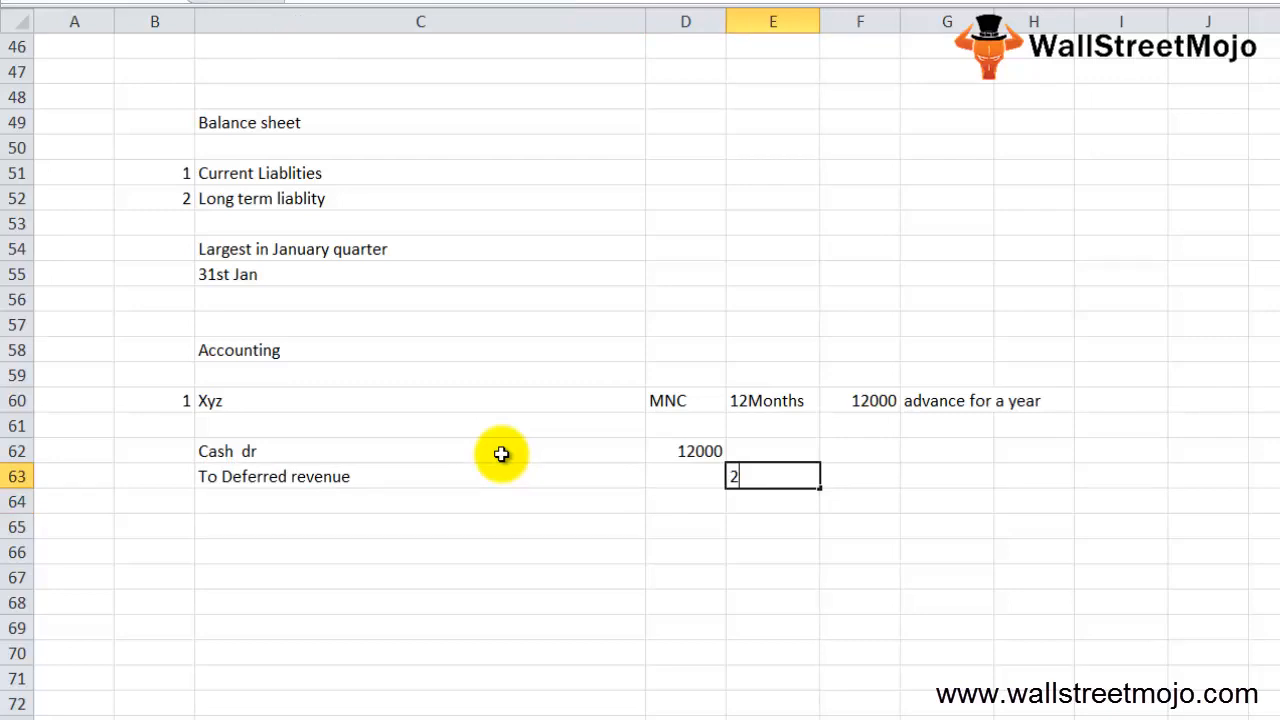
text(2000)
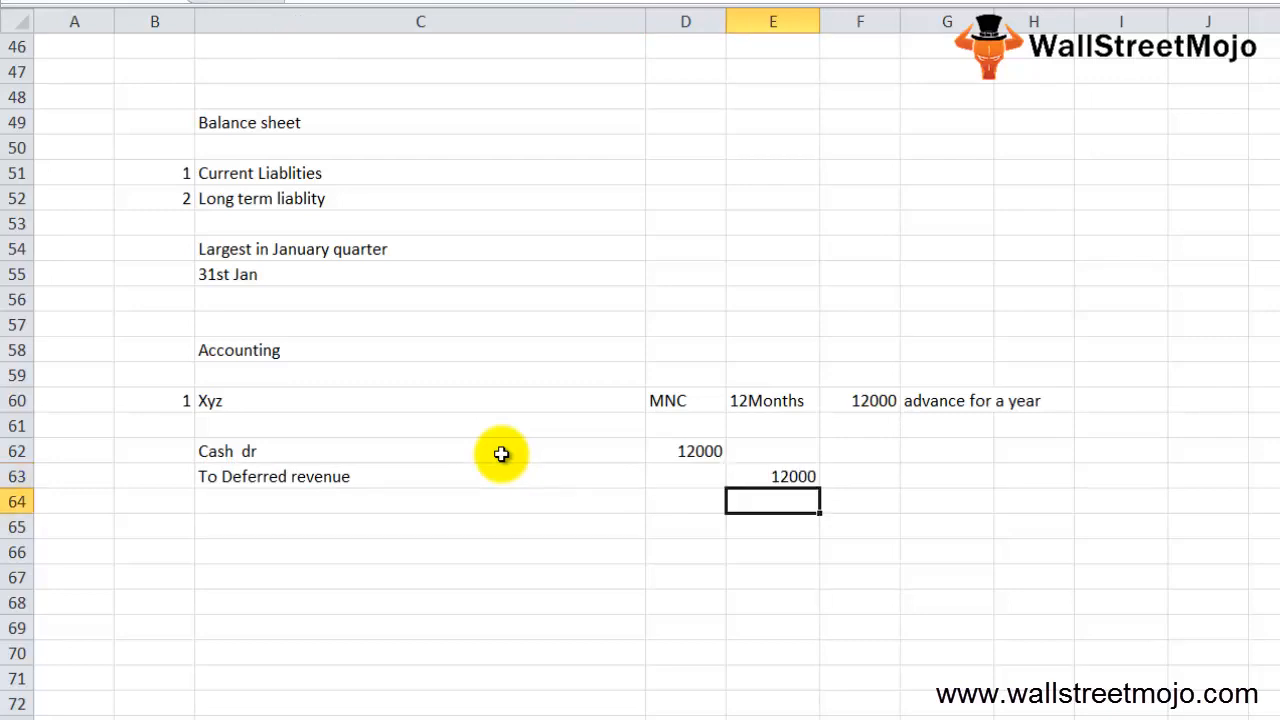
Step: Write the equation Assets = Liability + SE in row 67
click(420, 576)
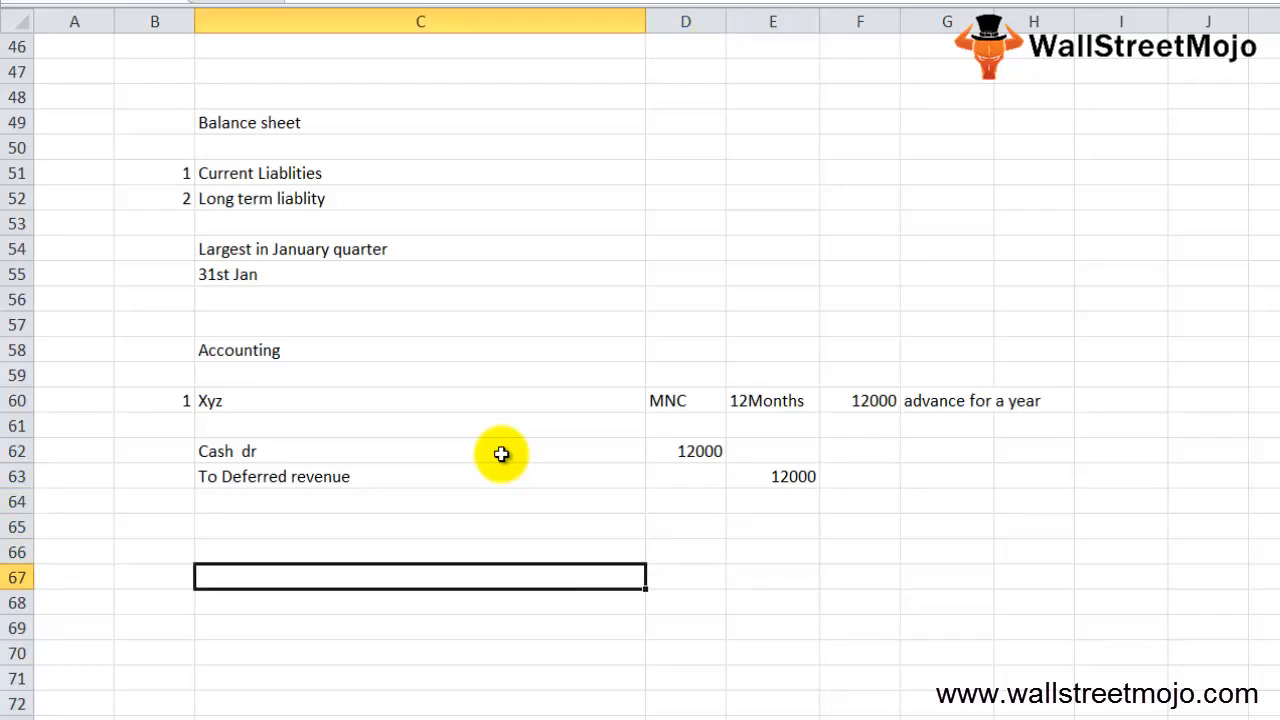
text(Assets)
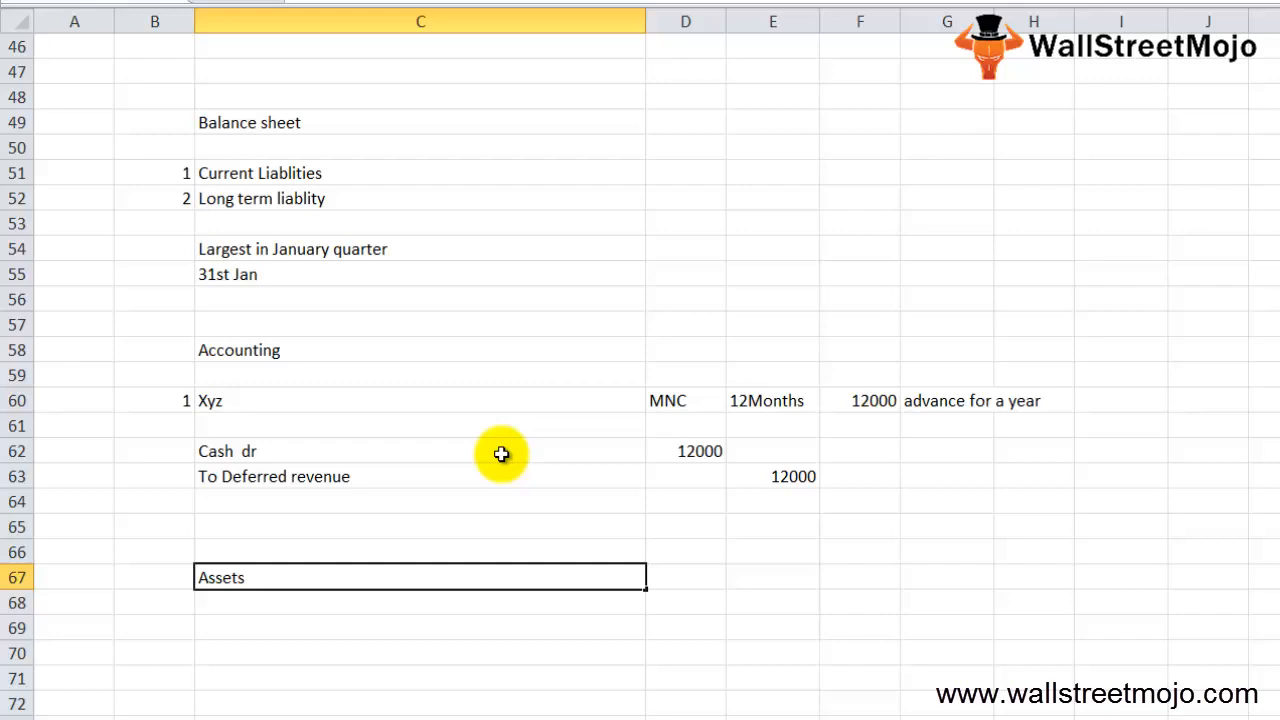
text(-)
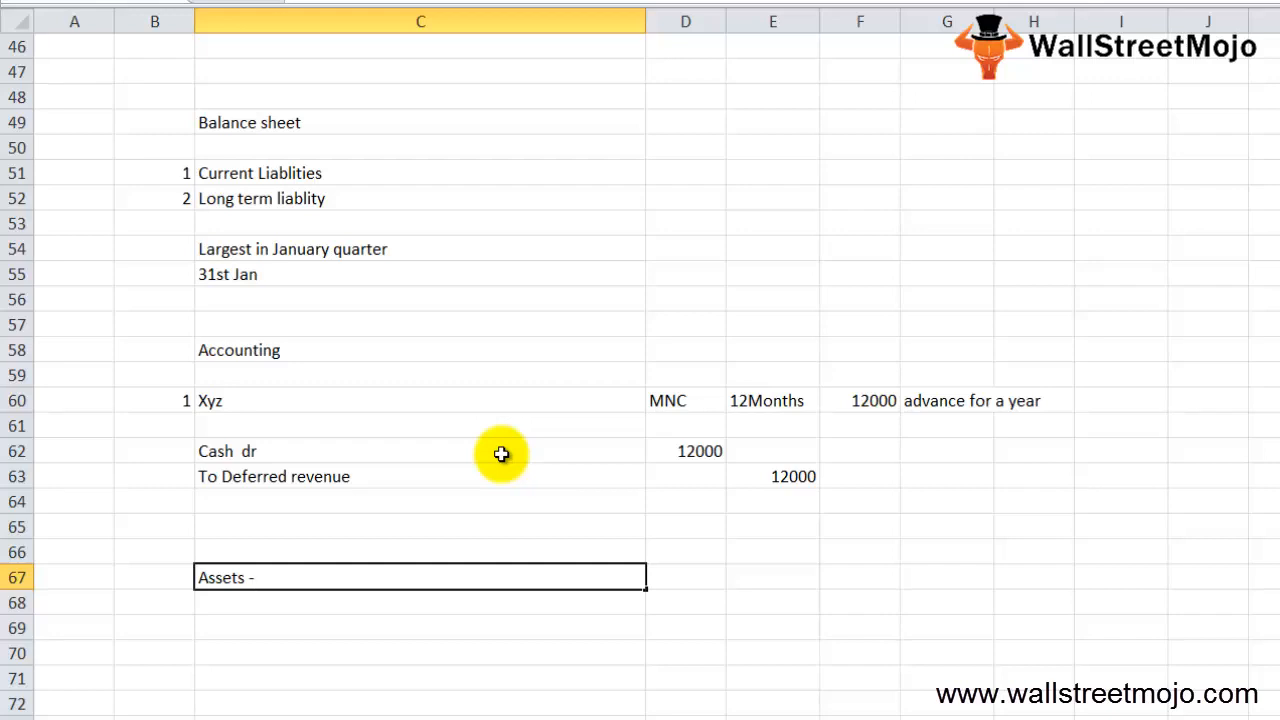
text(=)
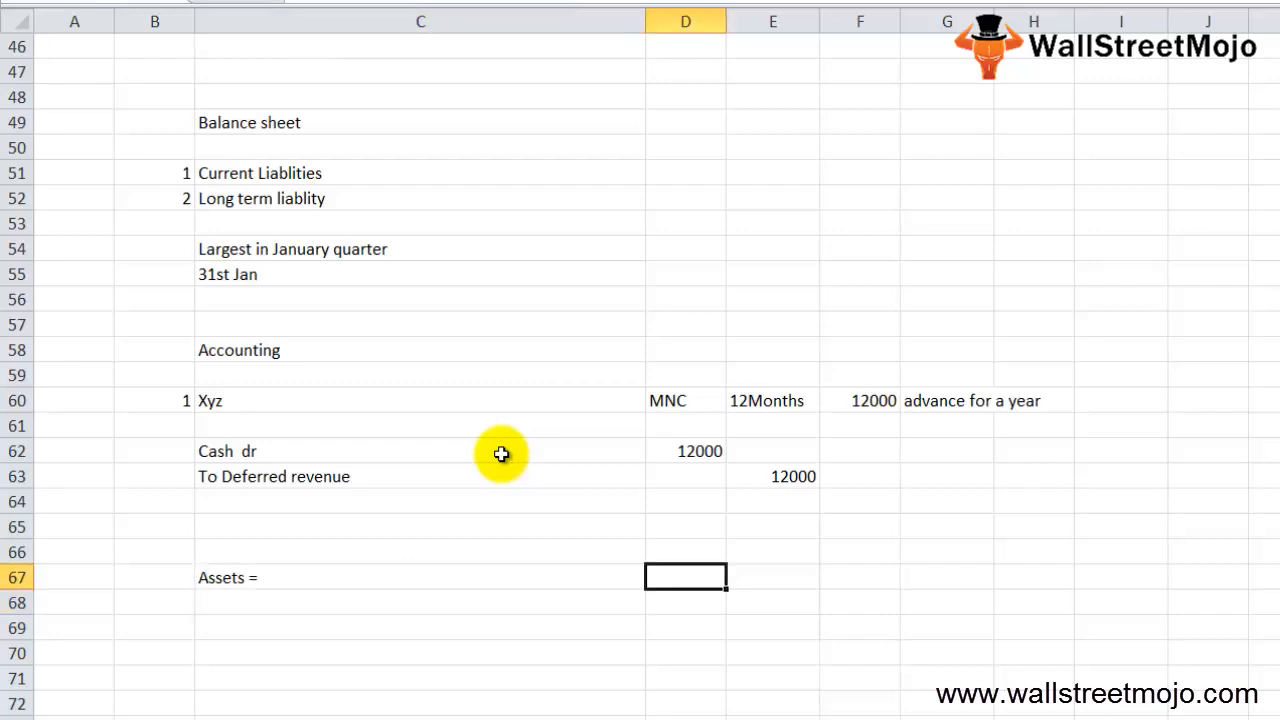
text(Libalitity)
click(773, 577)
text(+)
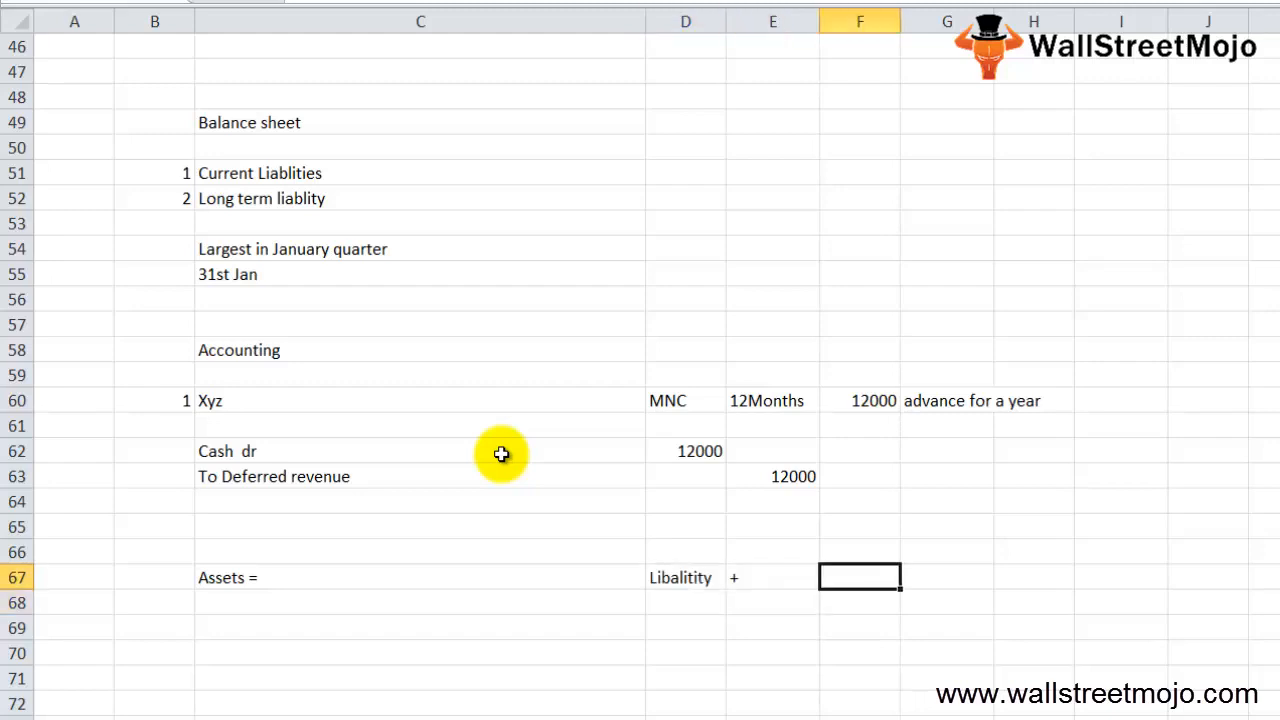
text(SE)
click(420, 653)
text(C)
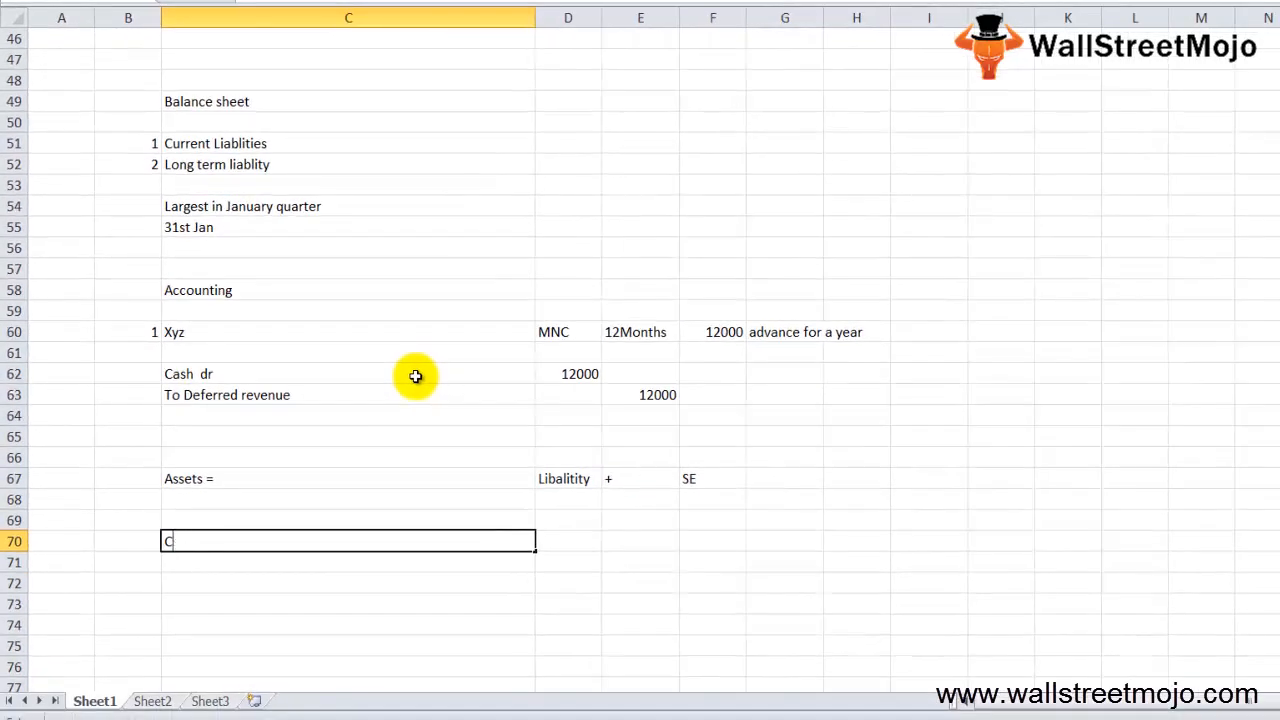
Step: Note 'Cash has to increase by 12000' and 'DR + 12000' as a current liability
text(ash has to i)
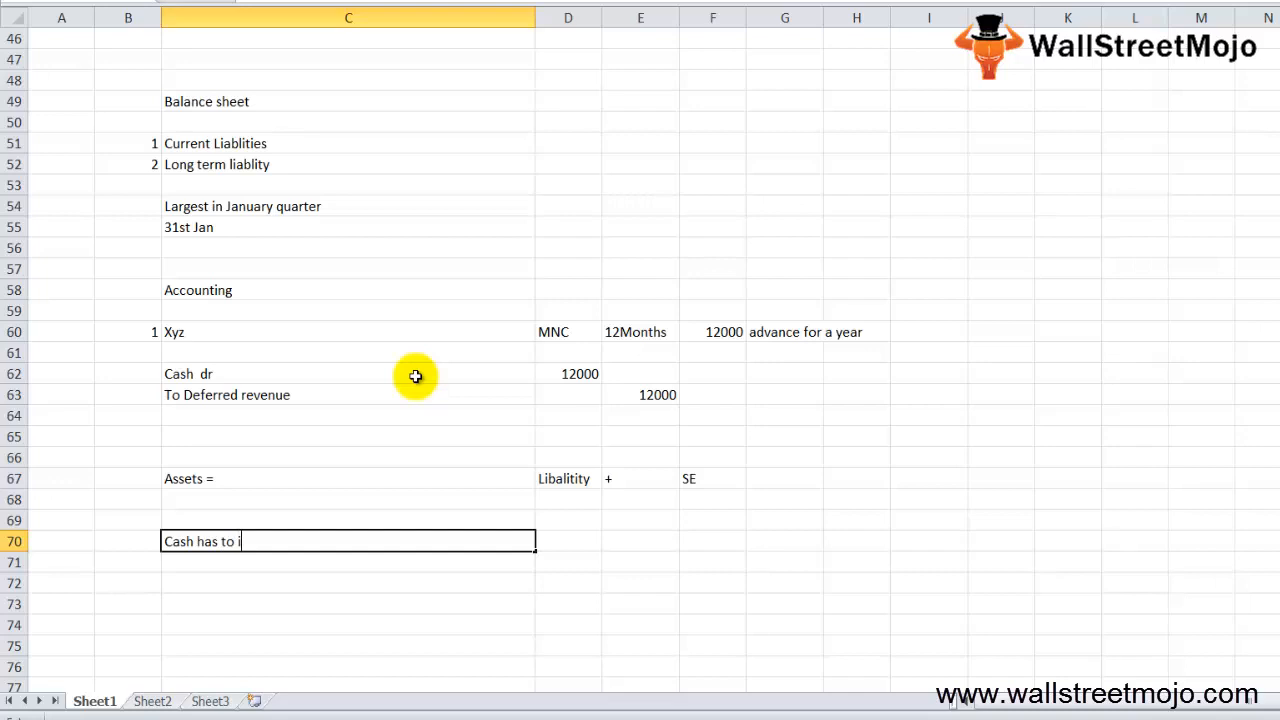
text(ncrease)
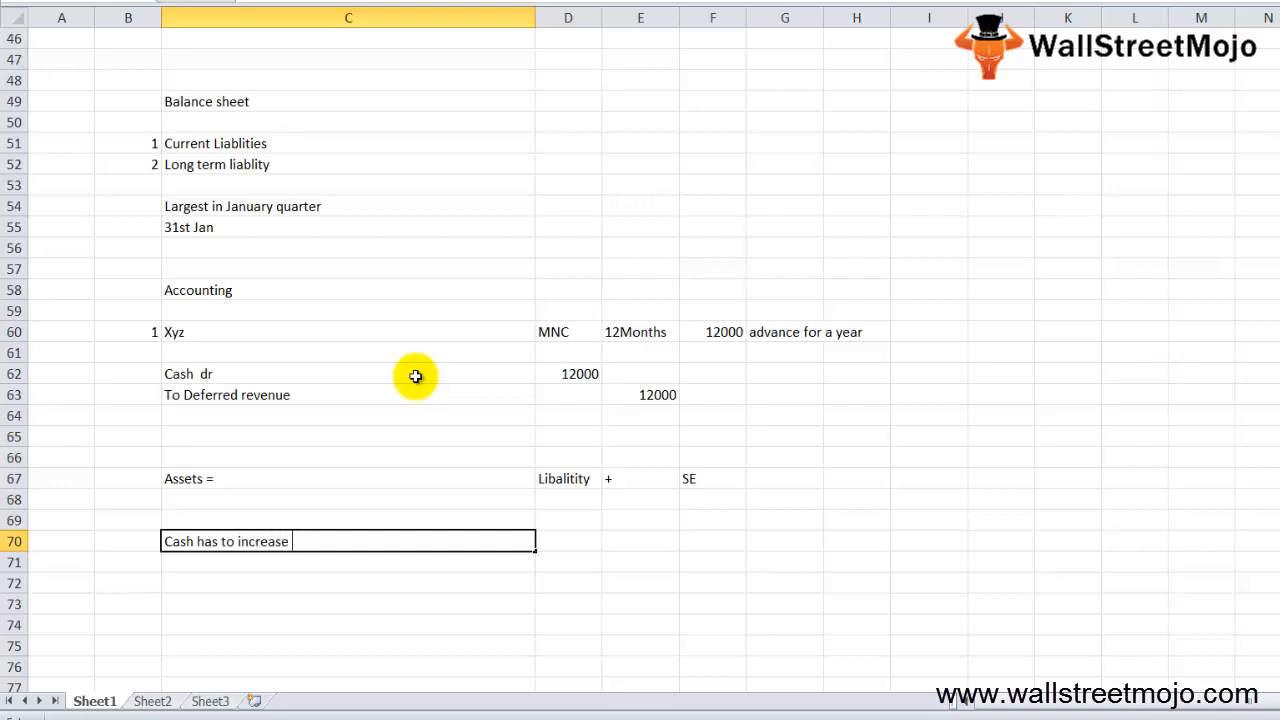
text(by 12000)
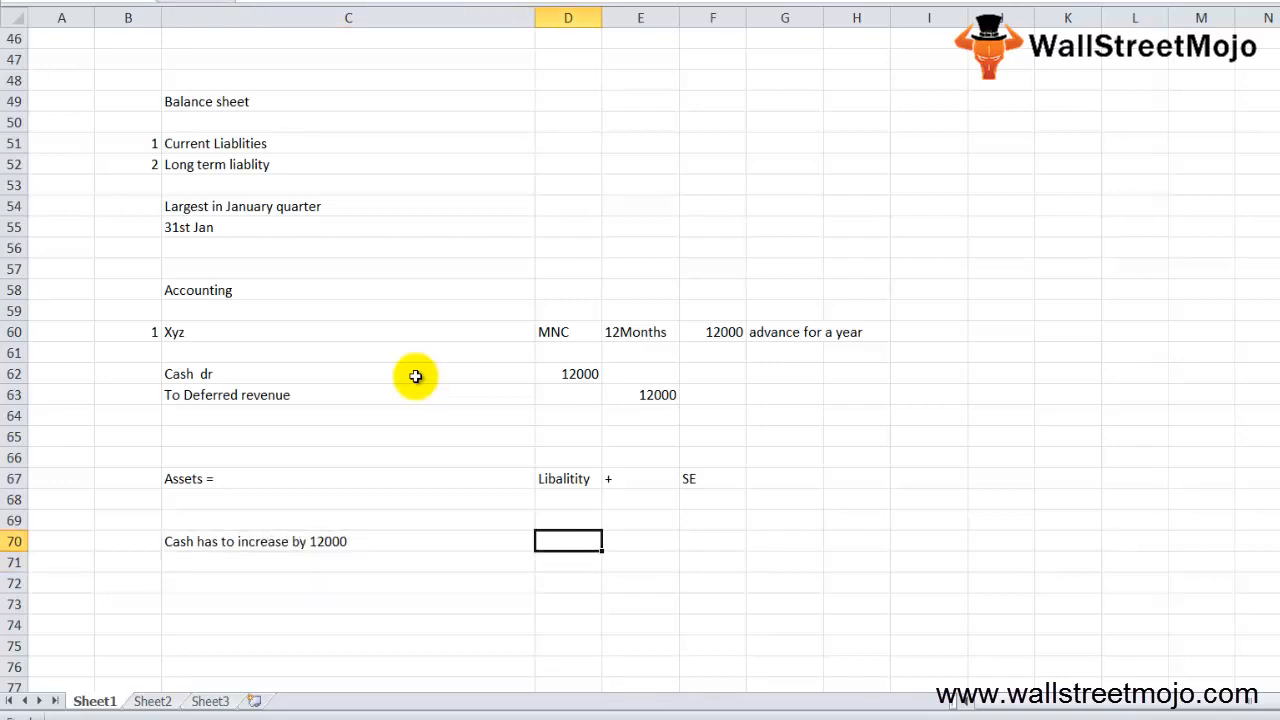
text(DR)
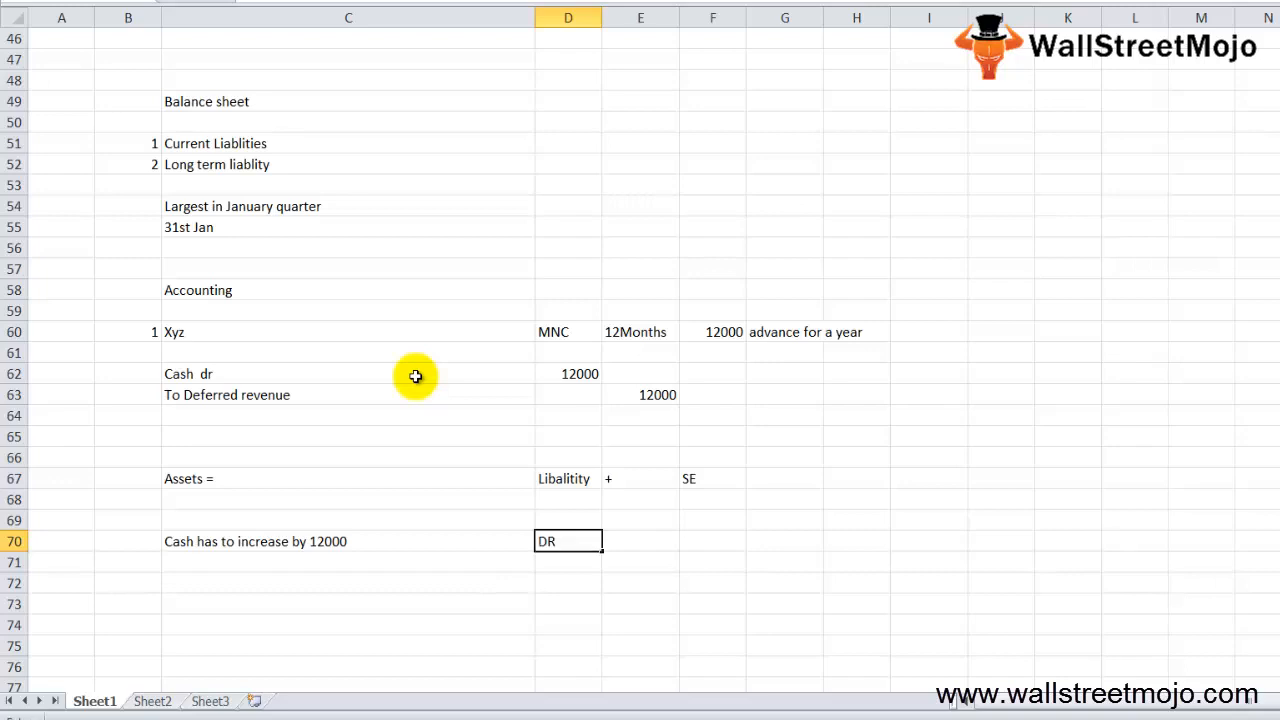
text(+ 12000)
click(568, 562)
text(Current liba)
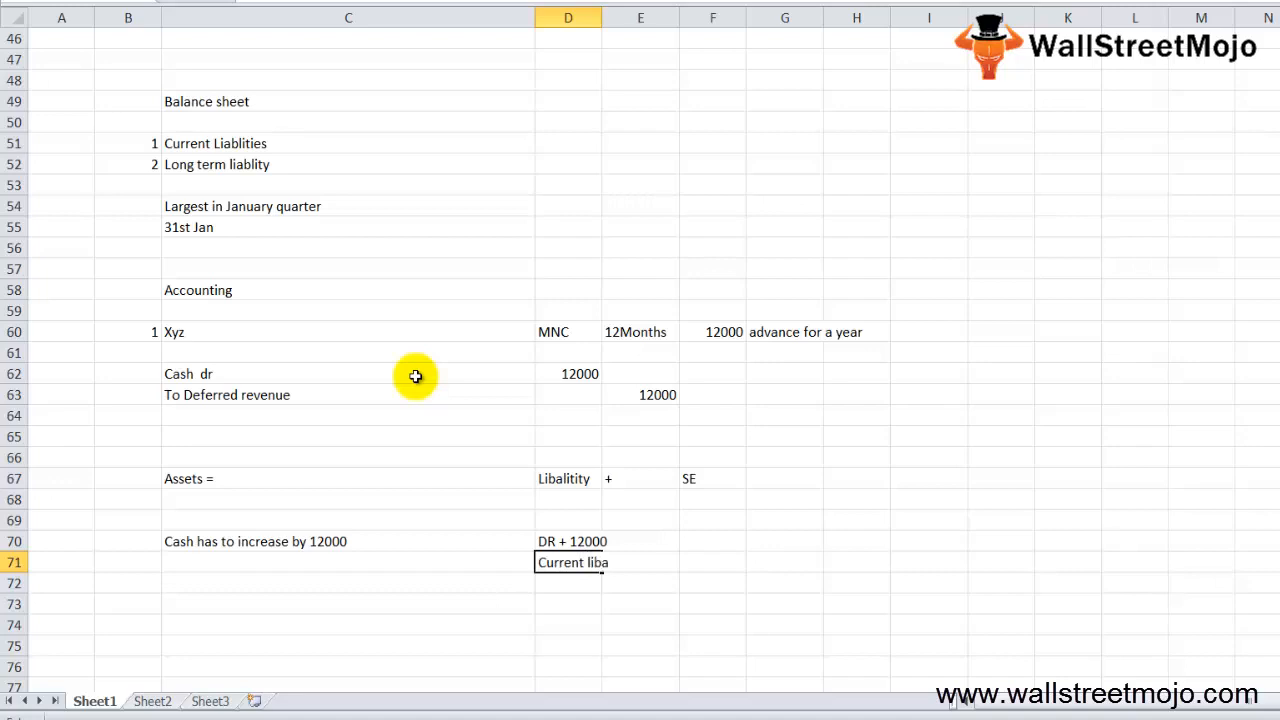
click(712, 519)
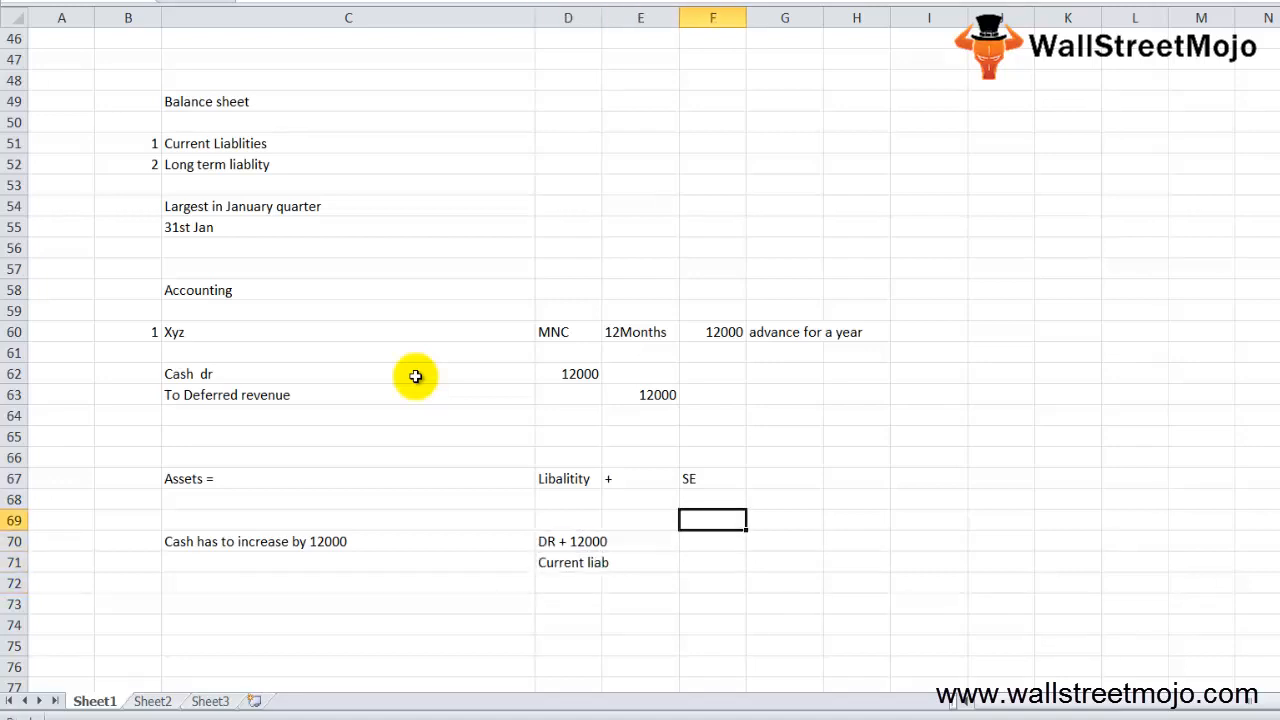
click(640, 562)
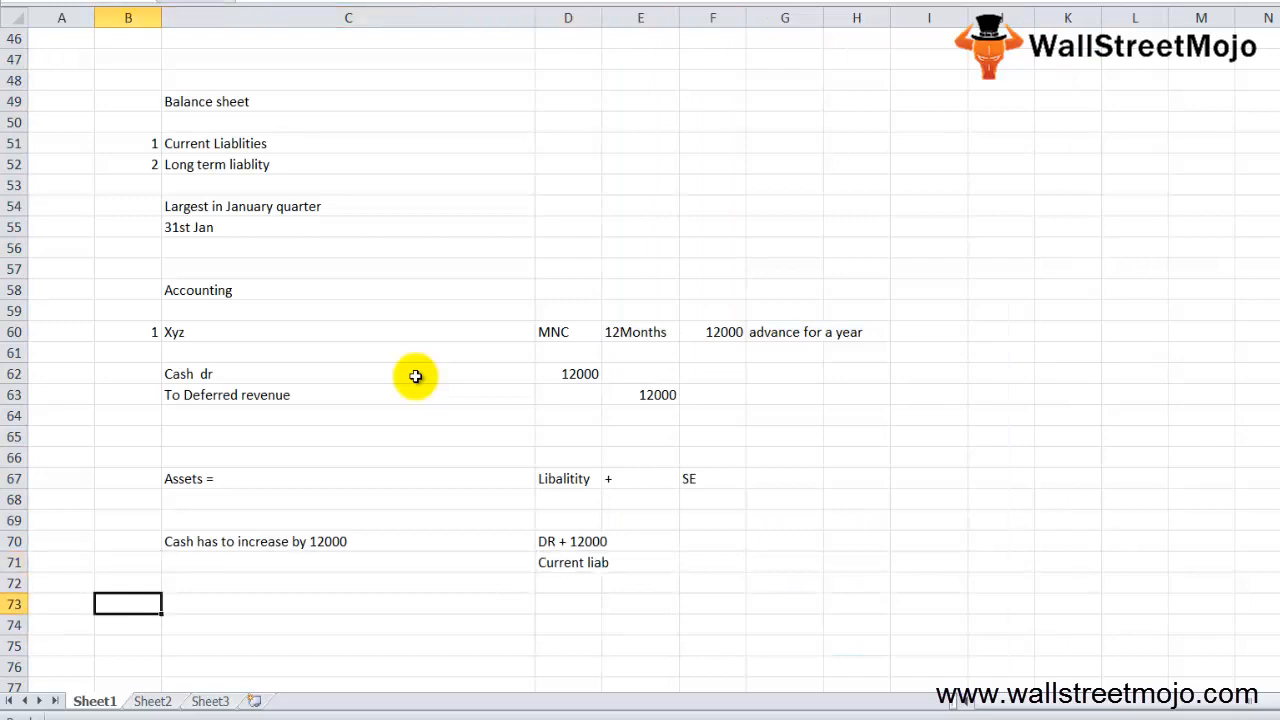
Step: Note 'After 1 month MNC earned' with 1000 in column D
scroll(down, 3)
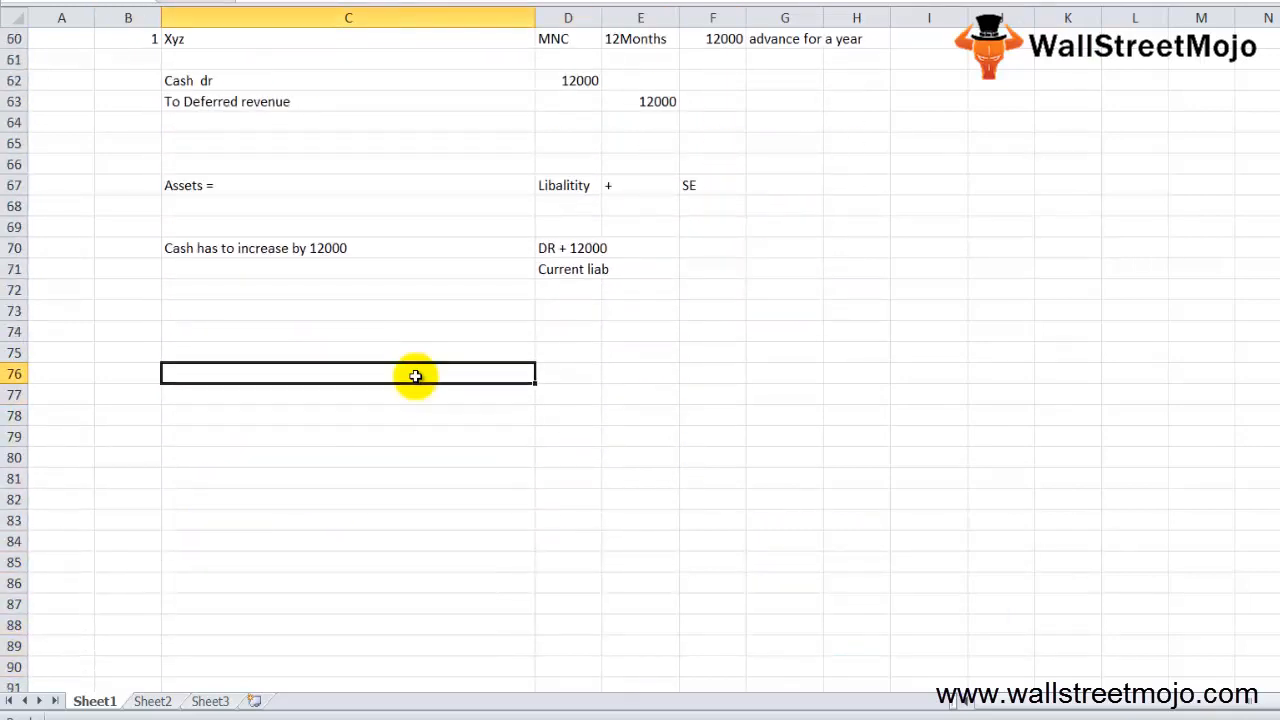
text(1000)
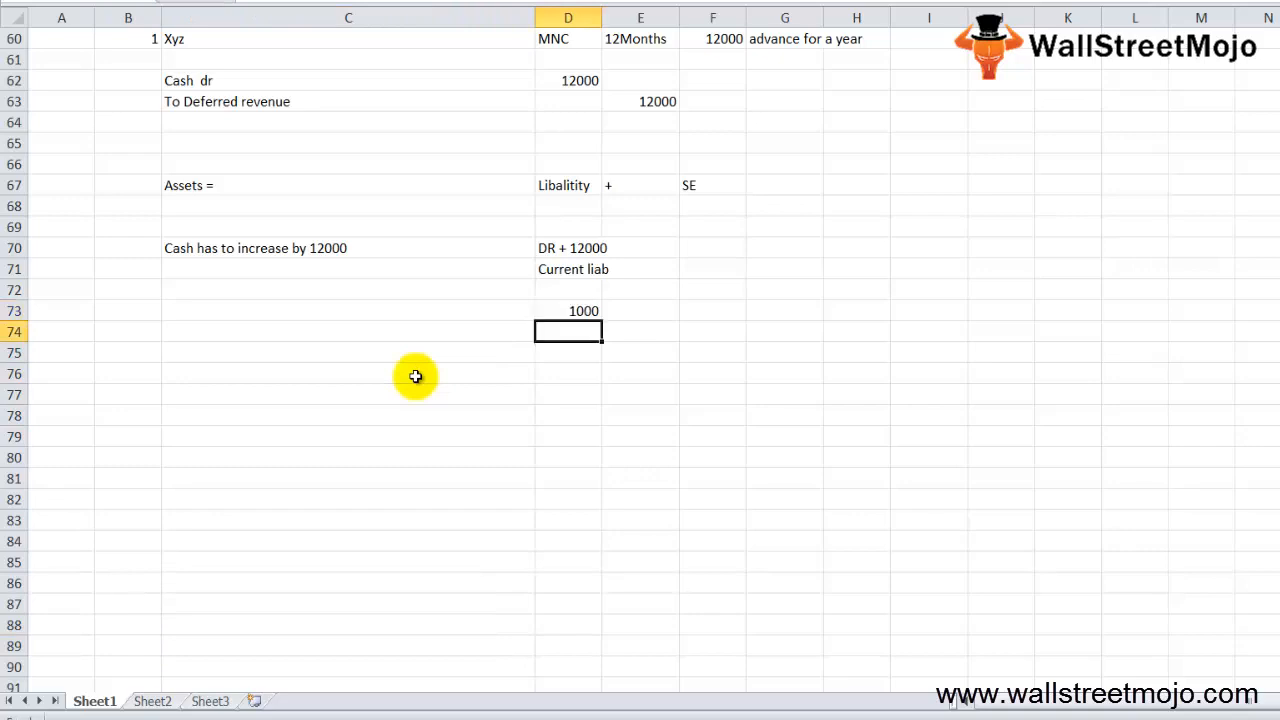
text(MC)
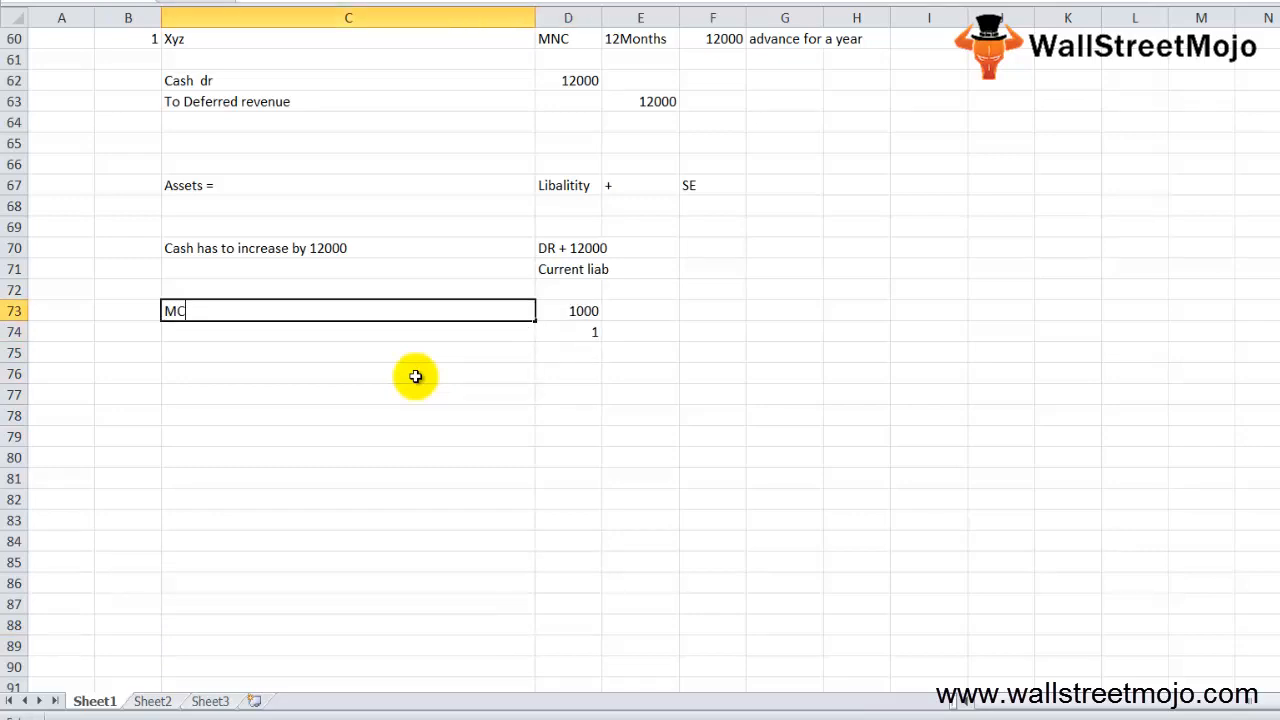
text(A)
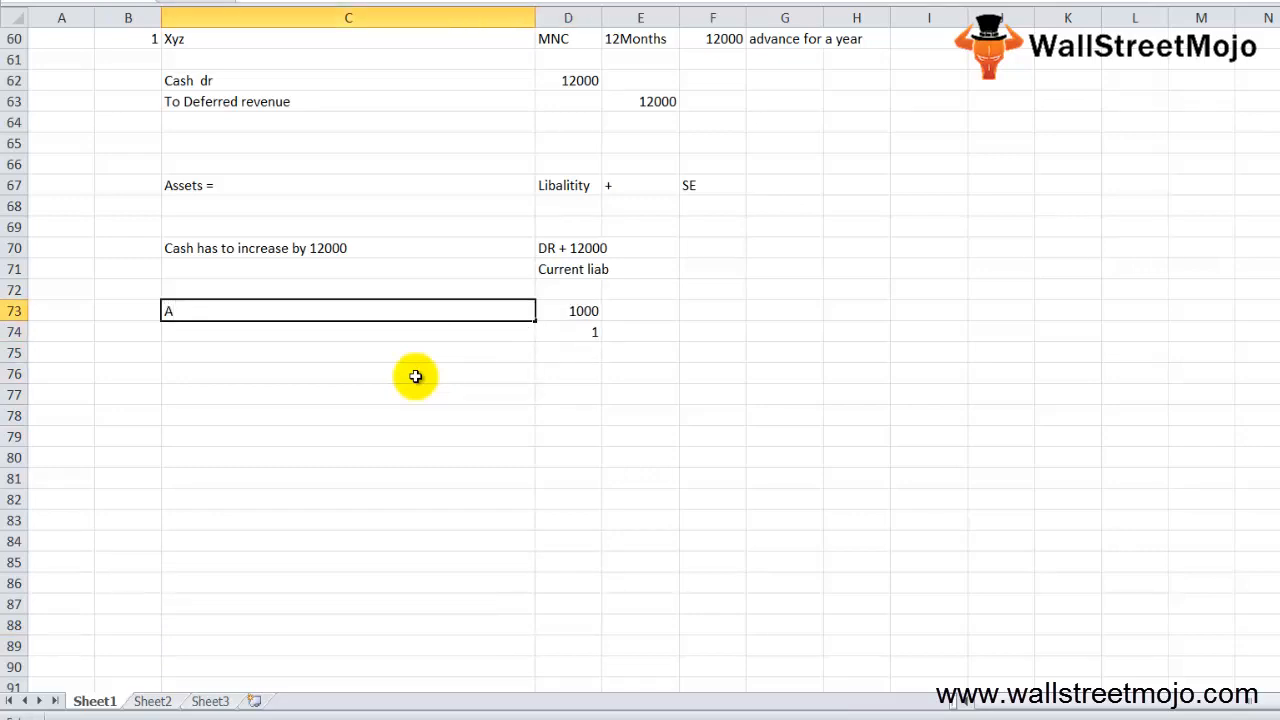
text(fter 1 month MNC earned)
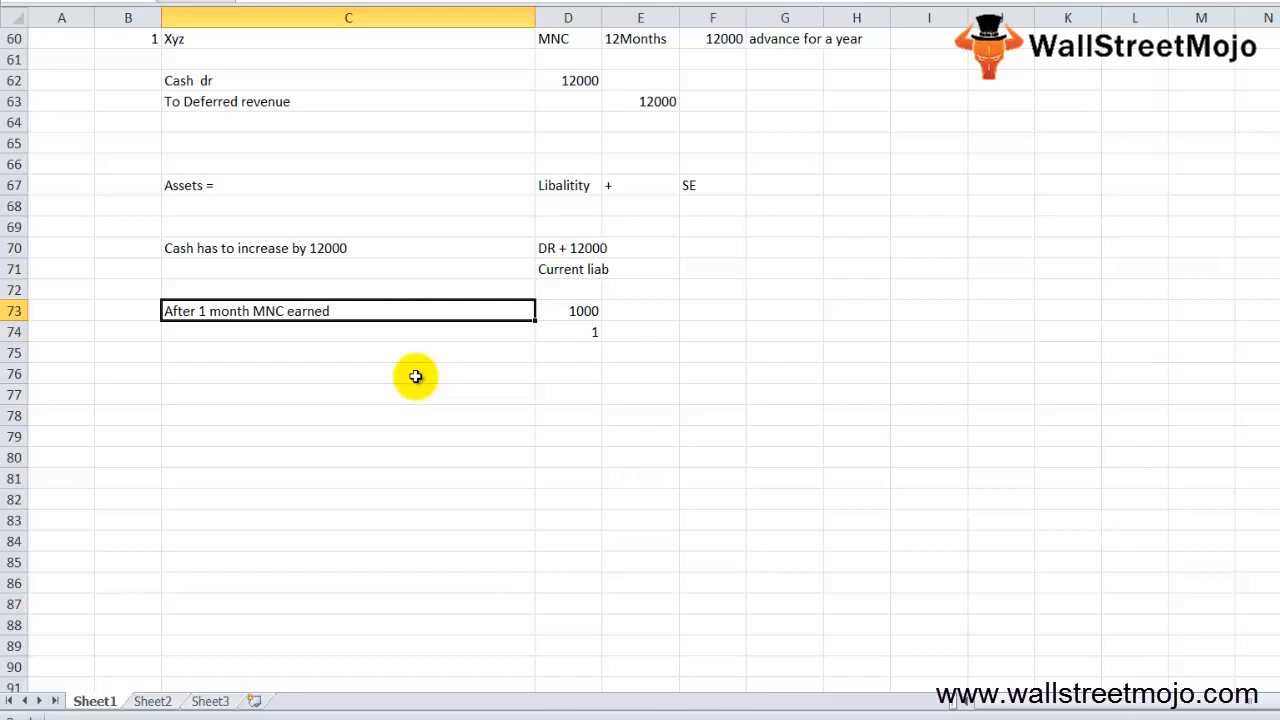
click(568, 311)
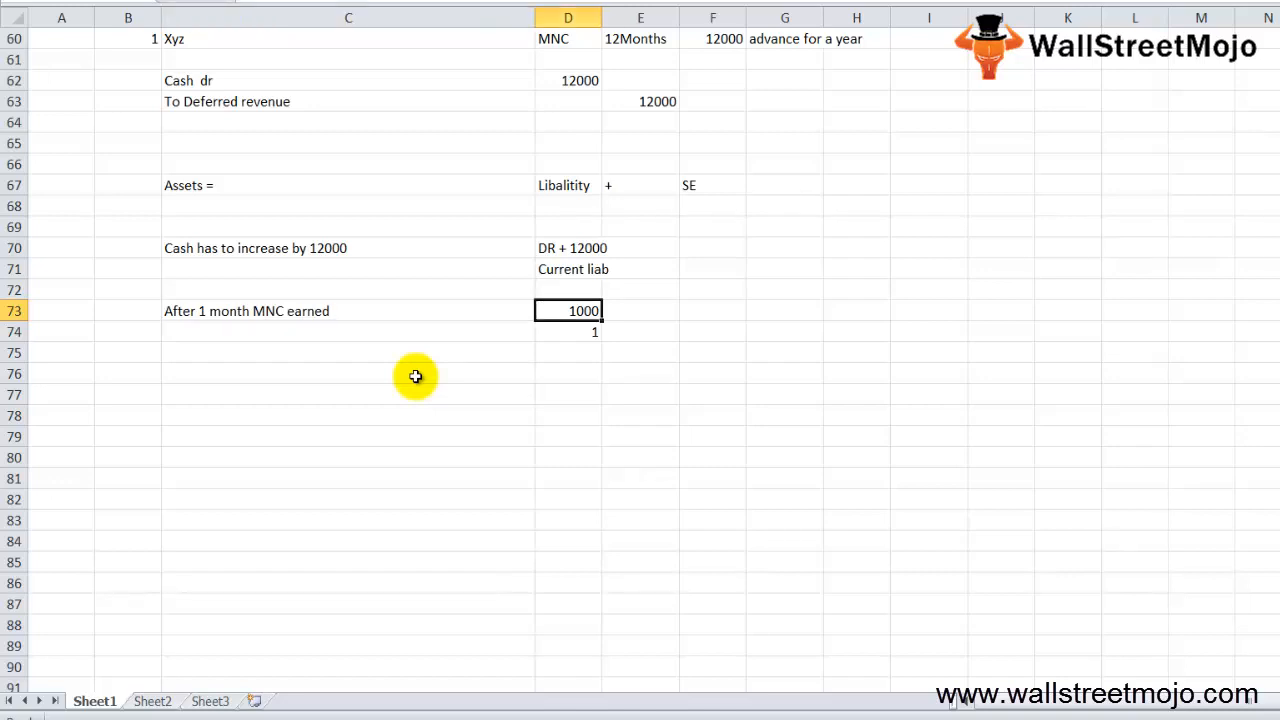
Step: Enter the entry Deferred Revenue 1000, To Service Revenue
click(348, 352)
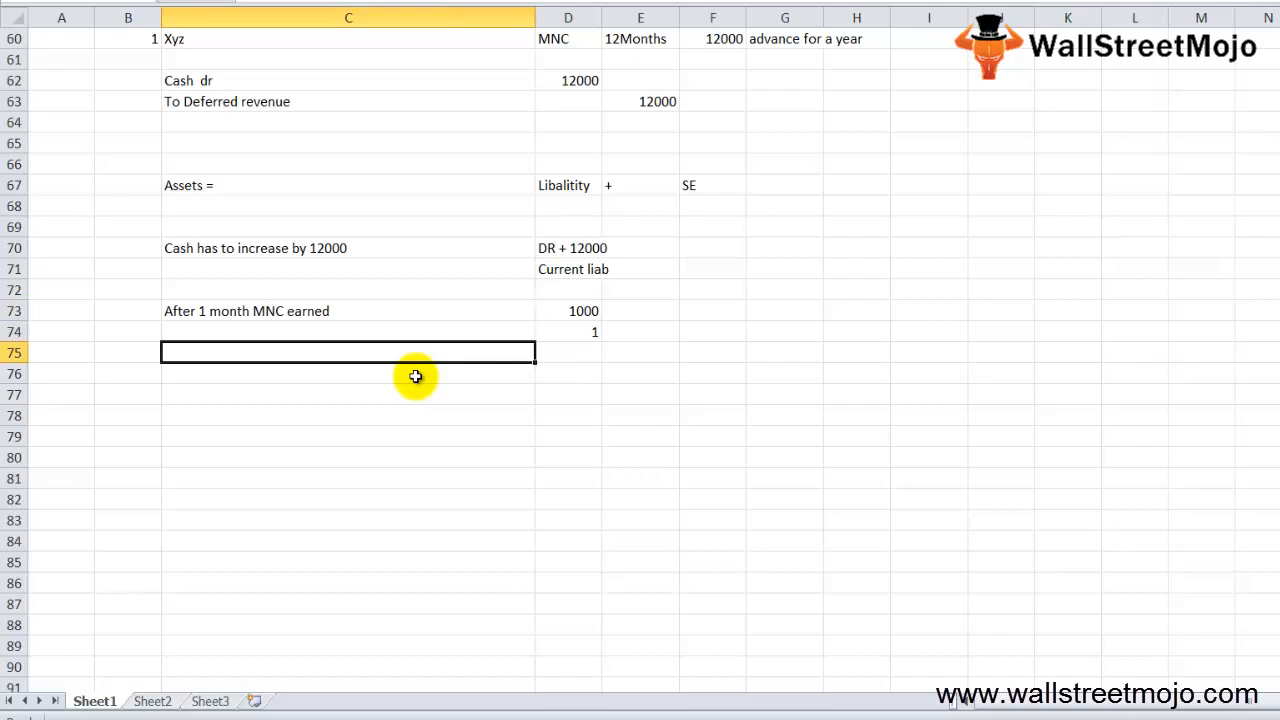
text(Deferred Revenue a)
click(568, 352)
text(1)
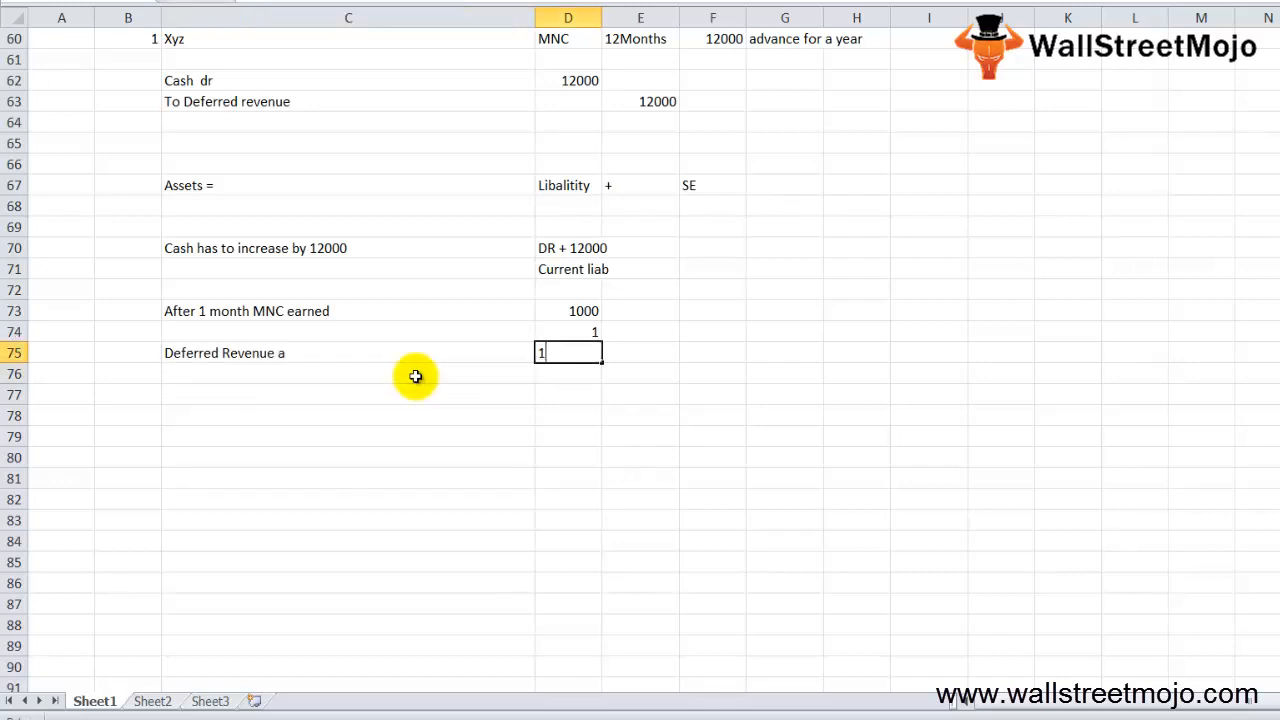
text(To Service Reveue)
click(568, 457)
text(DR -)
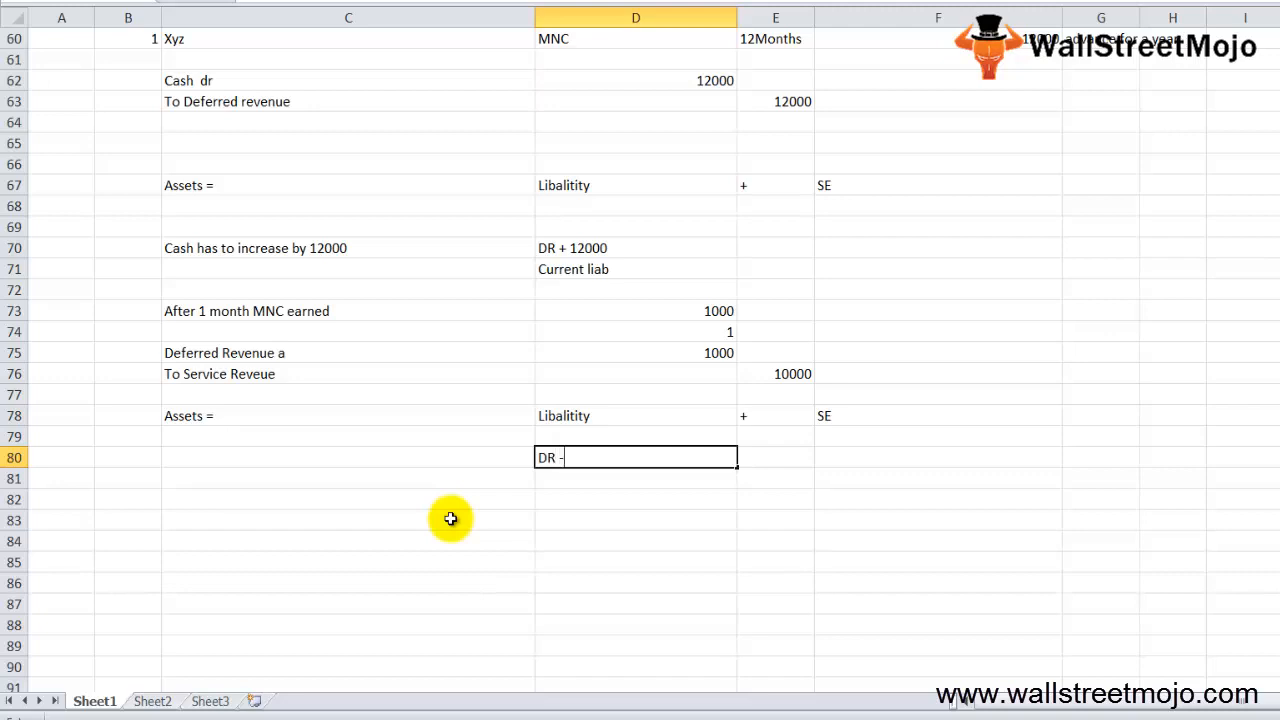
Step: Note 'DR - by 1000 as CL' and 'Service revenue +1000 affects your RE' under the equation
text(by)
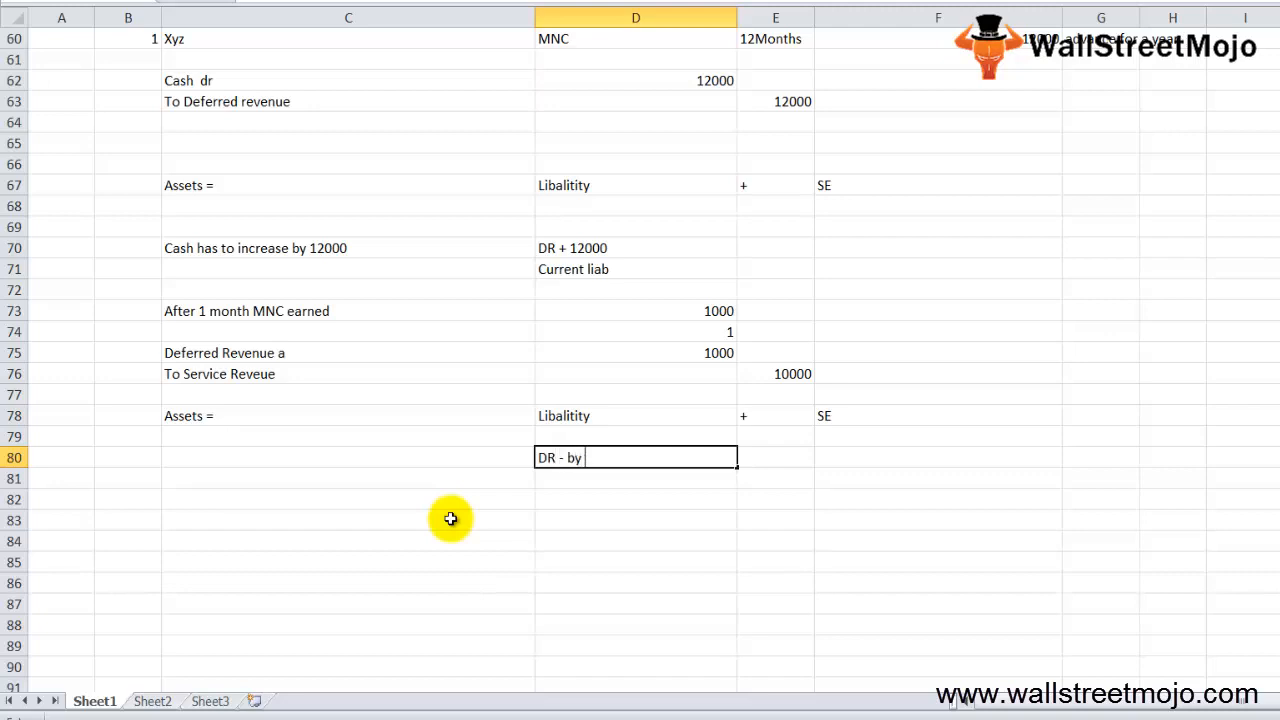
text(1000 as CL)
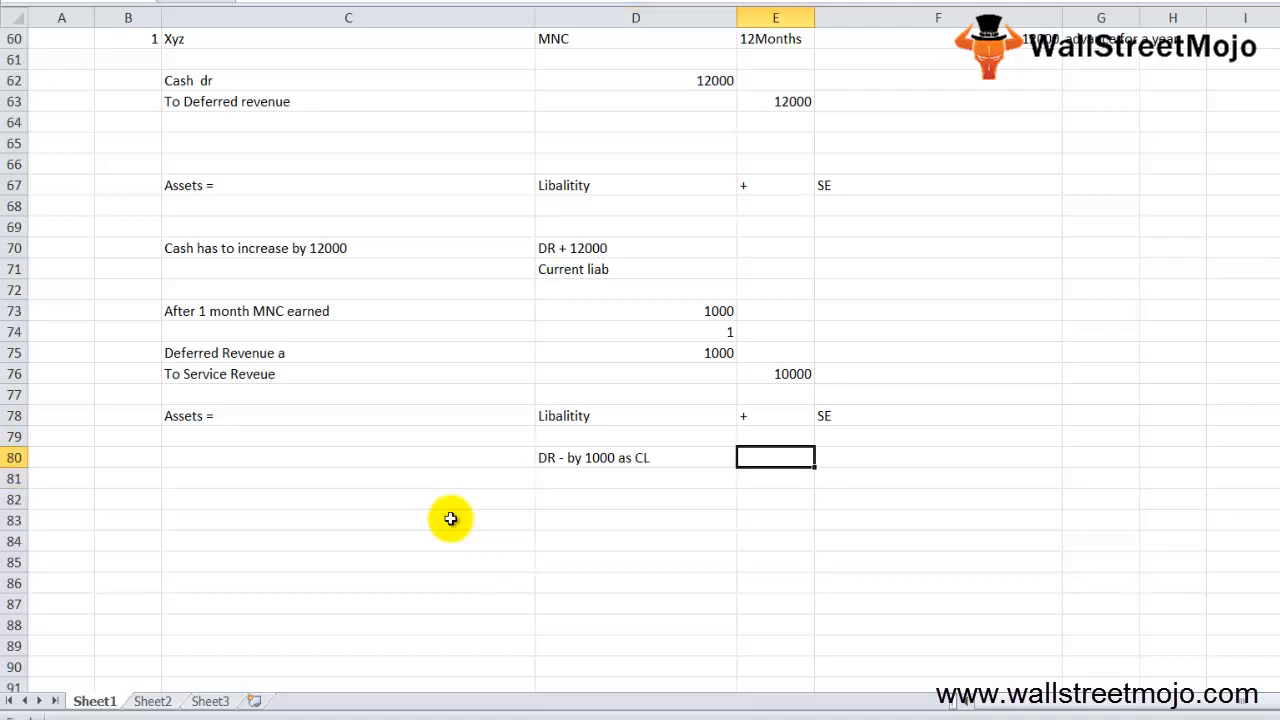
click(937, 457)
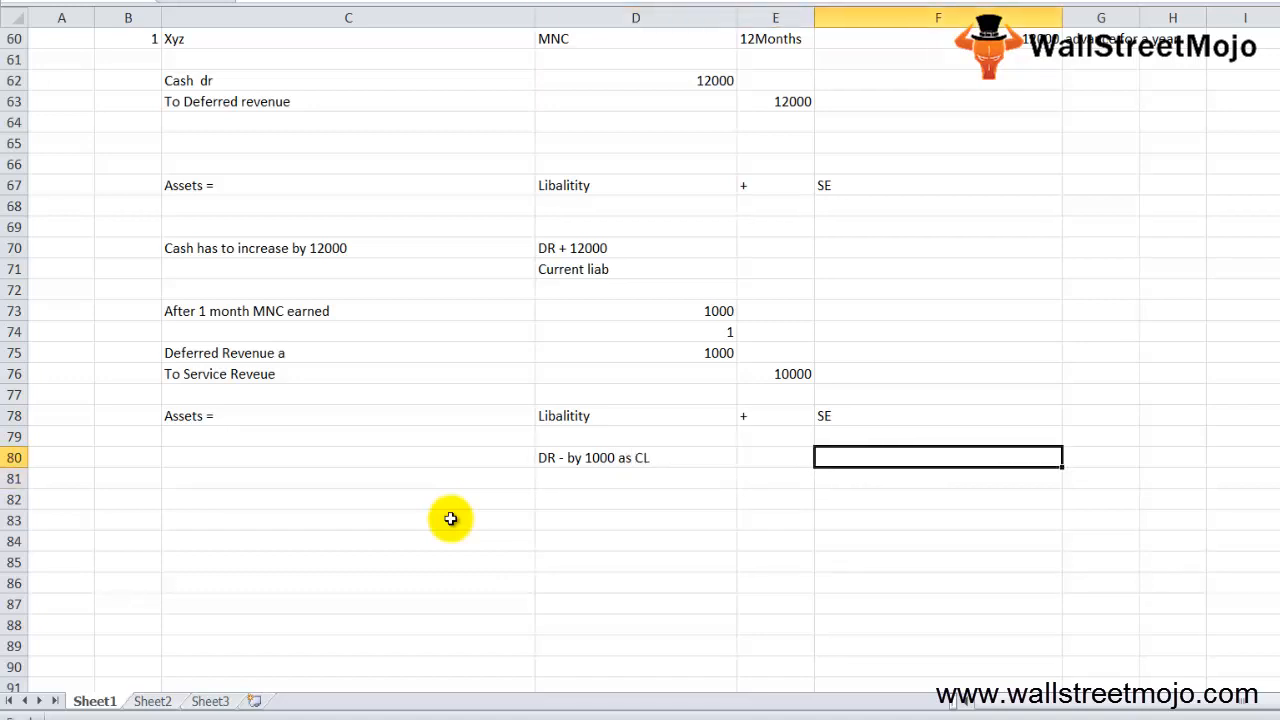
text(Service revenue)
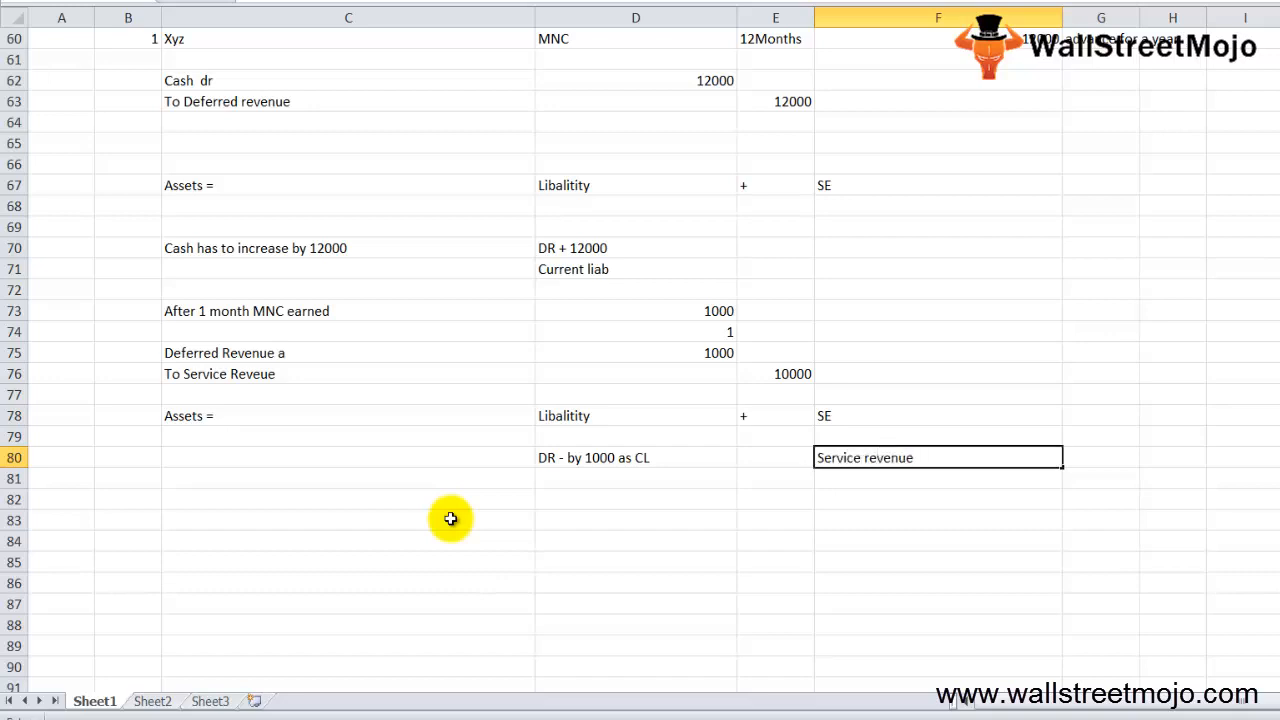
text(+1000)
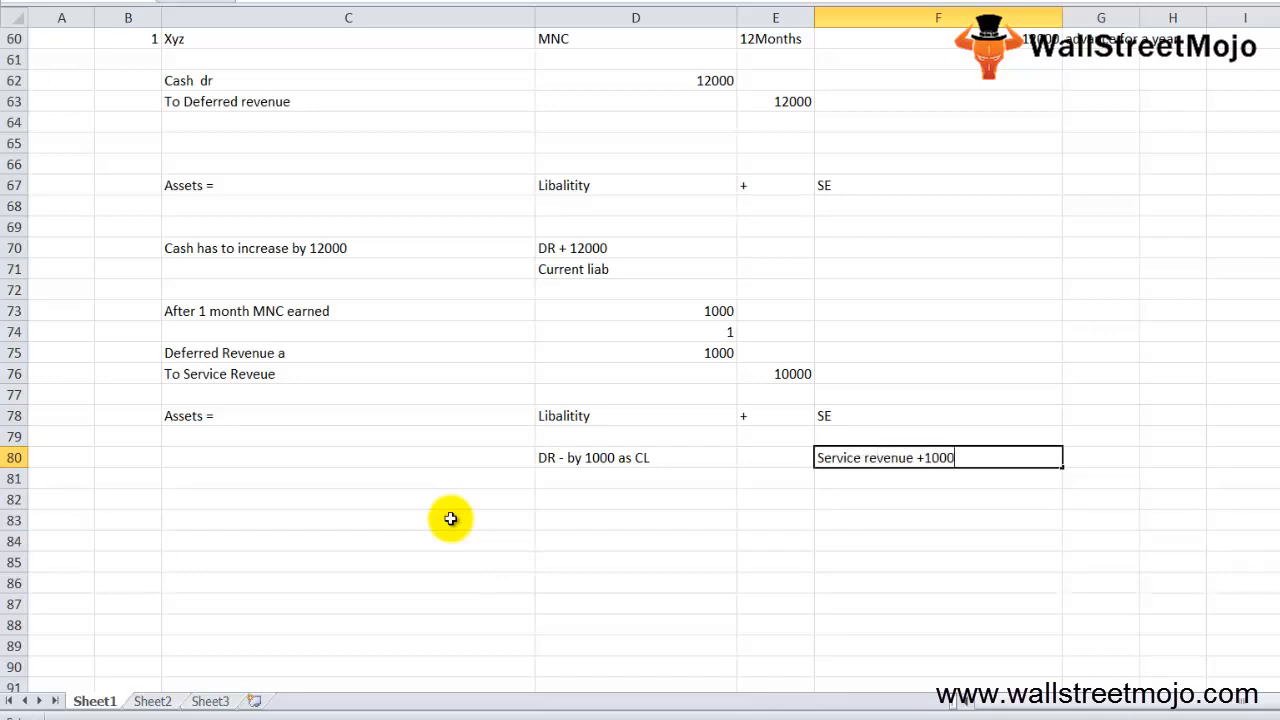
text(affects your RE)
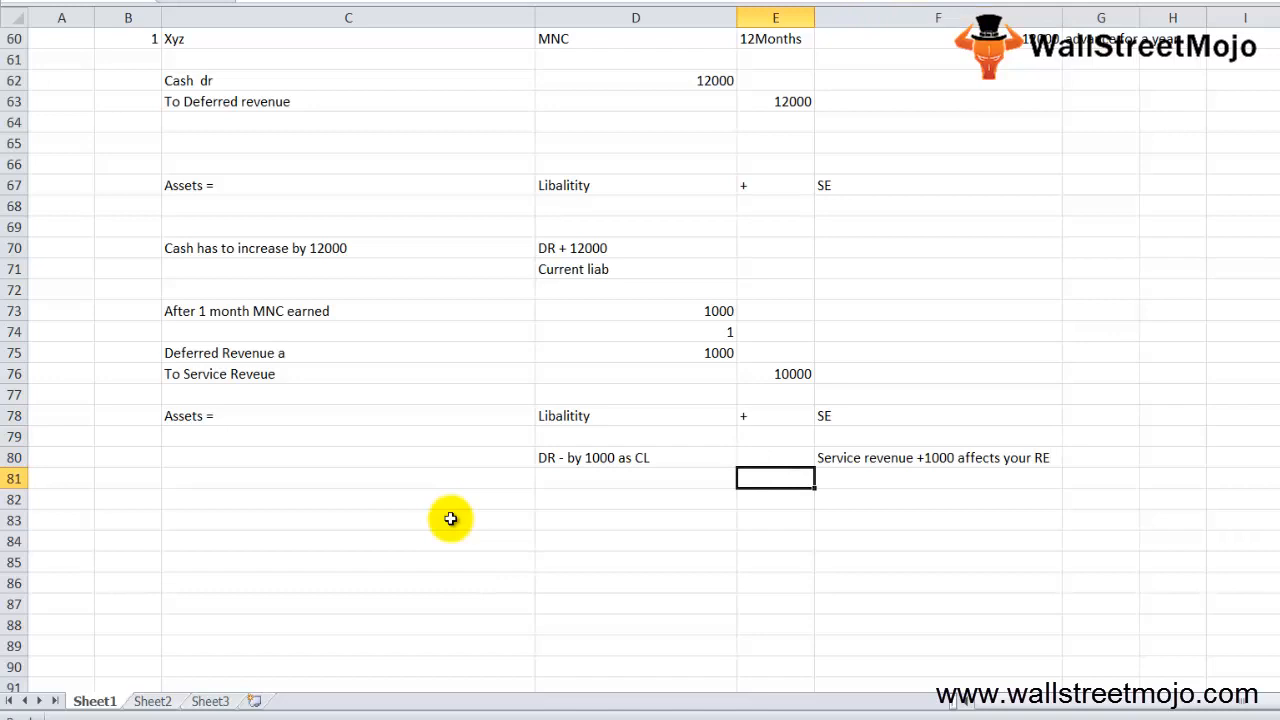
click(348, 519)
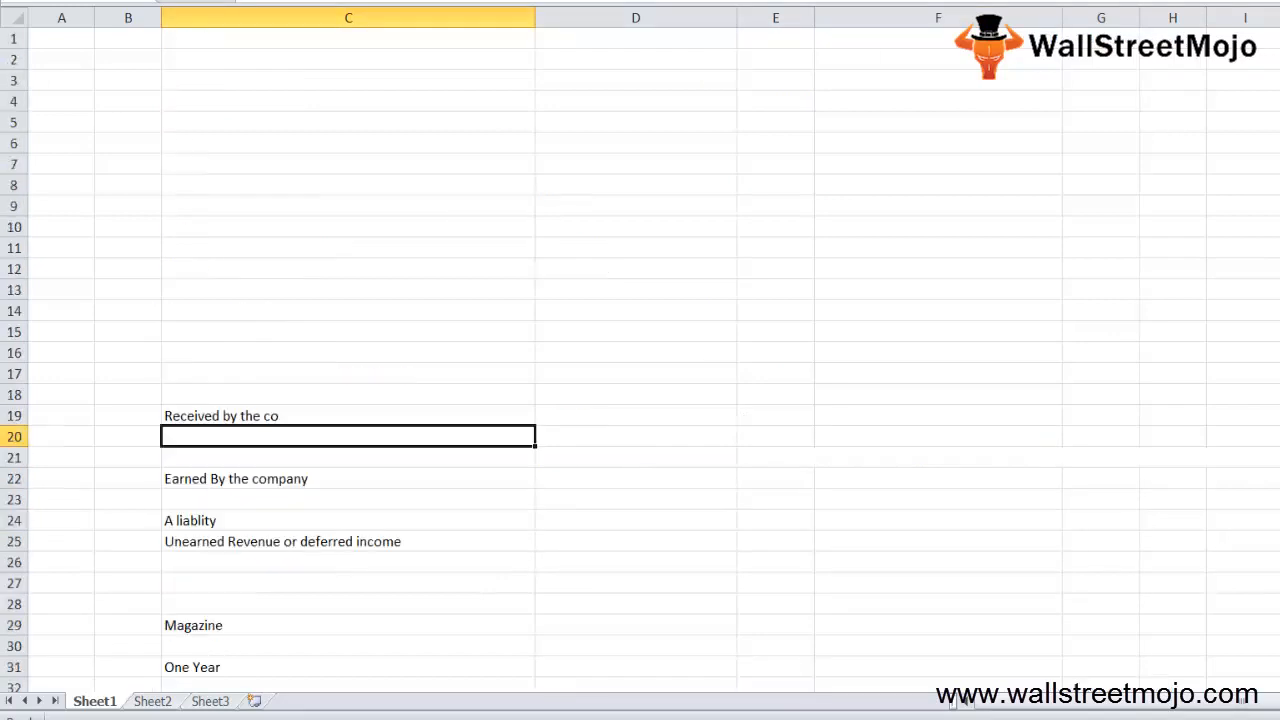
scroll(down, 3)
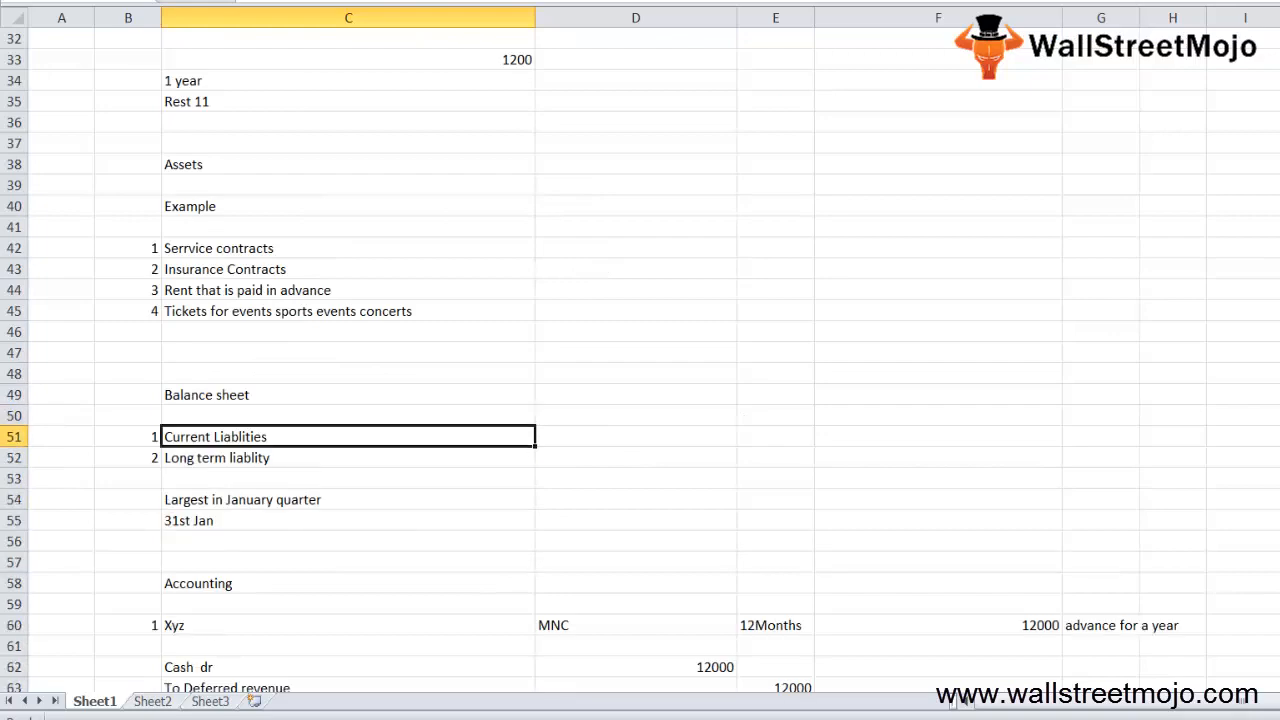
scroll(down, 3)
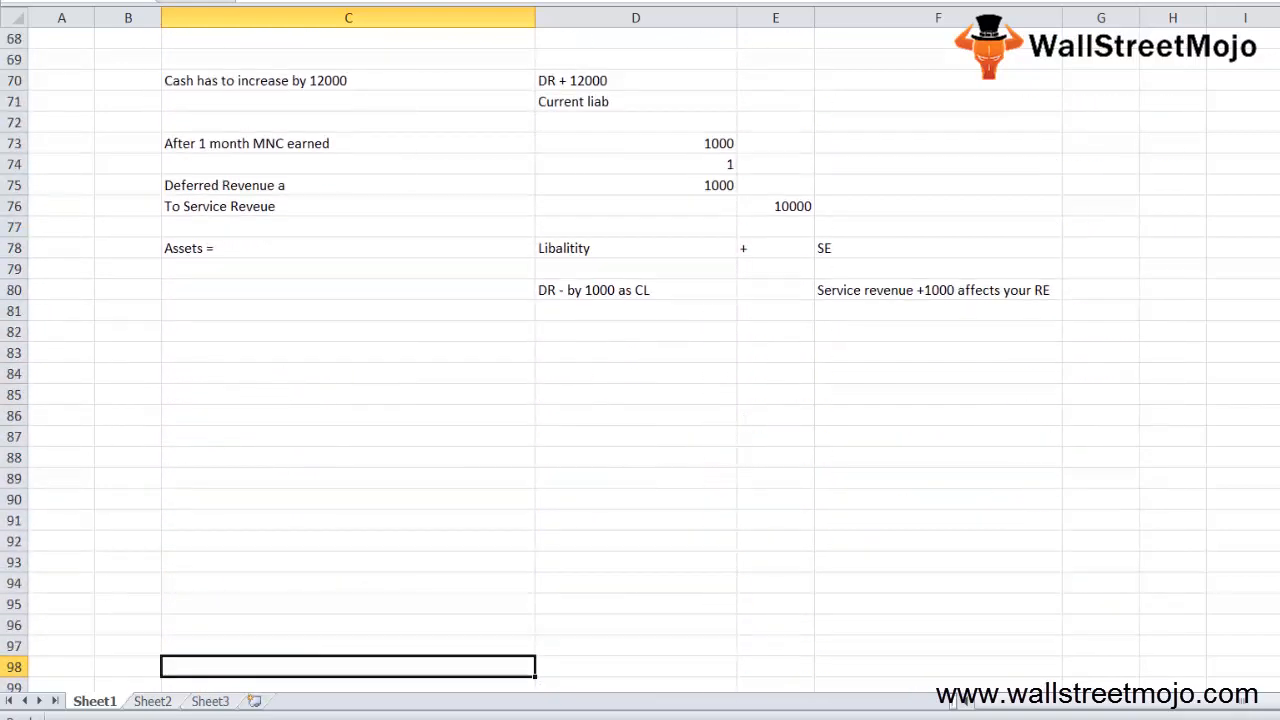
scroll(down, 3)
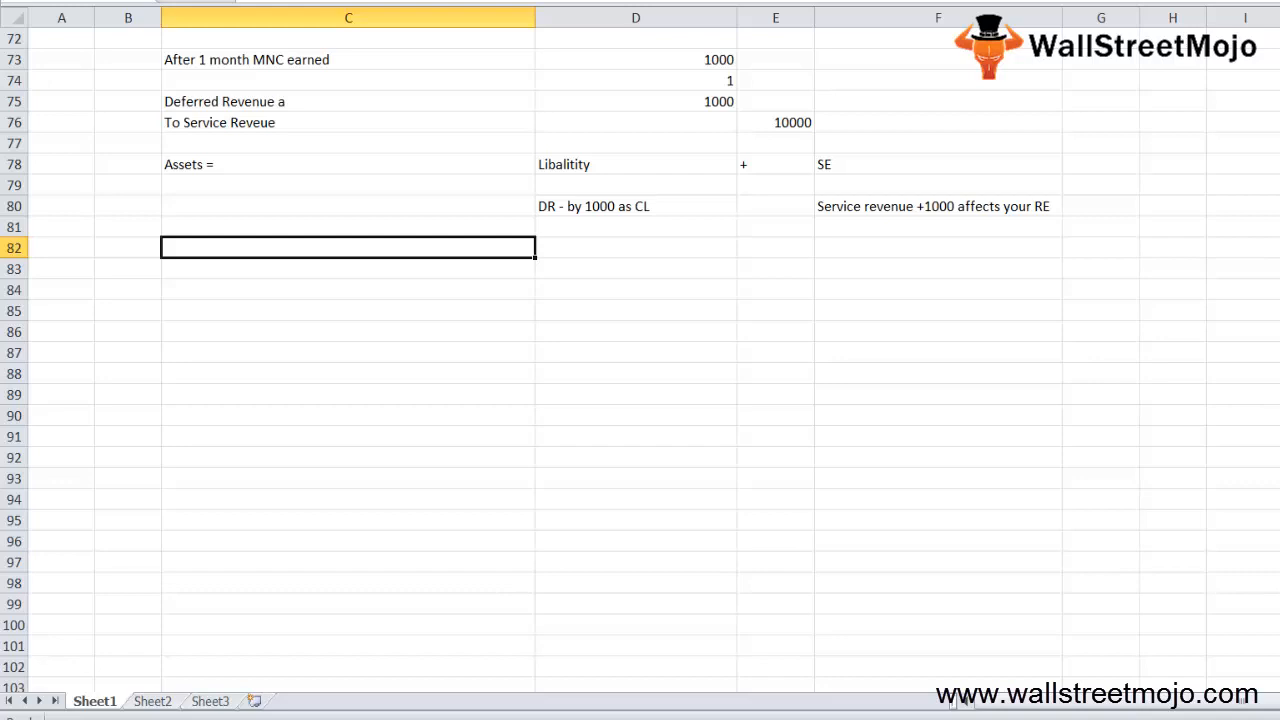
Step: Type the notes Company, Goods and Services, Realizes, Overstate its sales and Finances in column C
text(Compa)
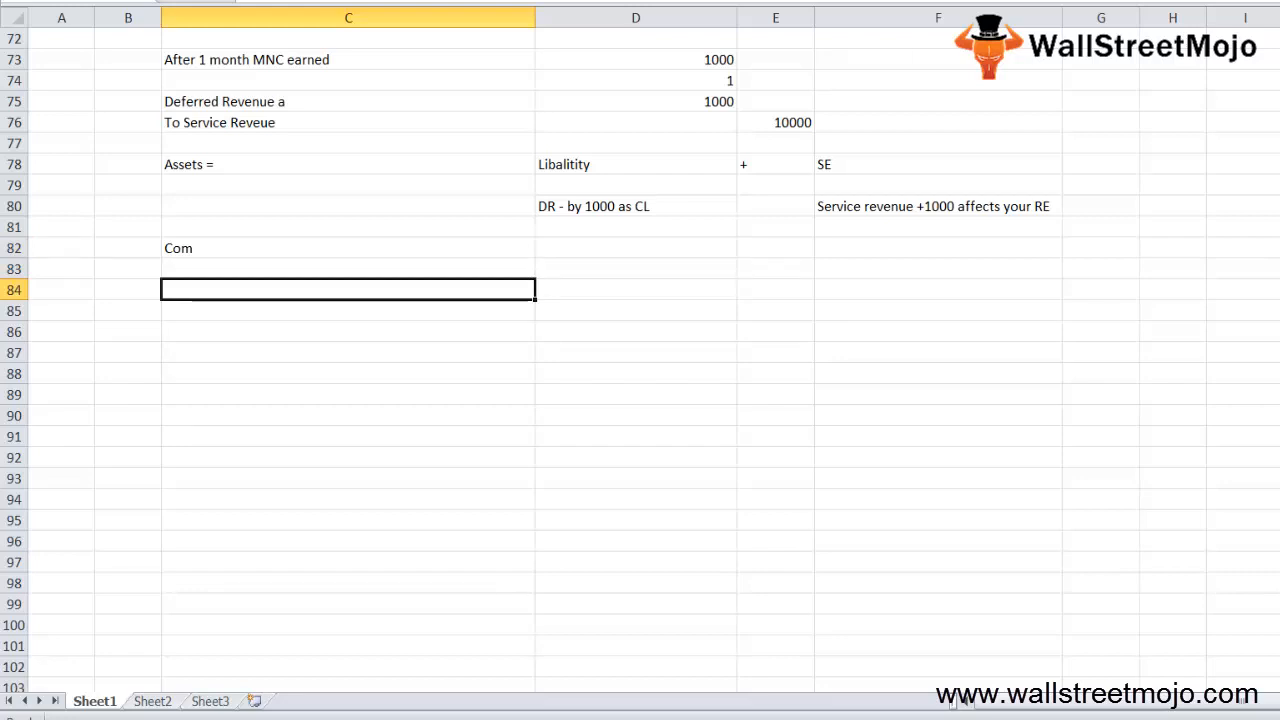
text(Goods and)
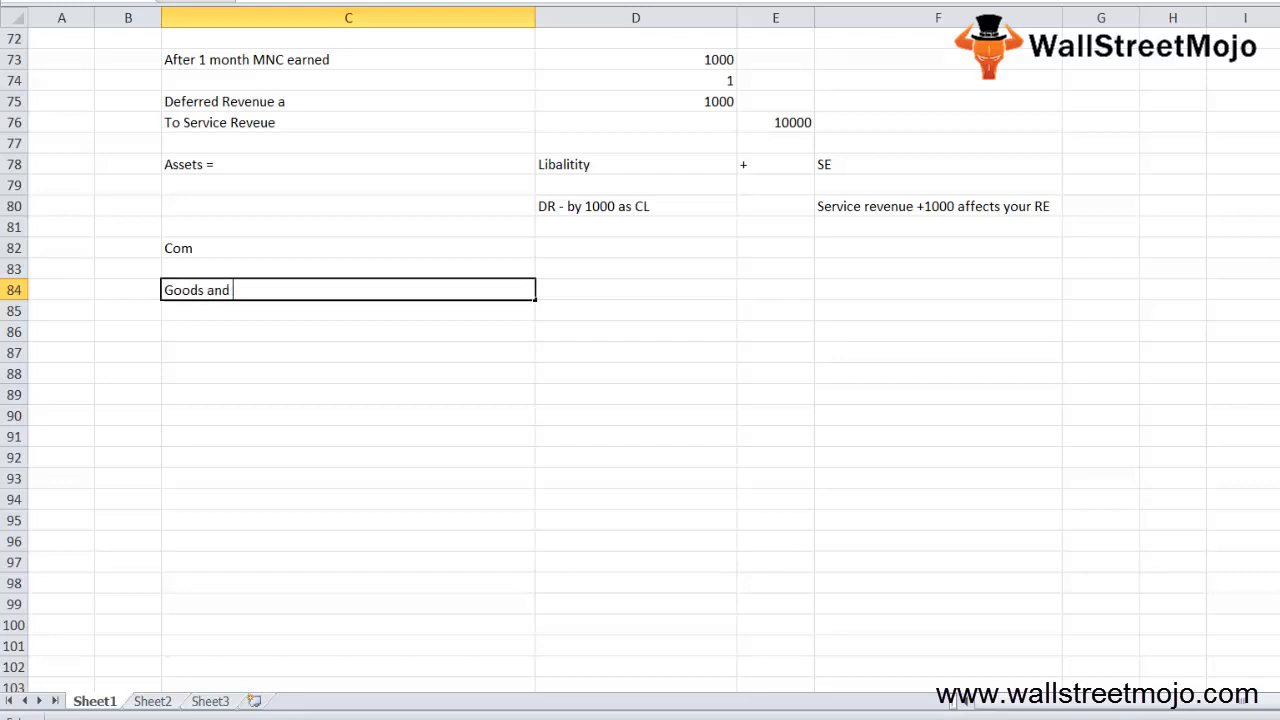
text(Seri)
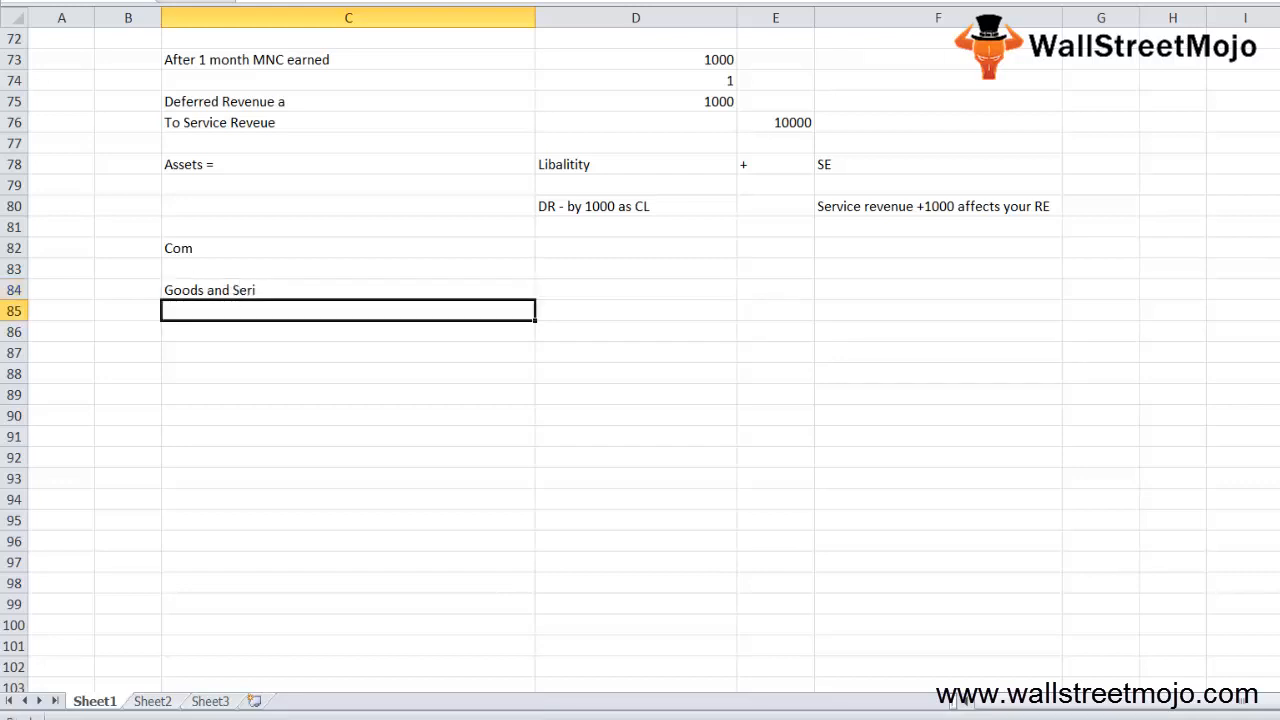
key(Down)
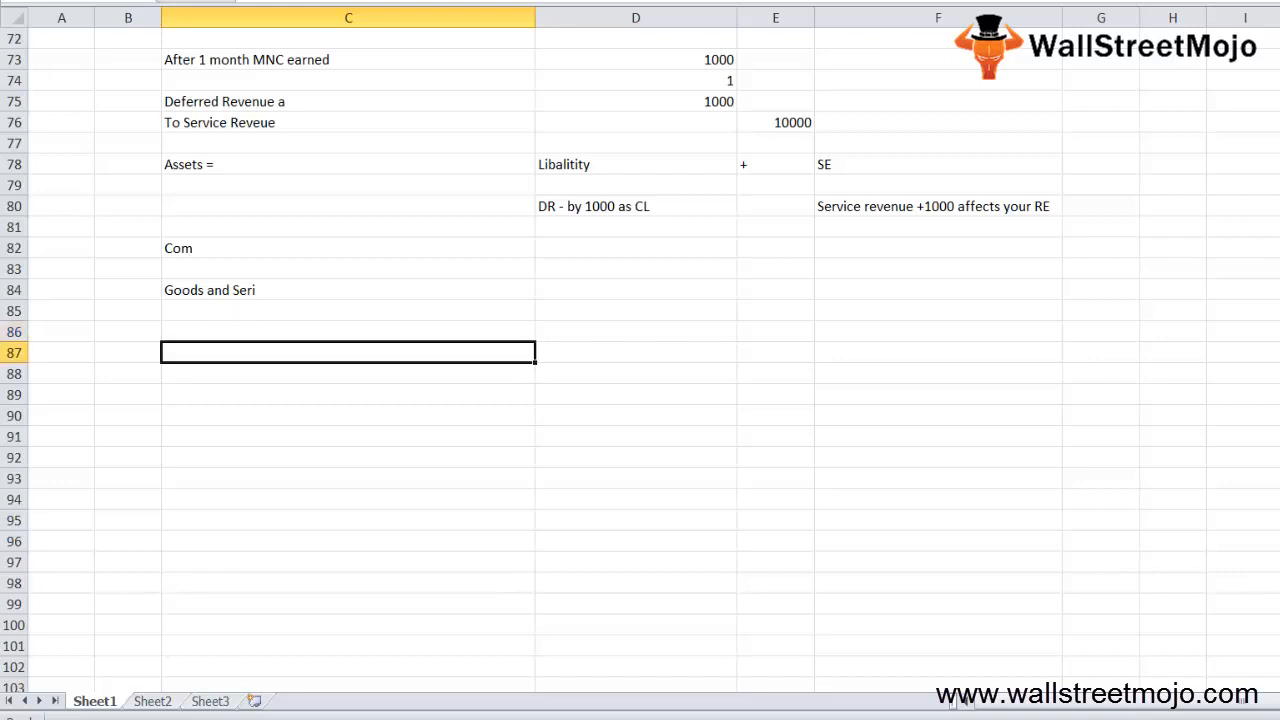
text(Reali)
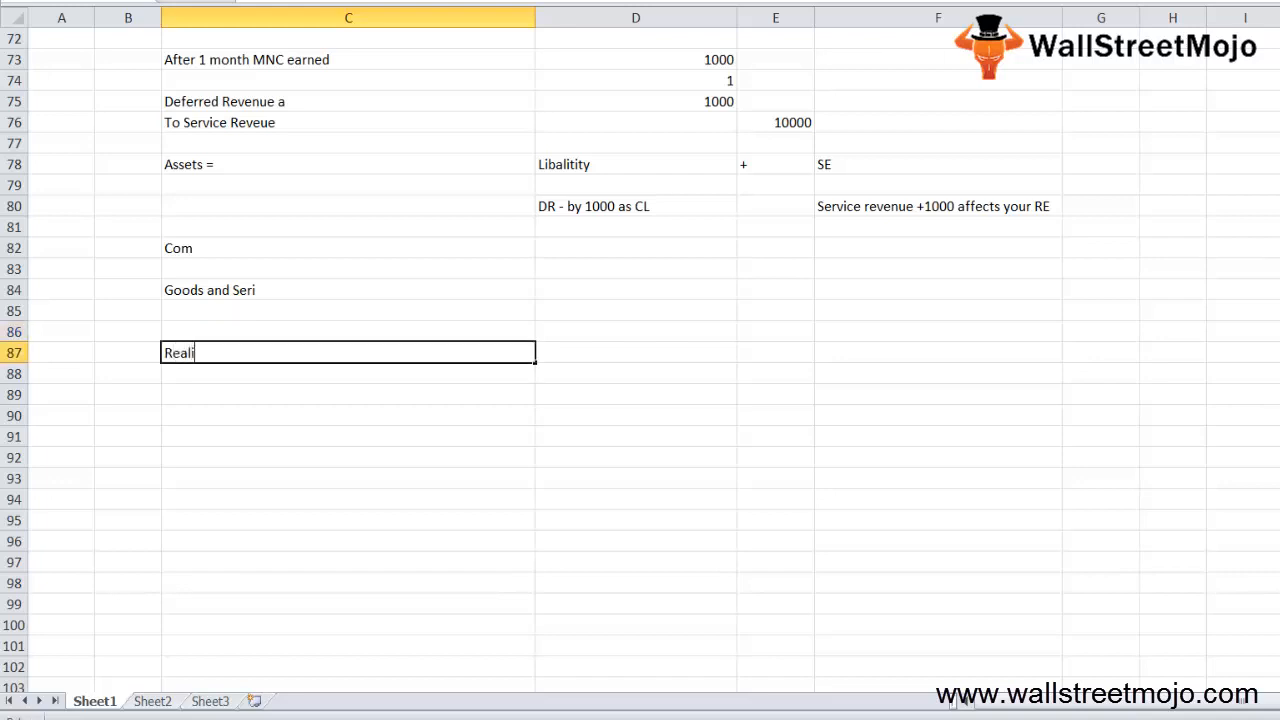
text(zes)
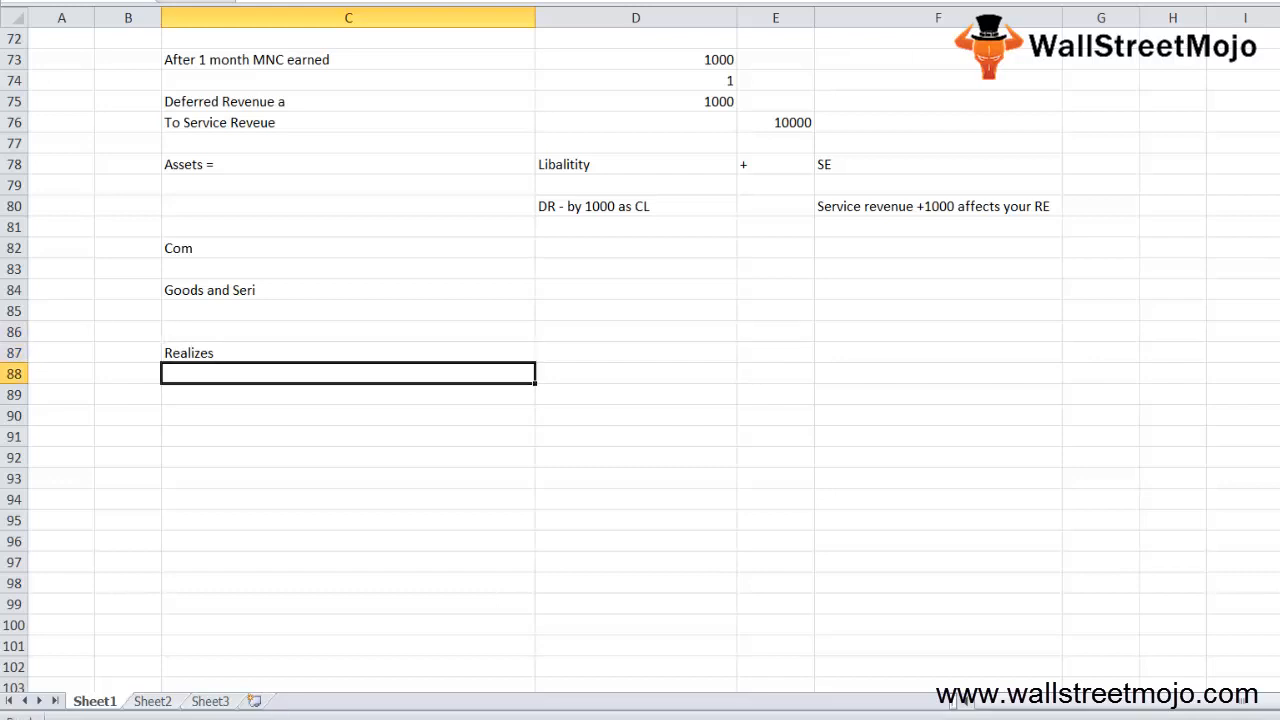
text(Overstate)
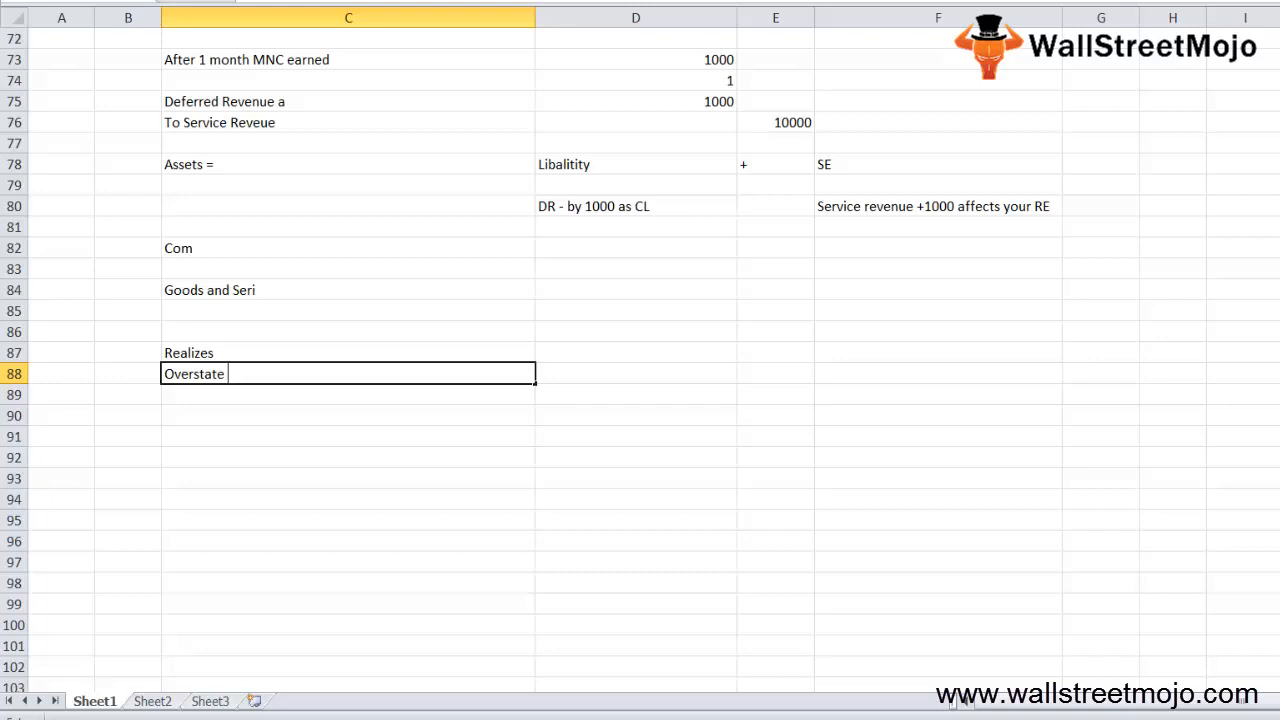
text(its sales)
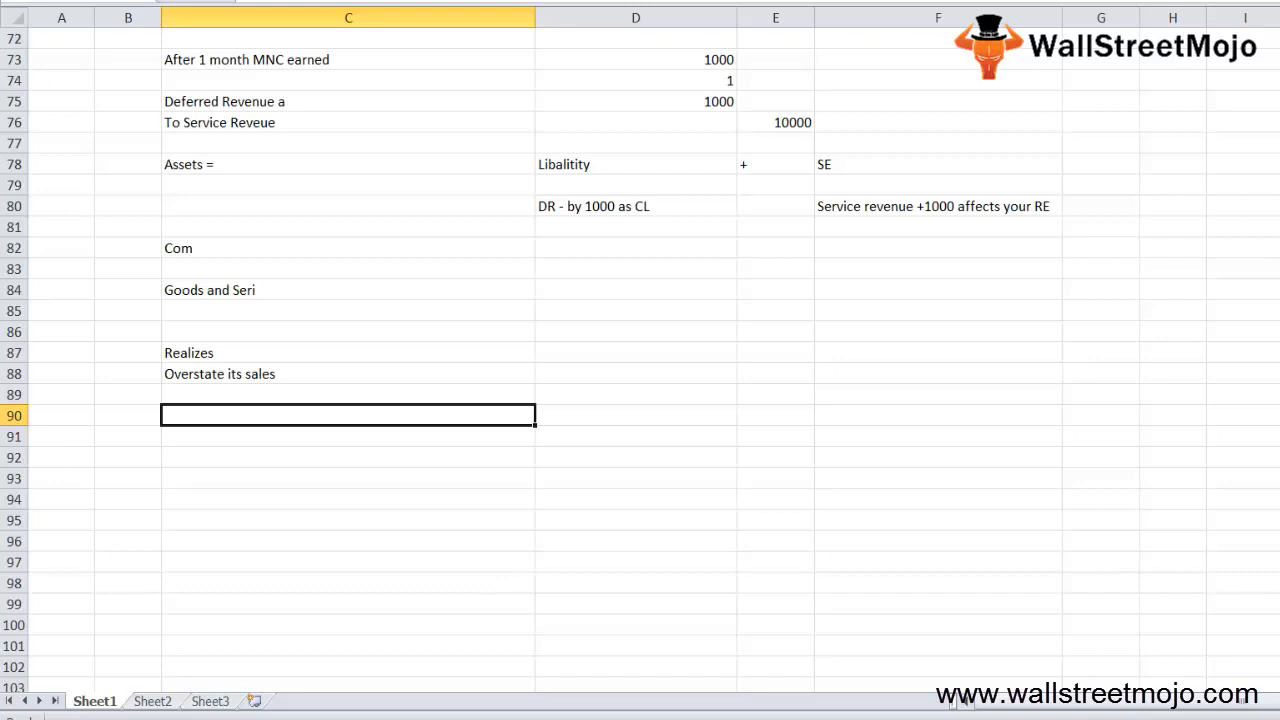
text(Fin)
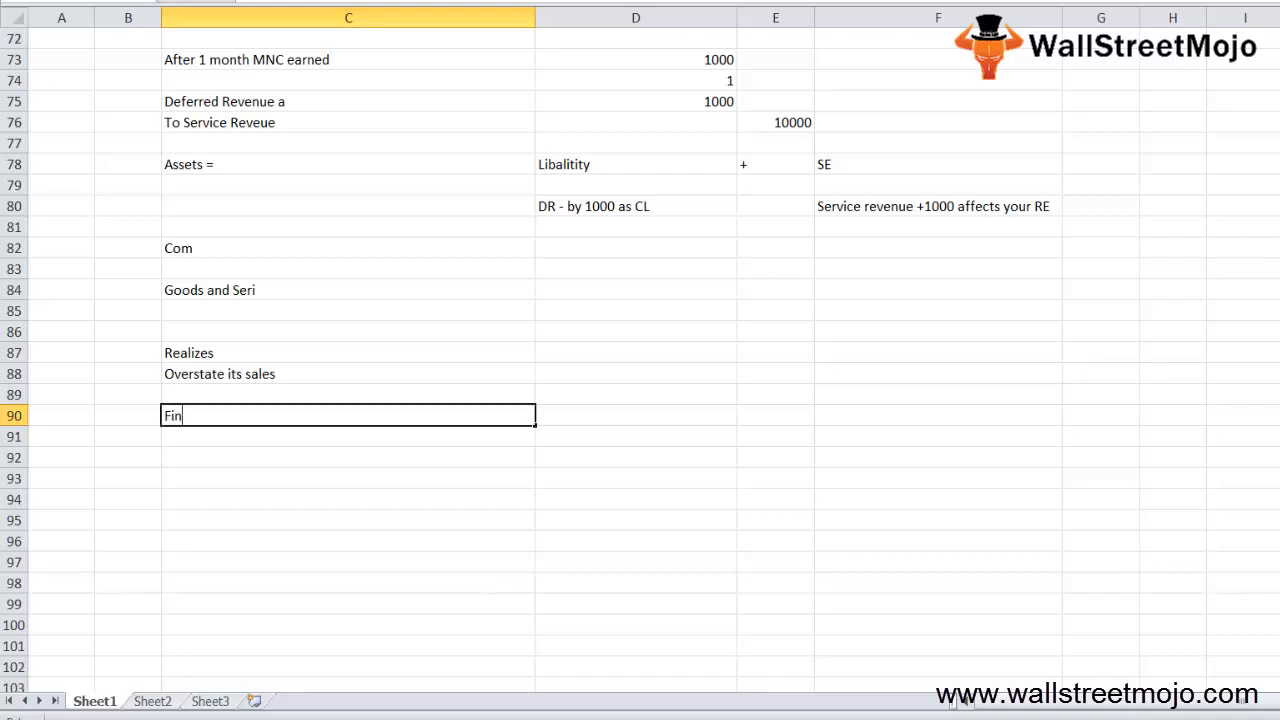
text(ances)
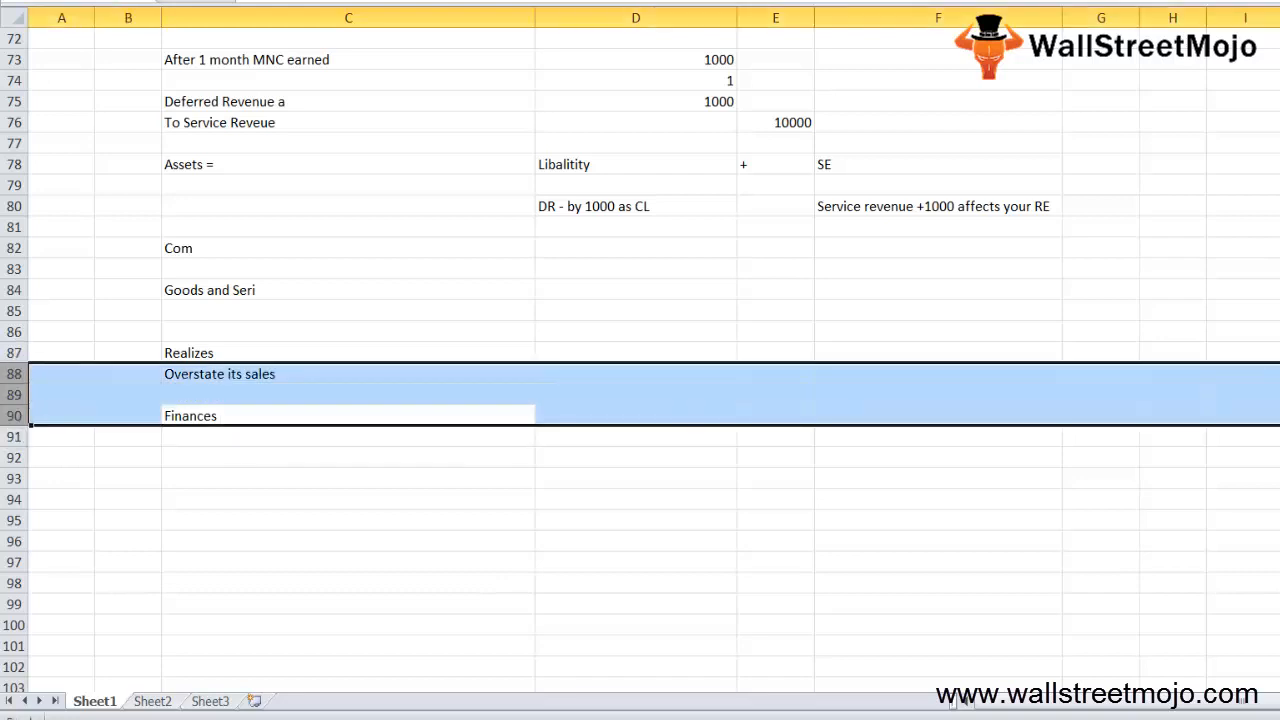
click(348, 457)
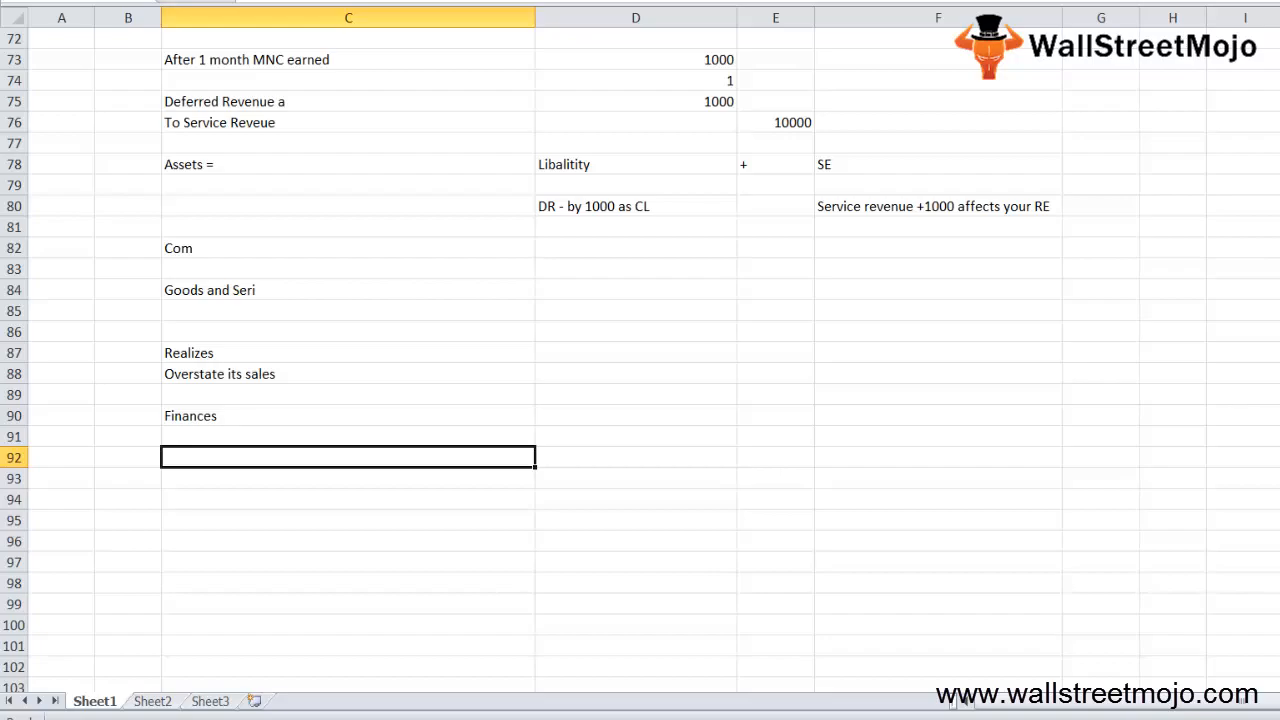